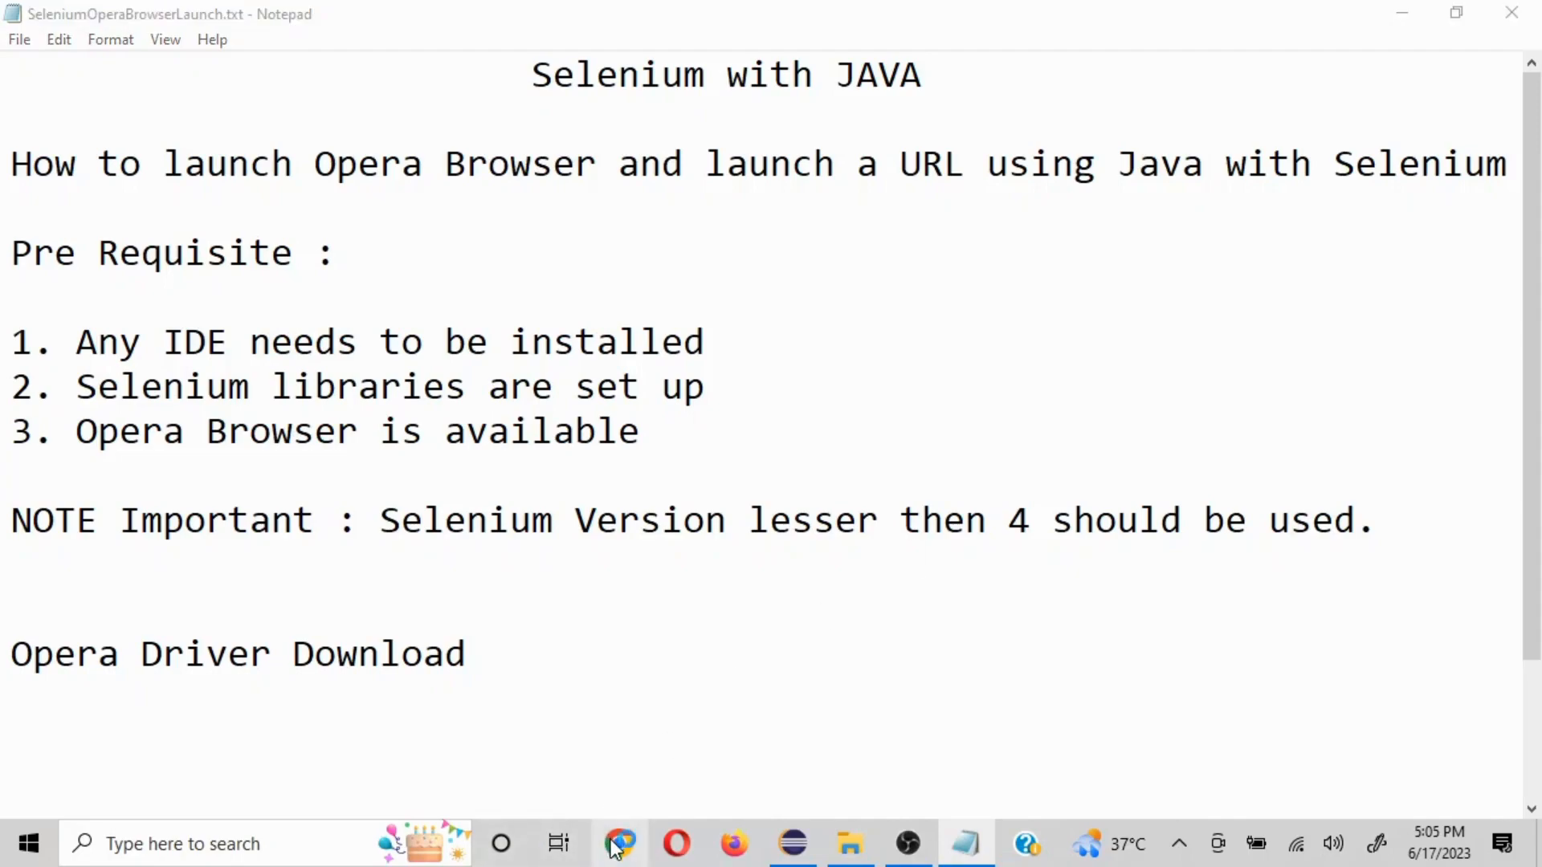
# Bring the Chrome tab with selenium.dev to the front from the Notepad notes
pyautogui.click(619, 843)
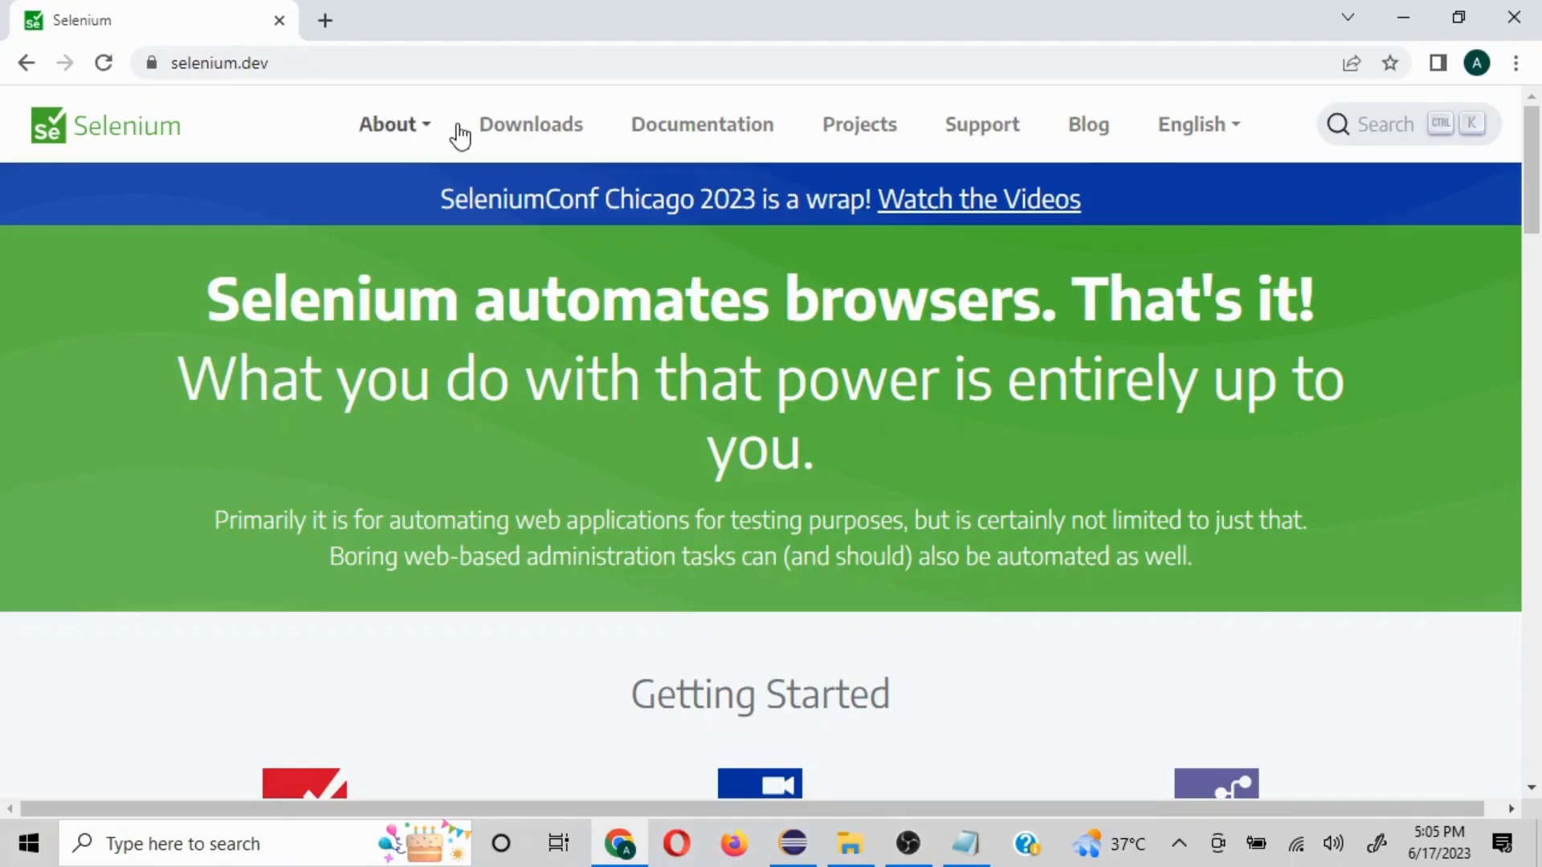
# Go to the Selenium Downloads page and reach the Previous Releases section, discarding an extra tab
pyautogui.click(530, 124)
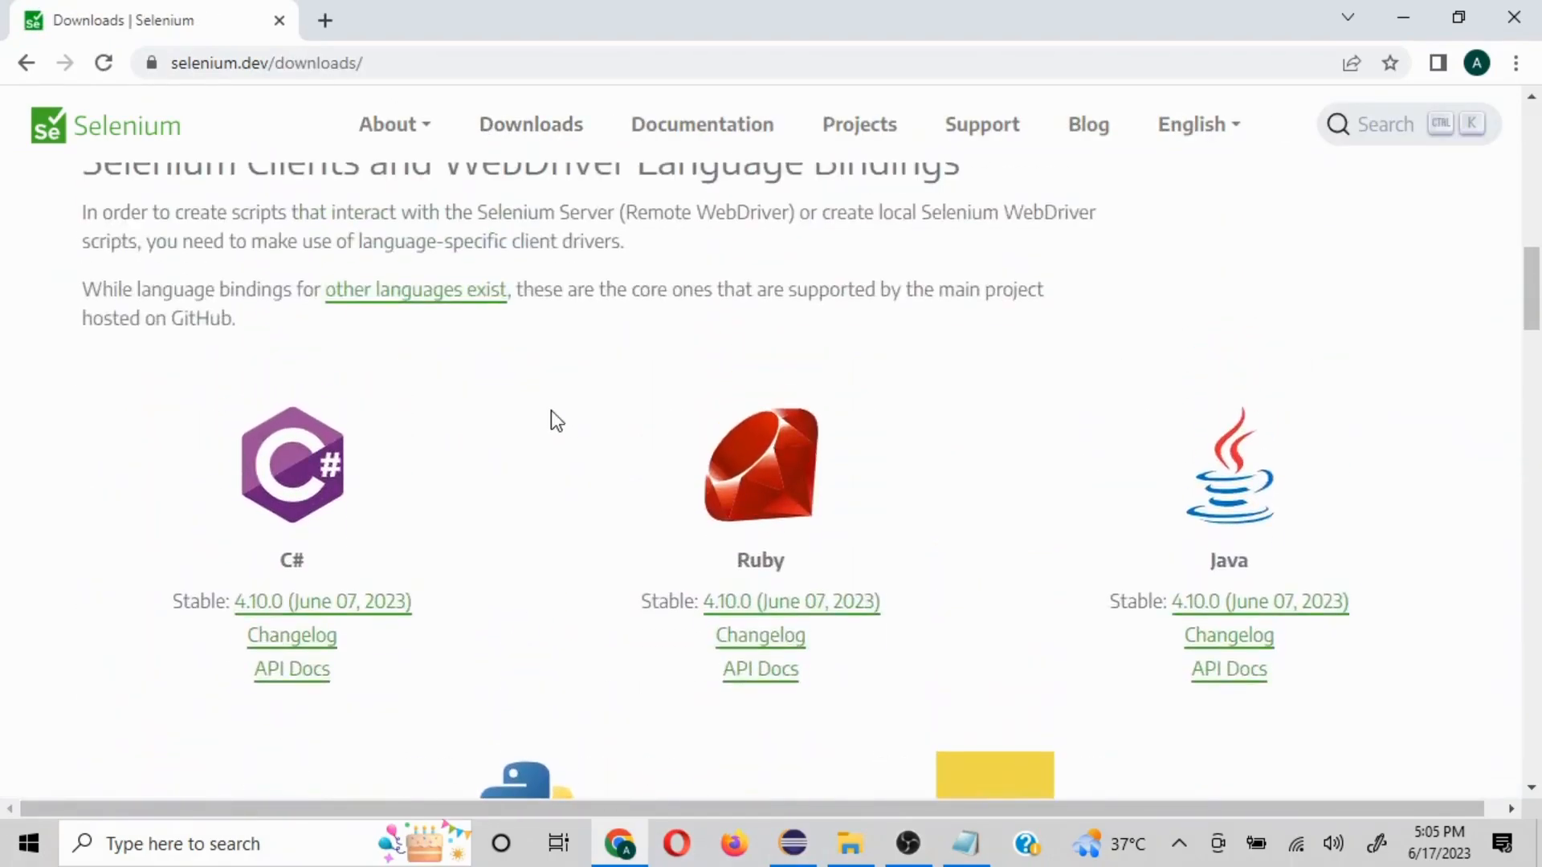
pyautogui.moveTo(1267, 570)
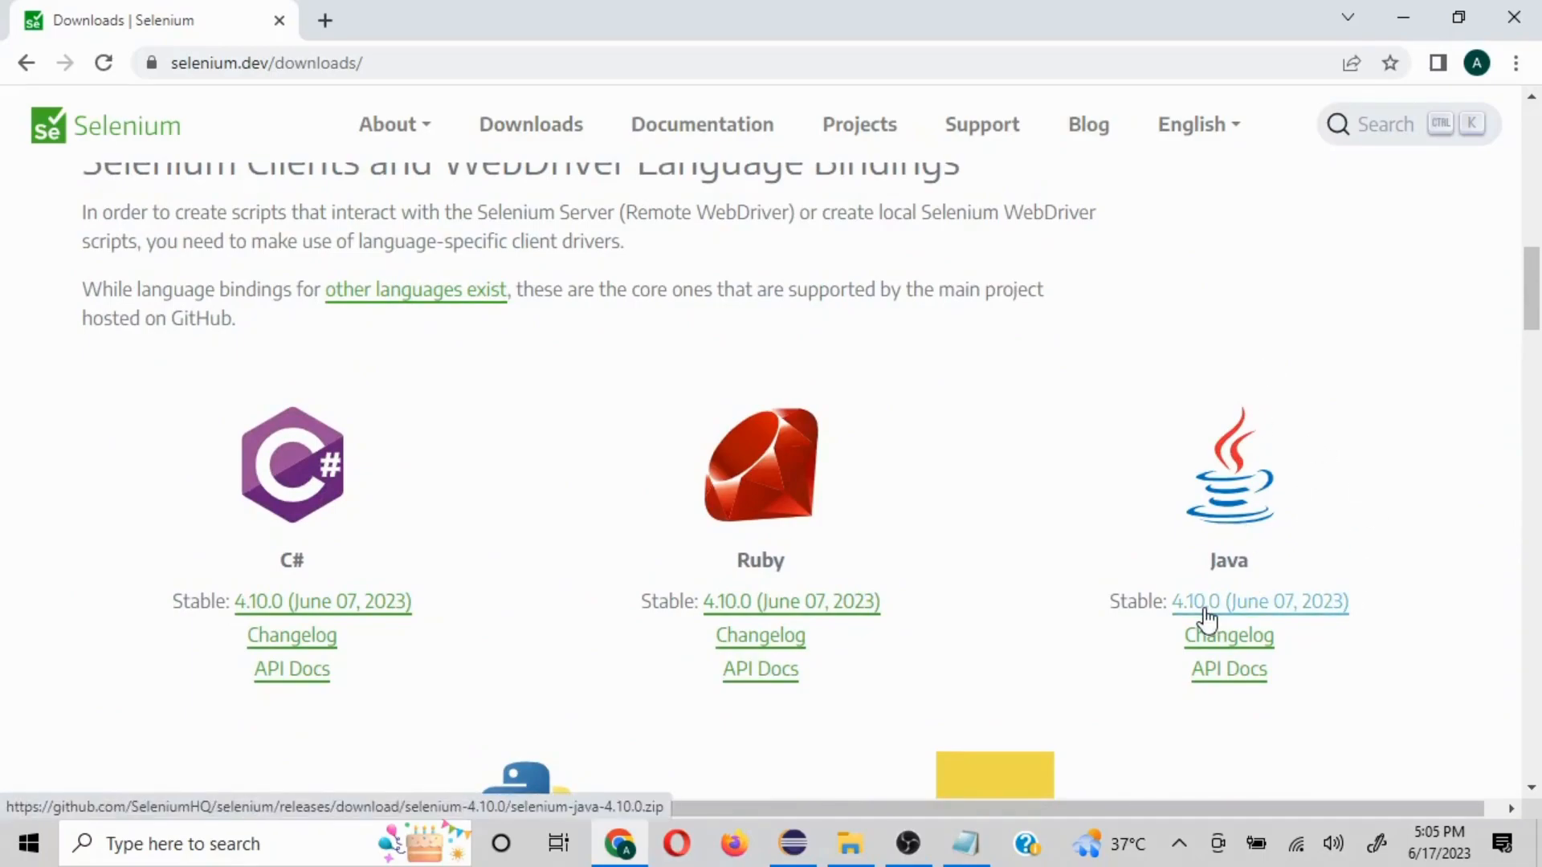
pyautogui.scroll(-3)
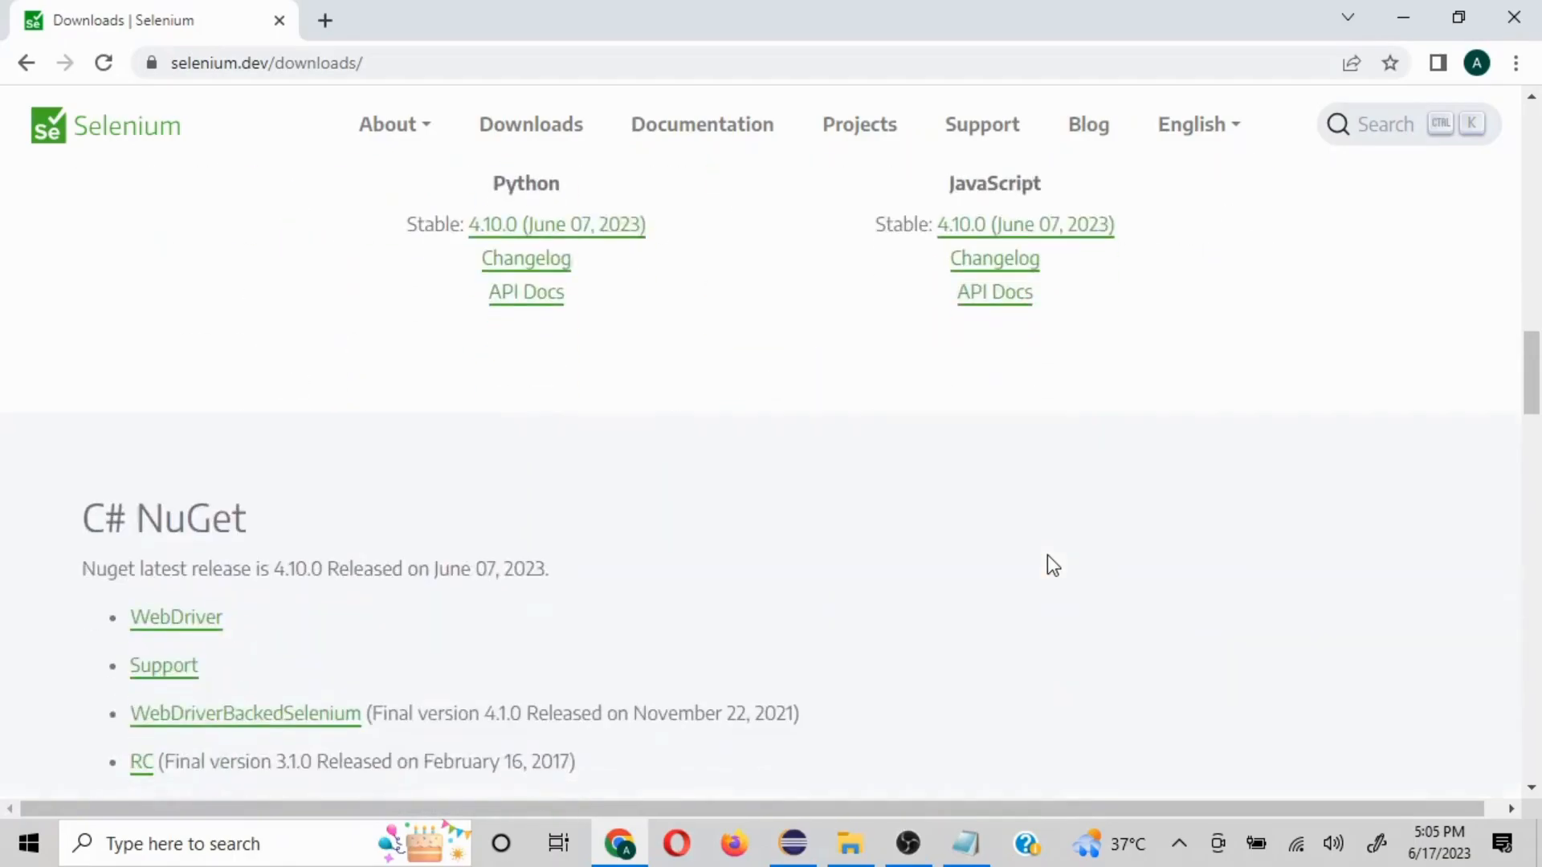
pyautogui.scroll(-3)
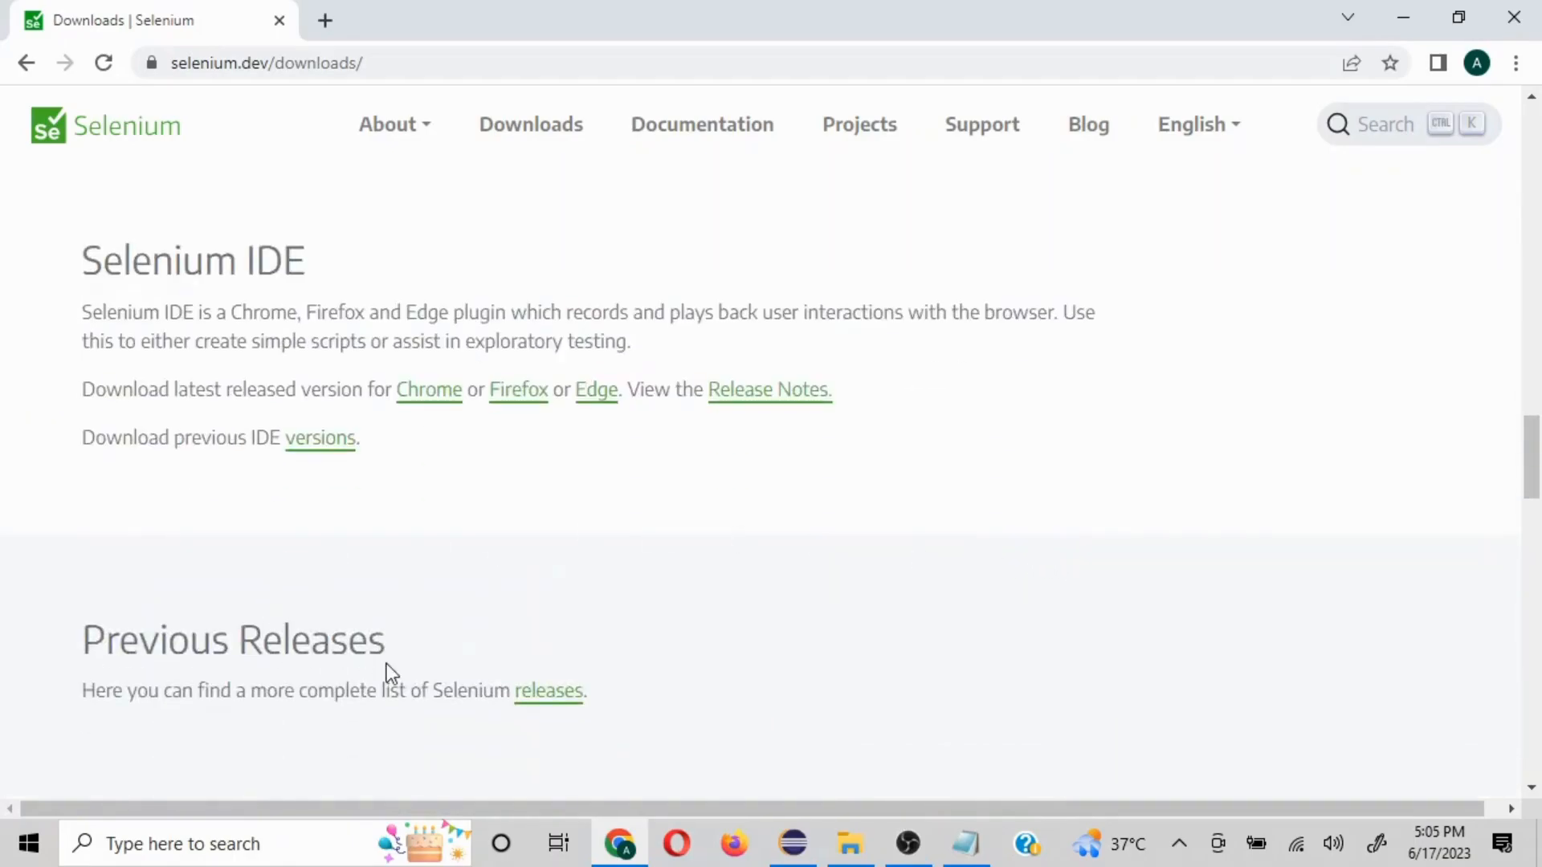
pyautogui.moveTo(548, 690)
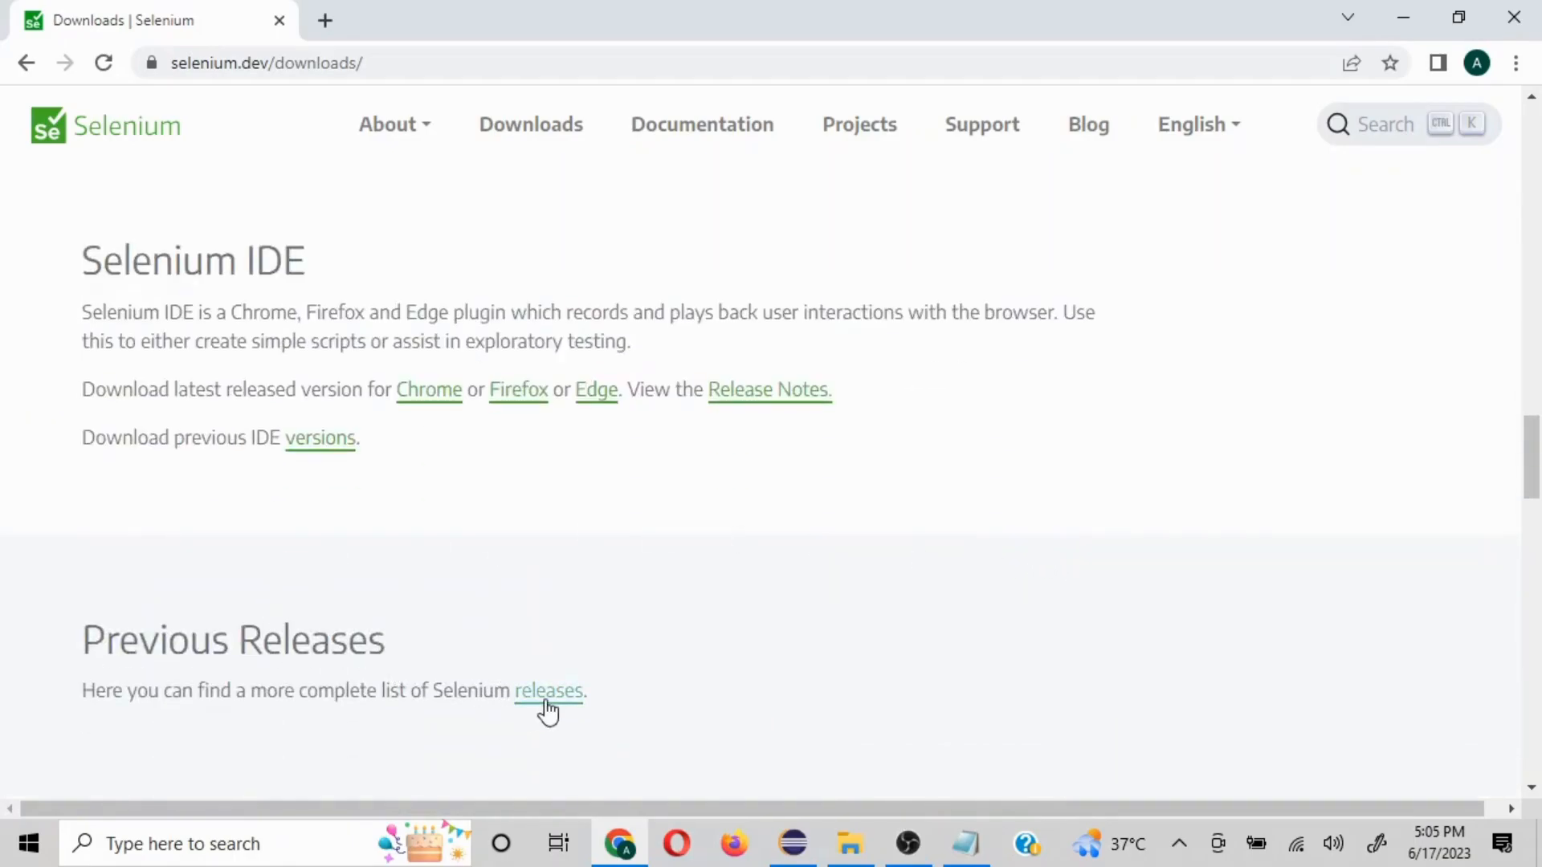
pyautogui.rightClick(548, 691)
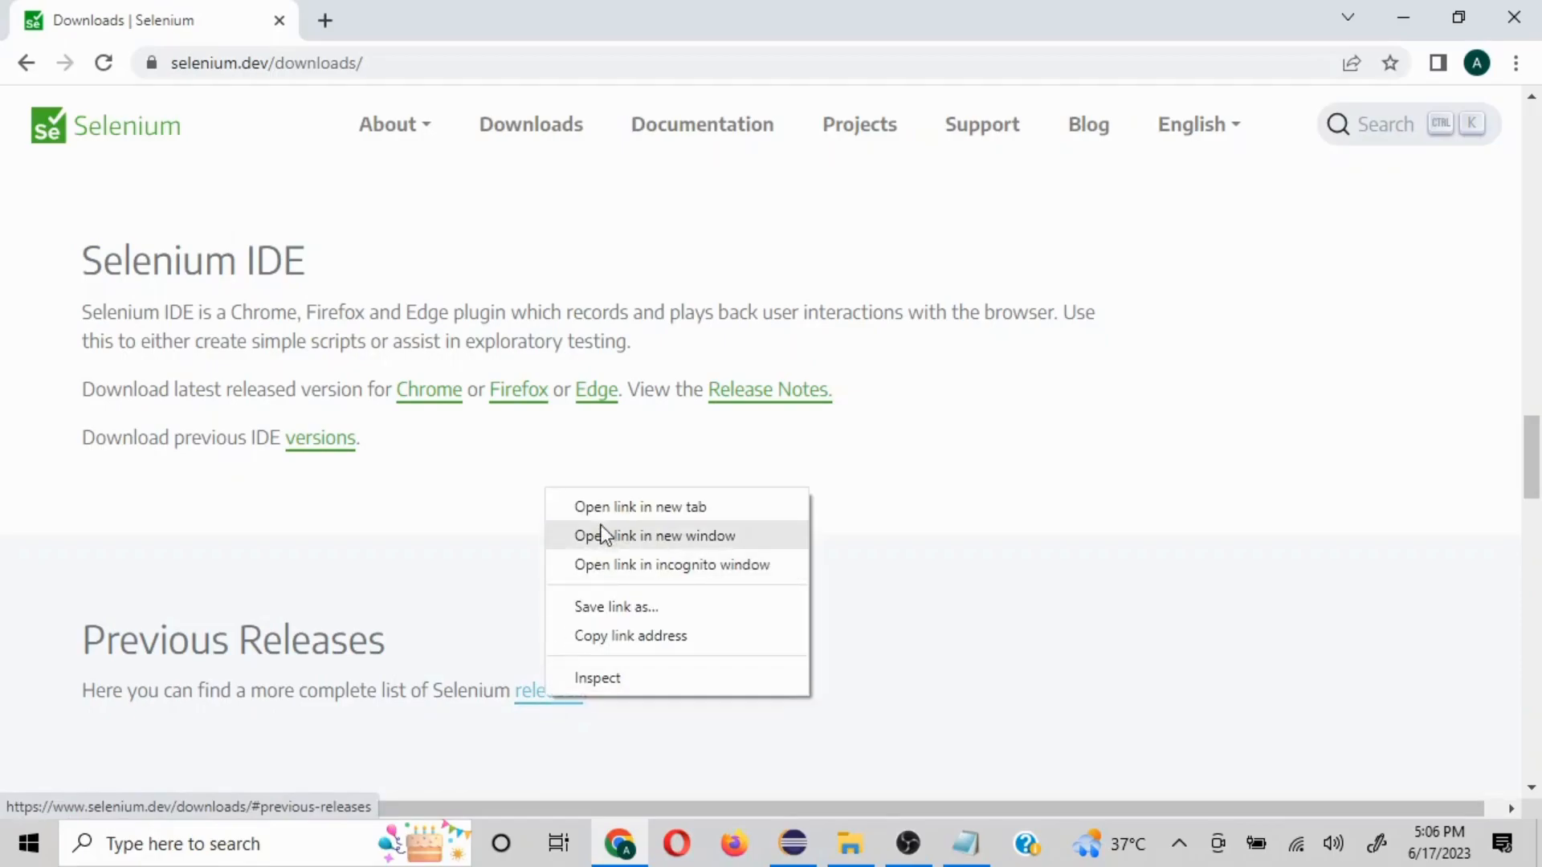
pyautogui.click(641, 506)
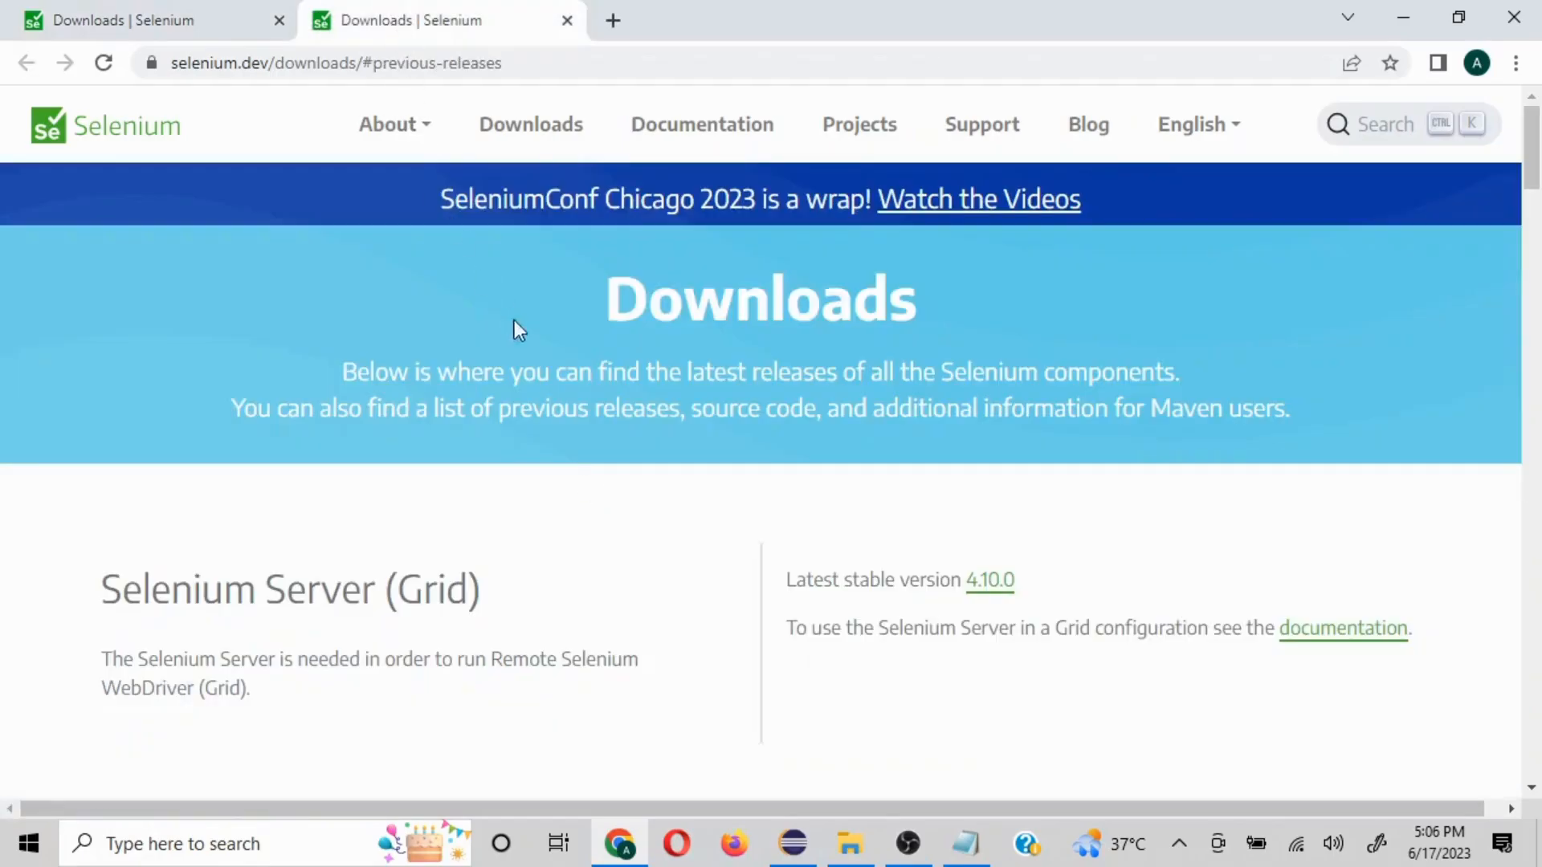
pyautogui.moveTo(532, 358)
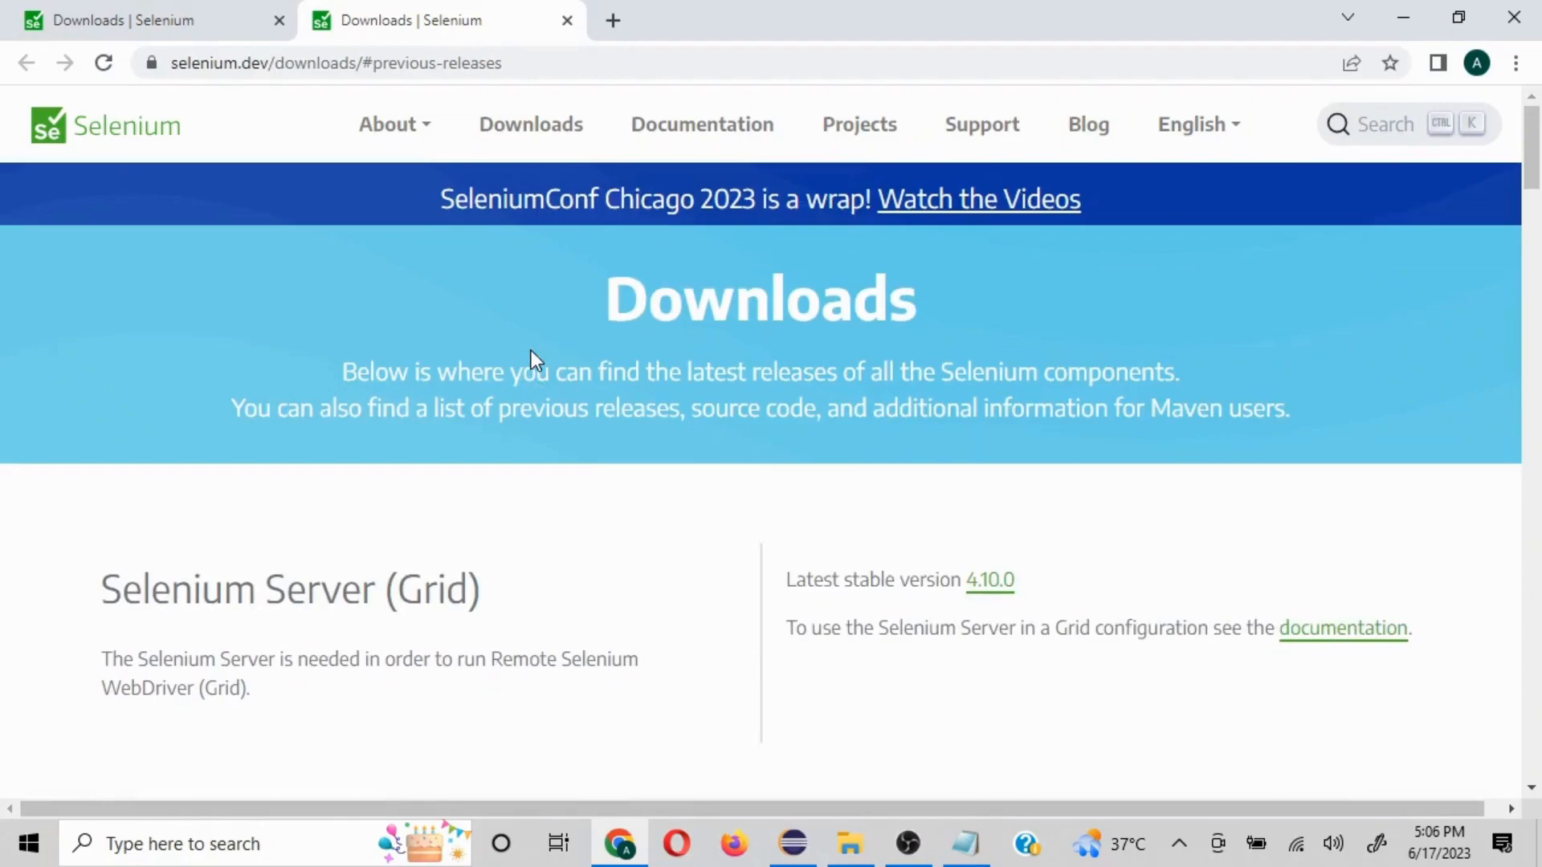
pyautogui.click(565, 19)
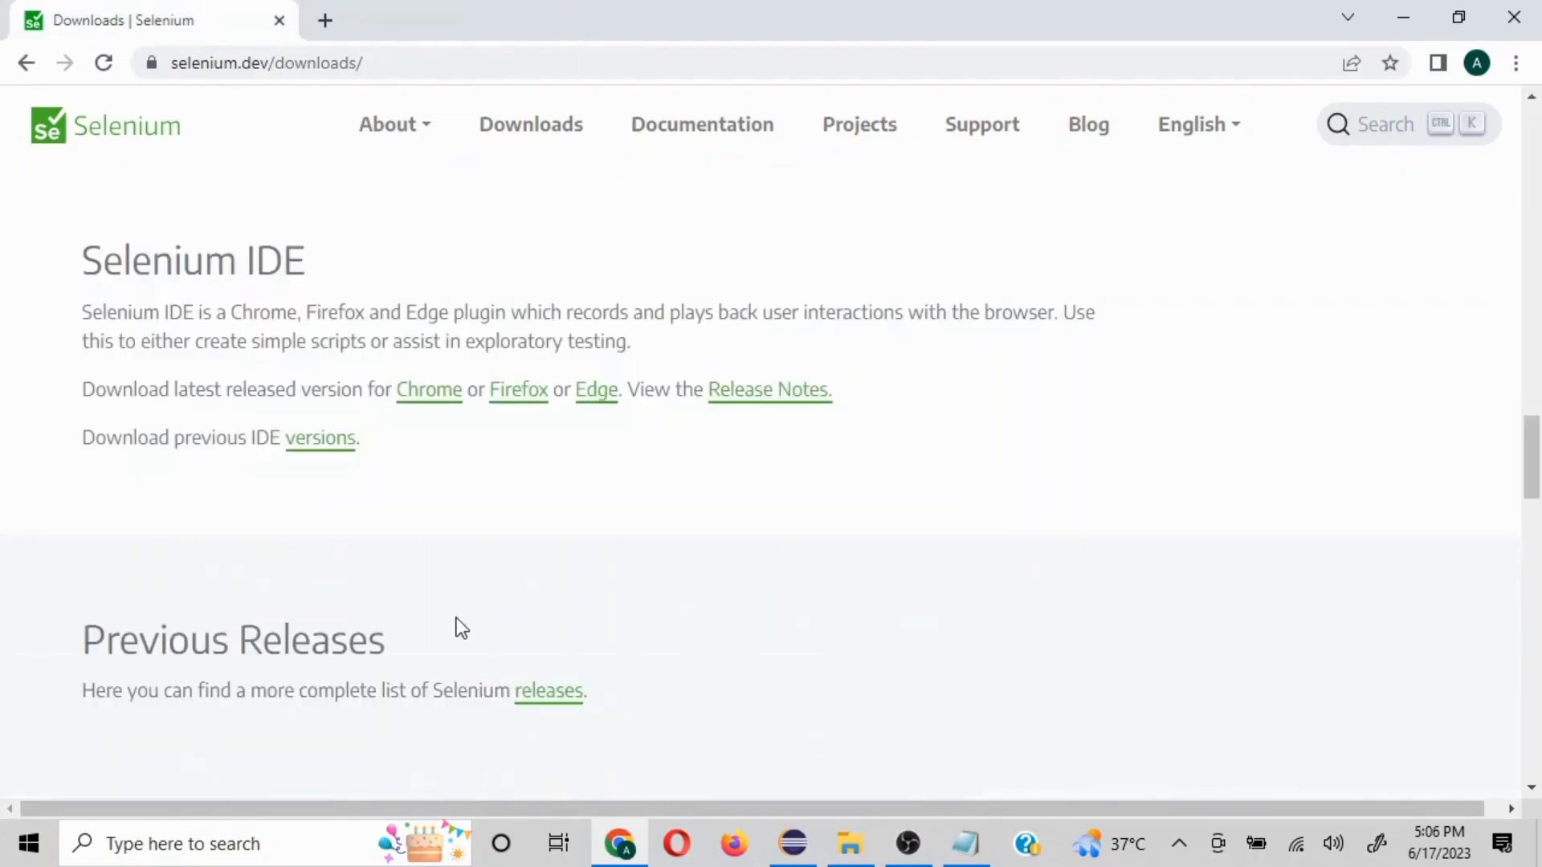
# Browse the previous releases list down to the 3.141.x versions below 4
pyautogui.click(548, 690)
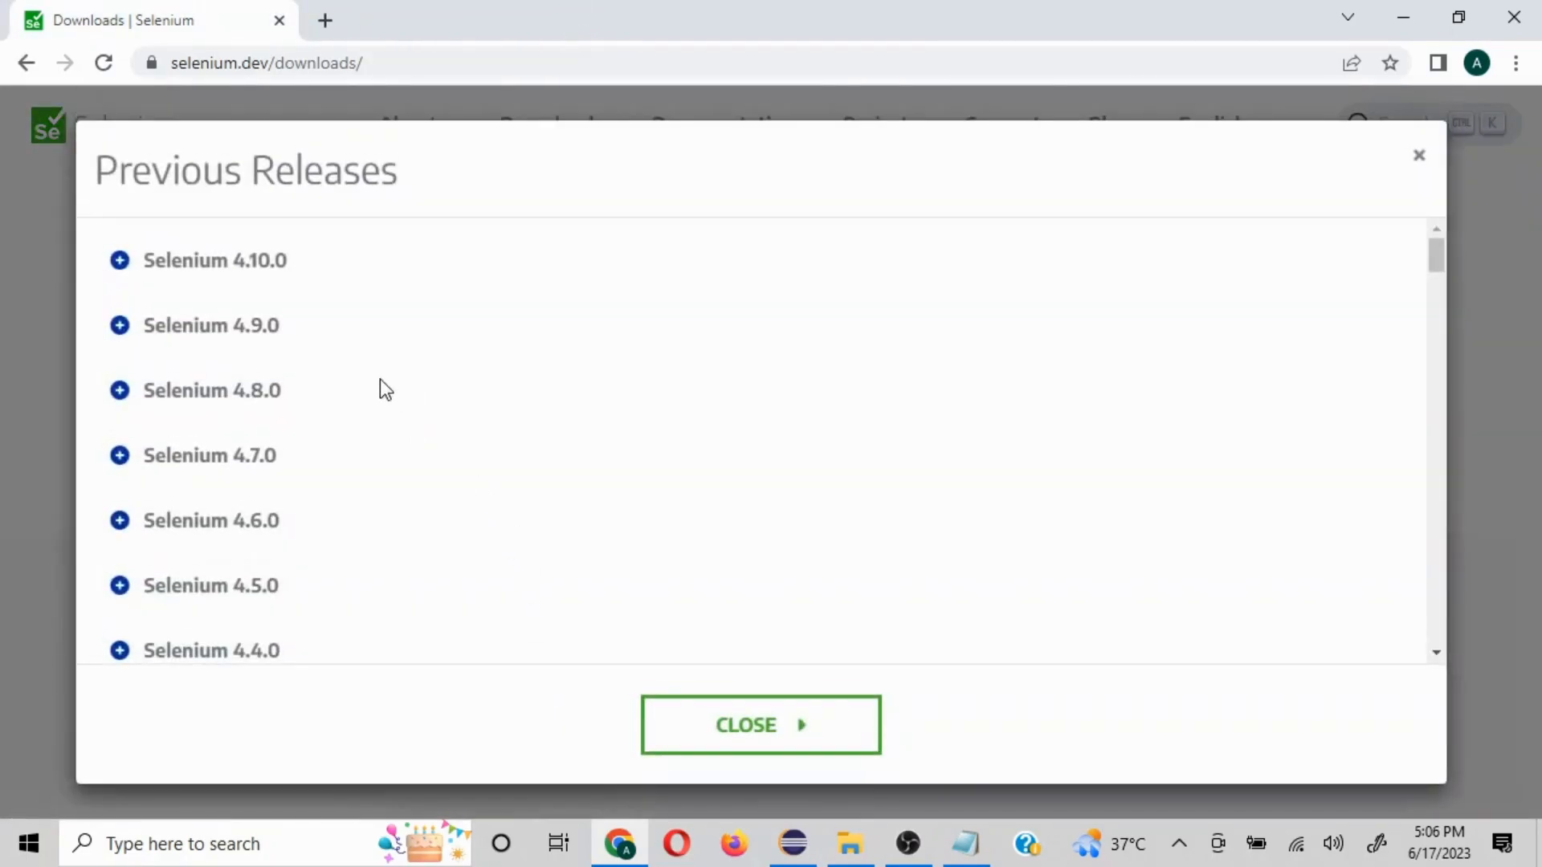
pyautogui.scroll(-3)
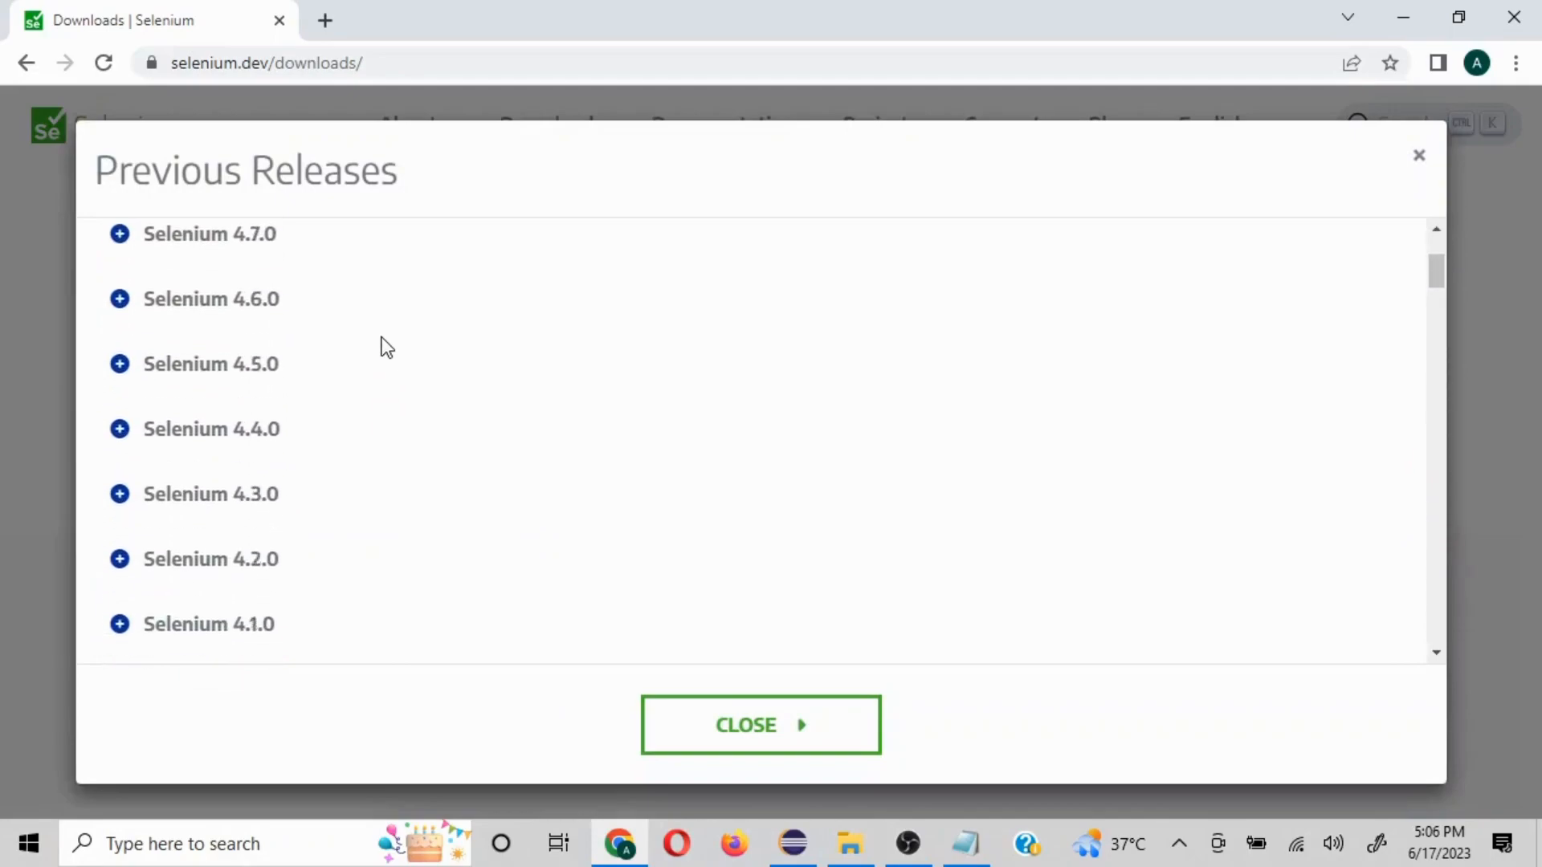
pyautogui.scroll(-3)
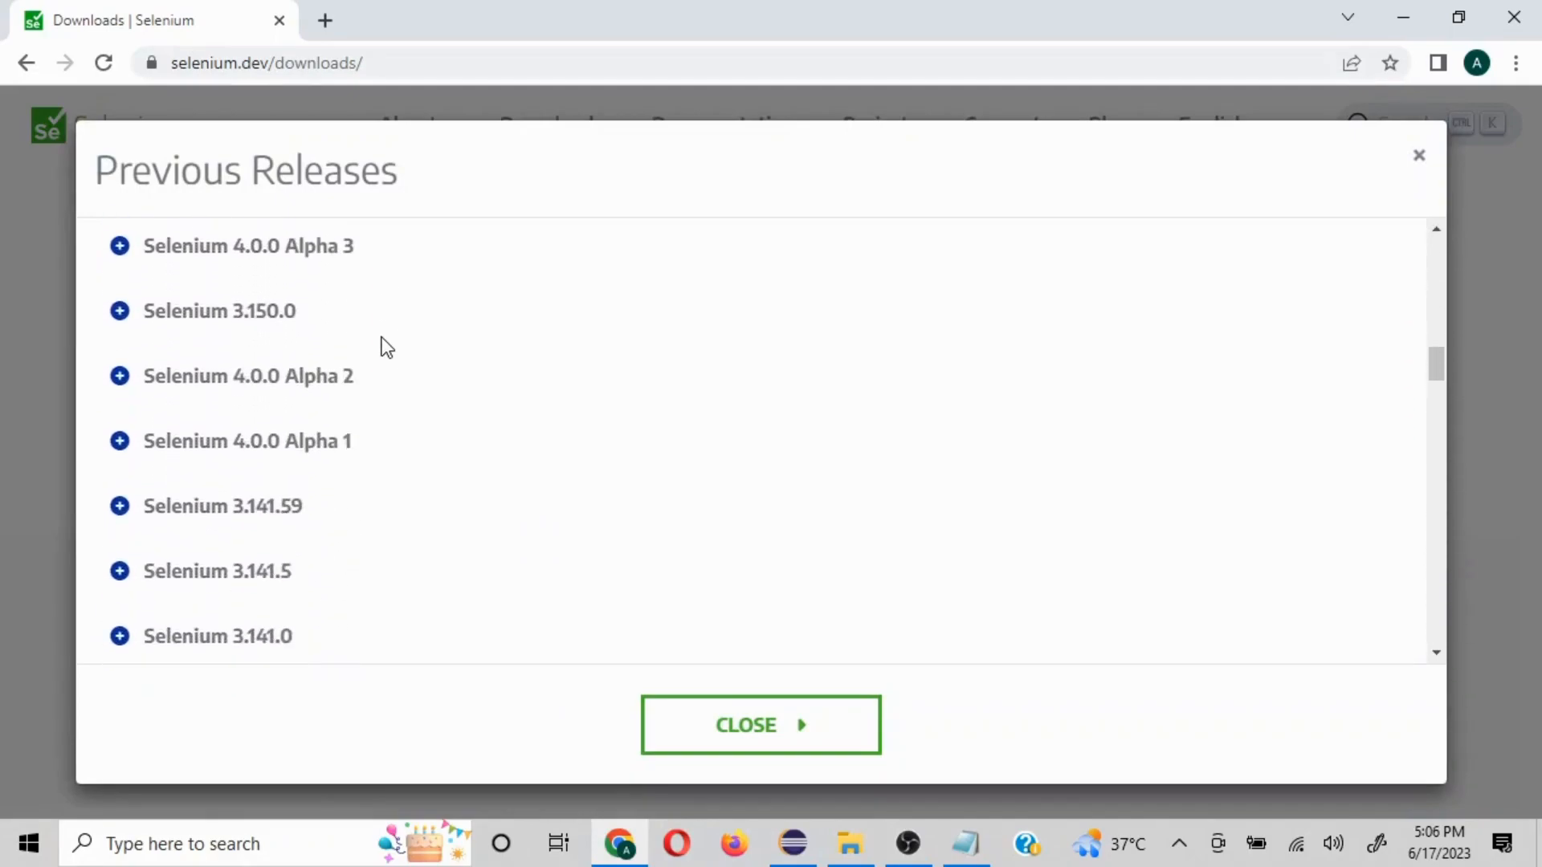
pyautogui.moveTo(286, 473)
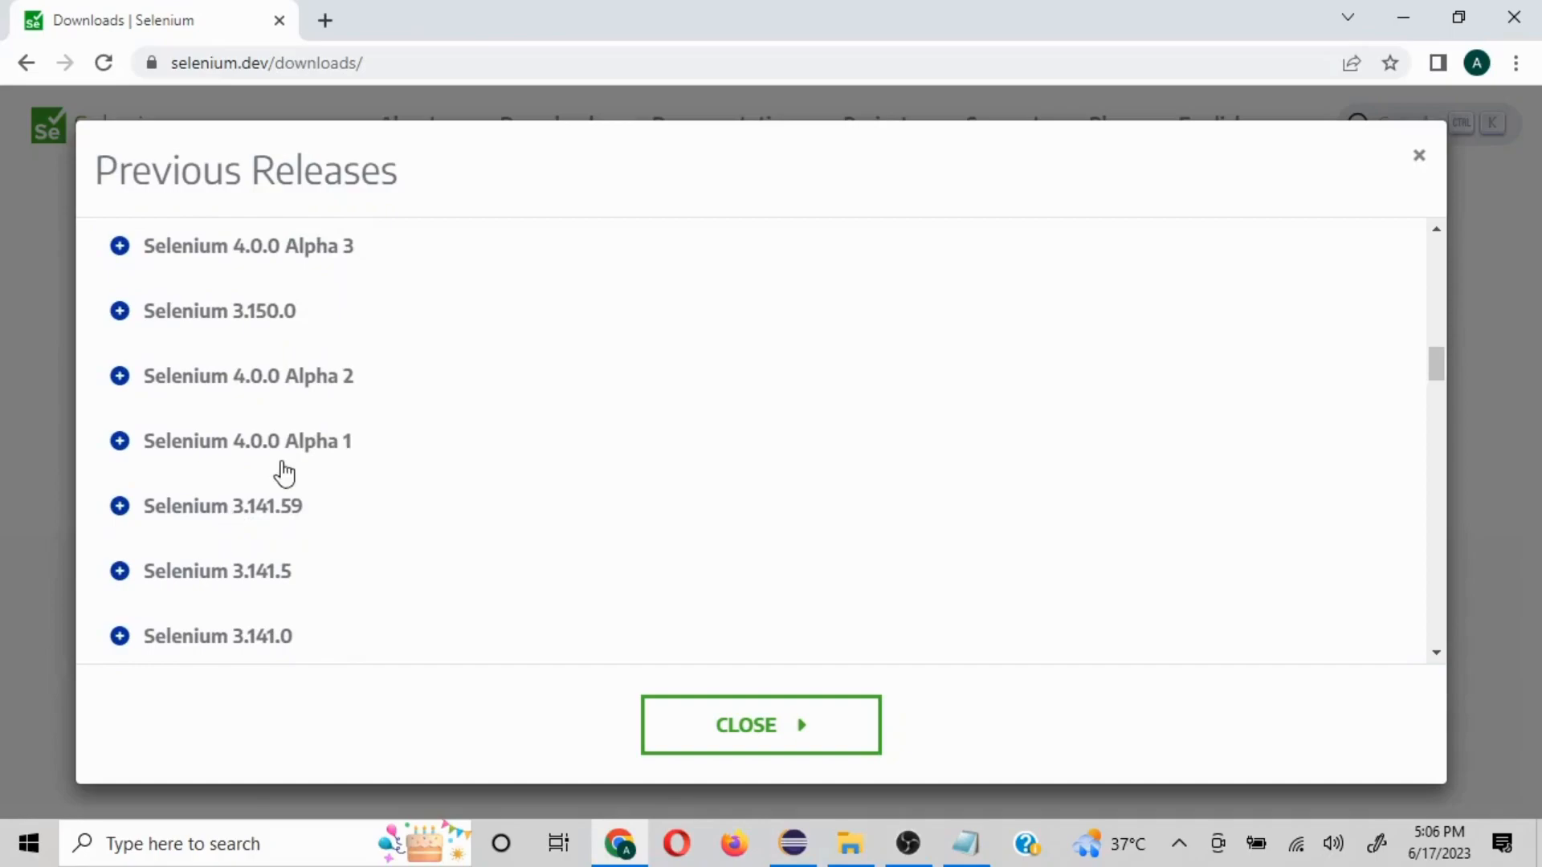
pyautogui.moveTo(283, 521)
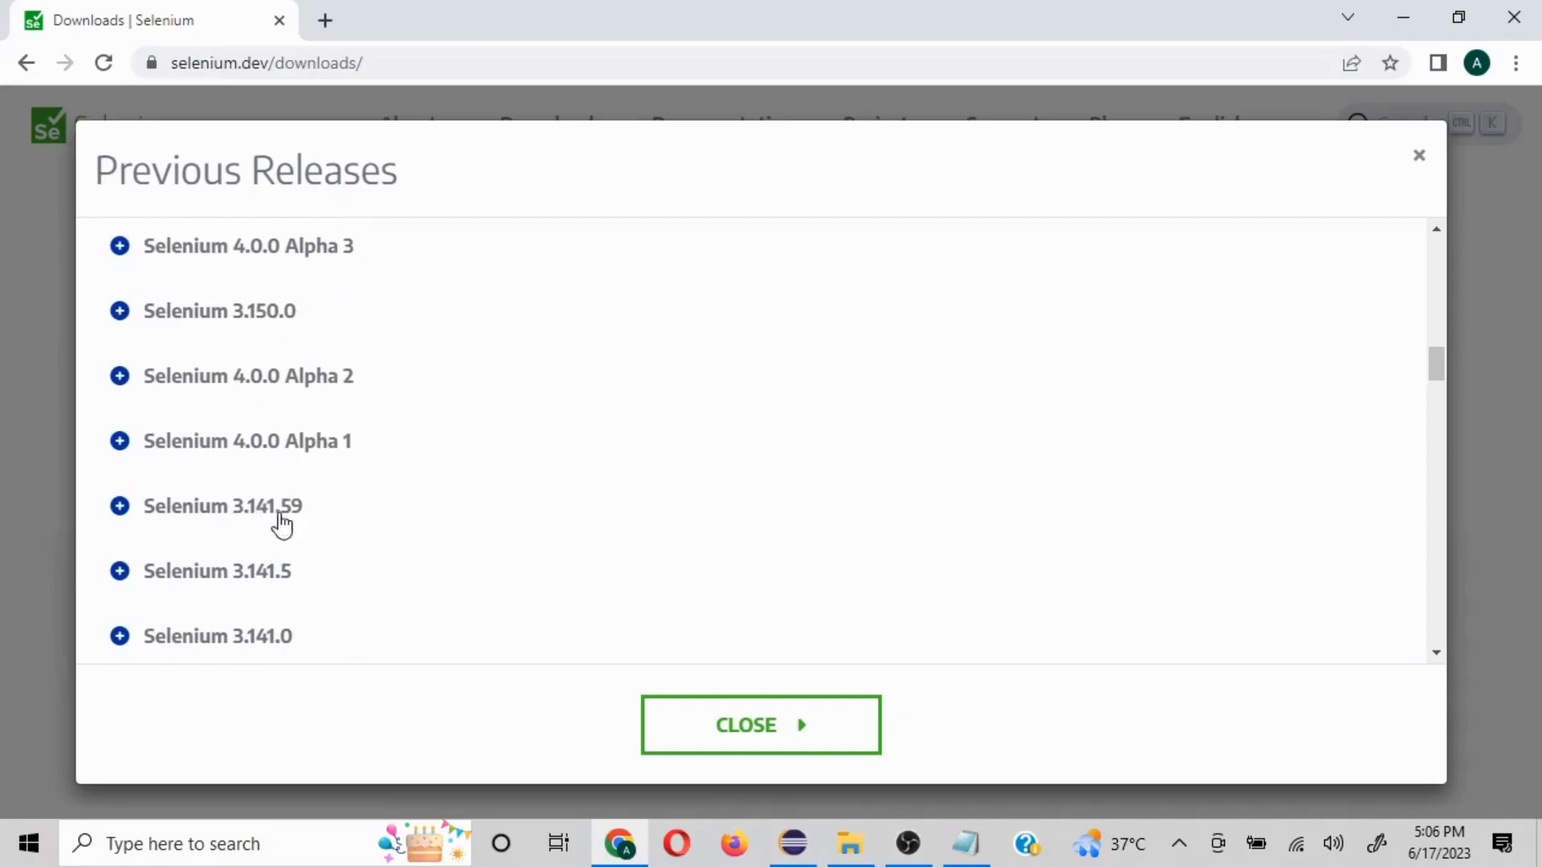
pyautogui.scroll(-3)
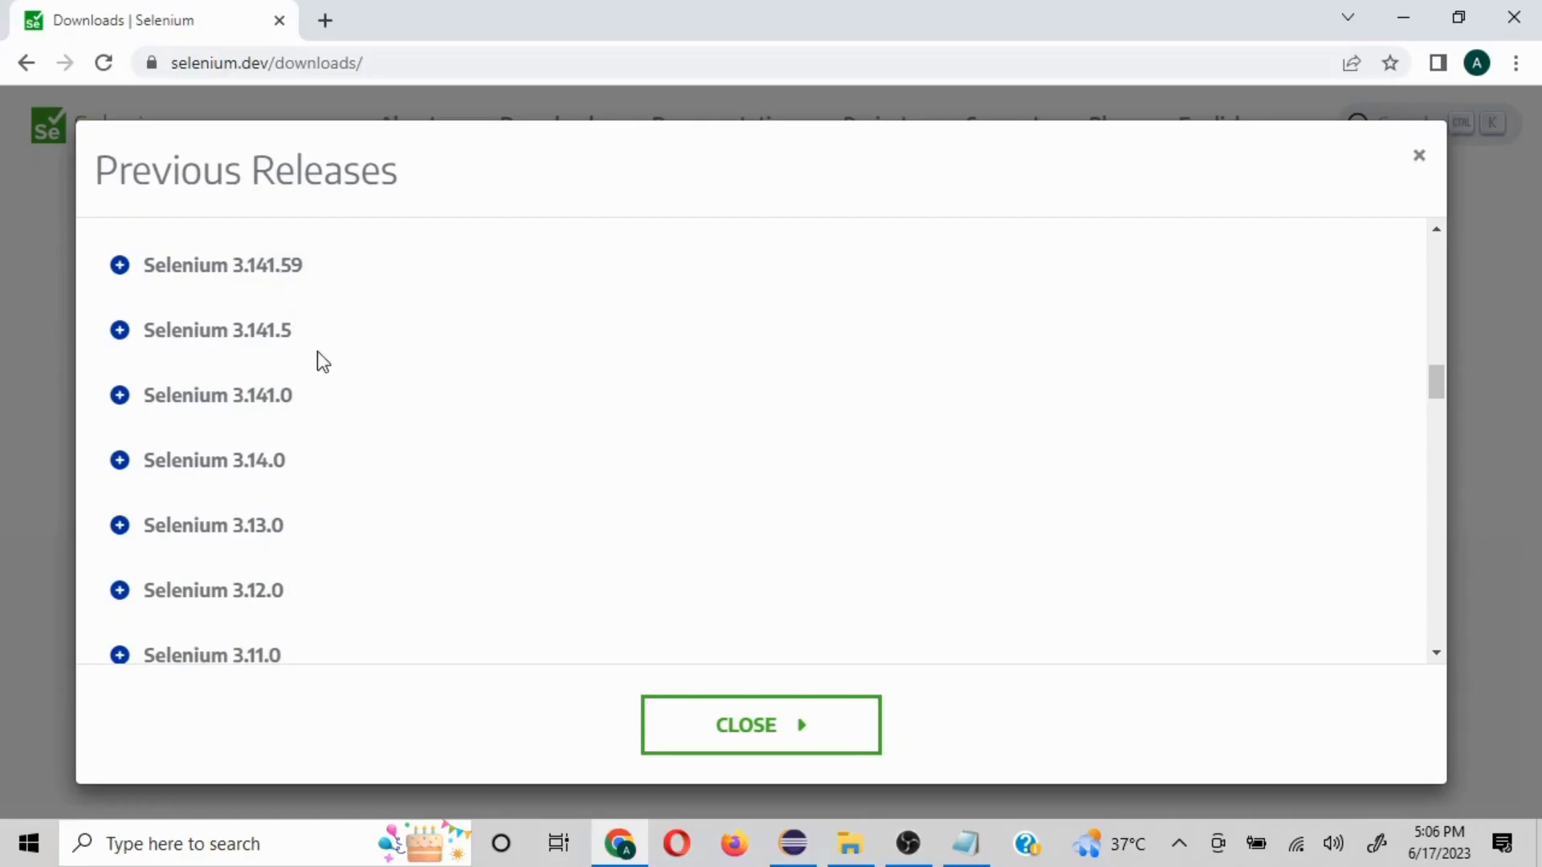
pyautogui.moveTo(244, 275)
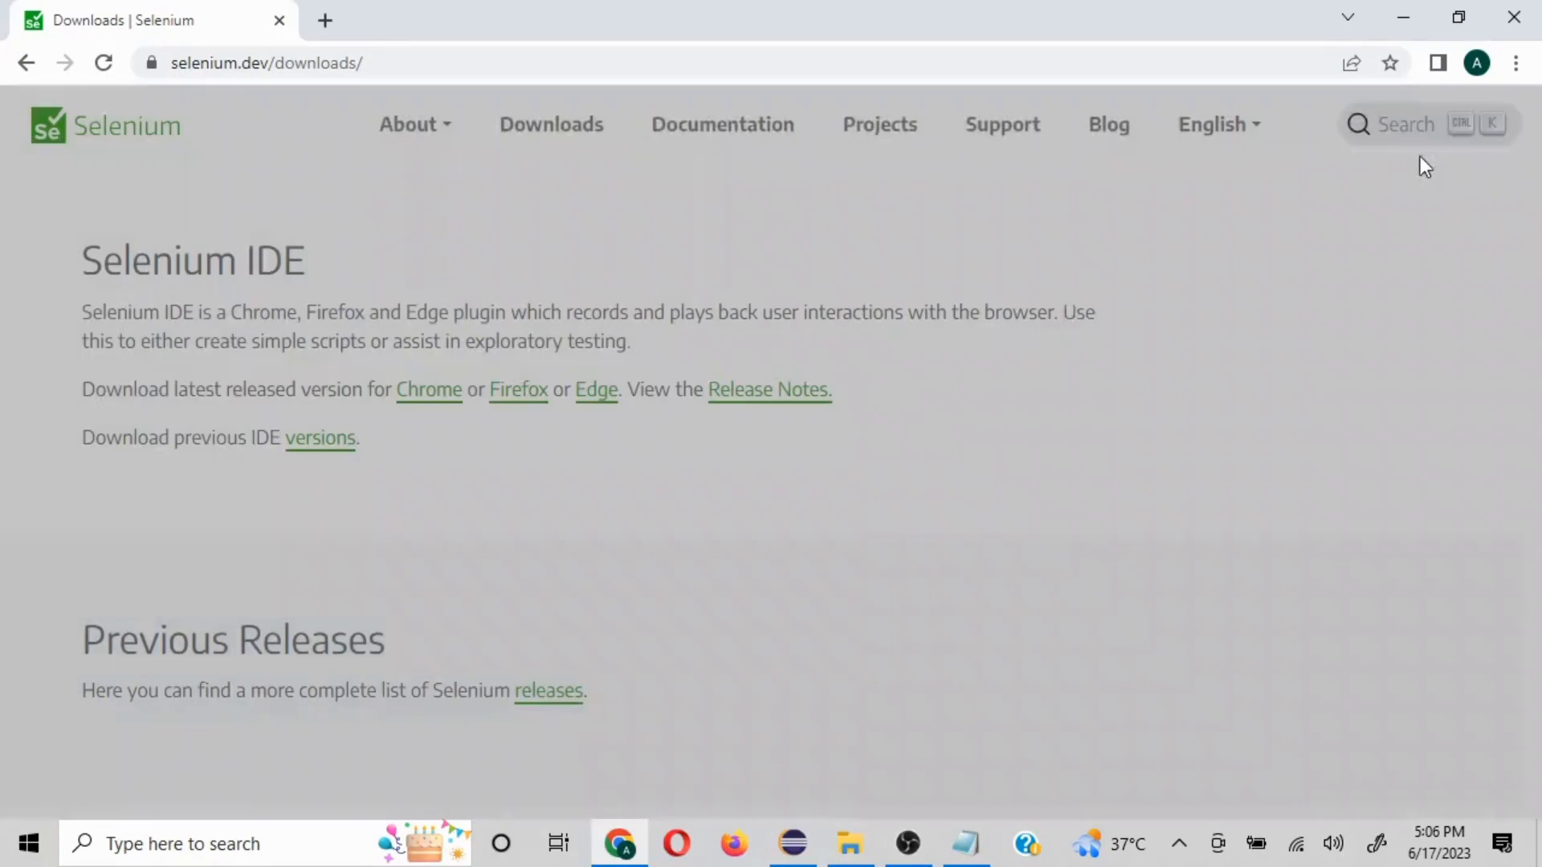
pyautogui.moveTo(792, 843)
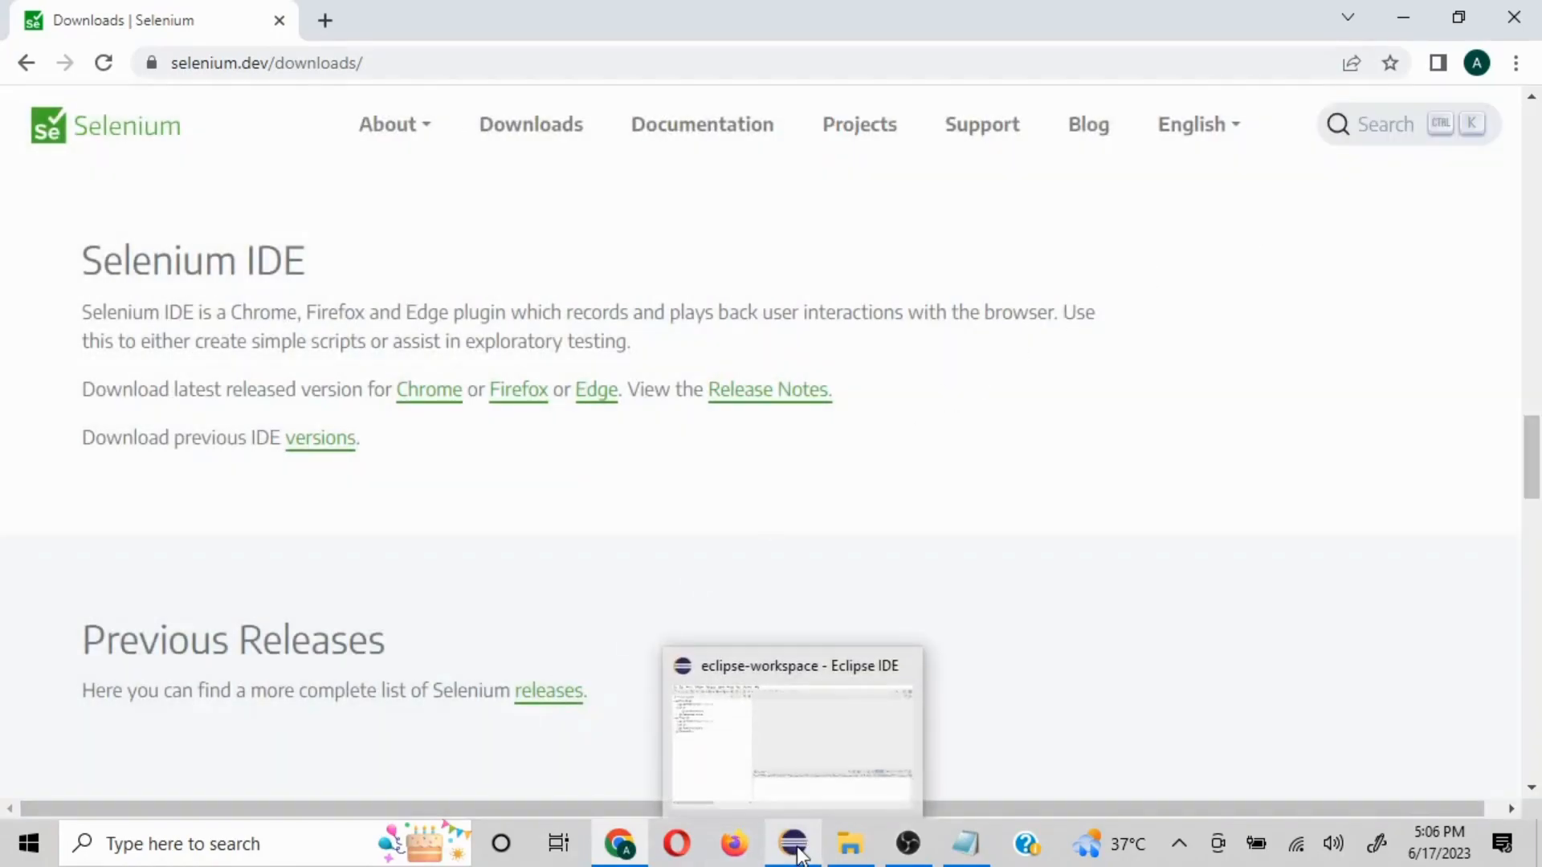
pyautogui.moveTo(1418, 11)
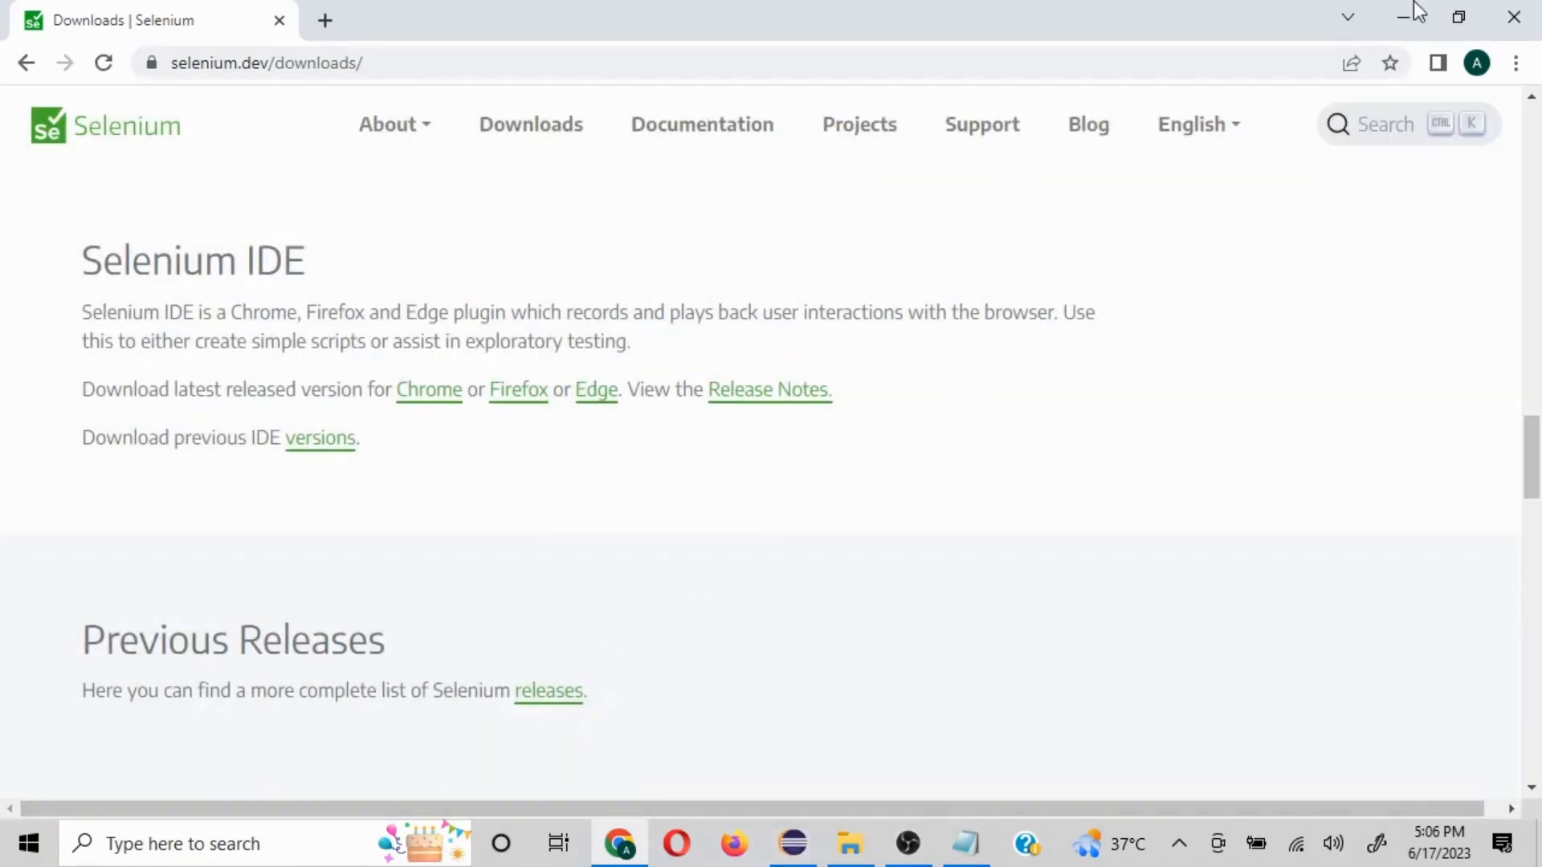
# Minimize Chrome to show SeleniumOperaBrowserLaunch.txt in Notepad again
pyautogui.click(964, 843)
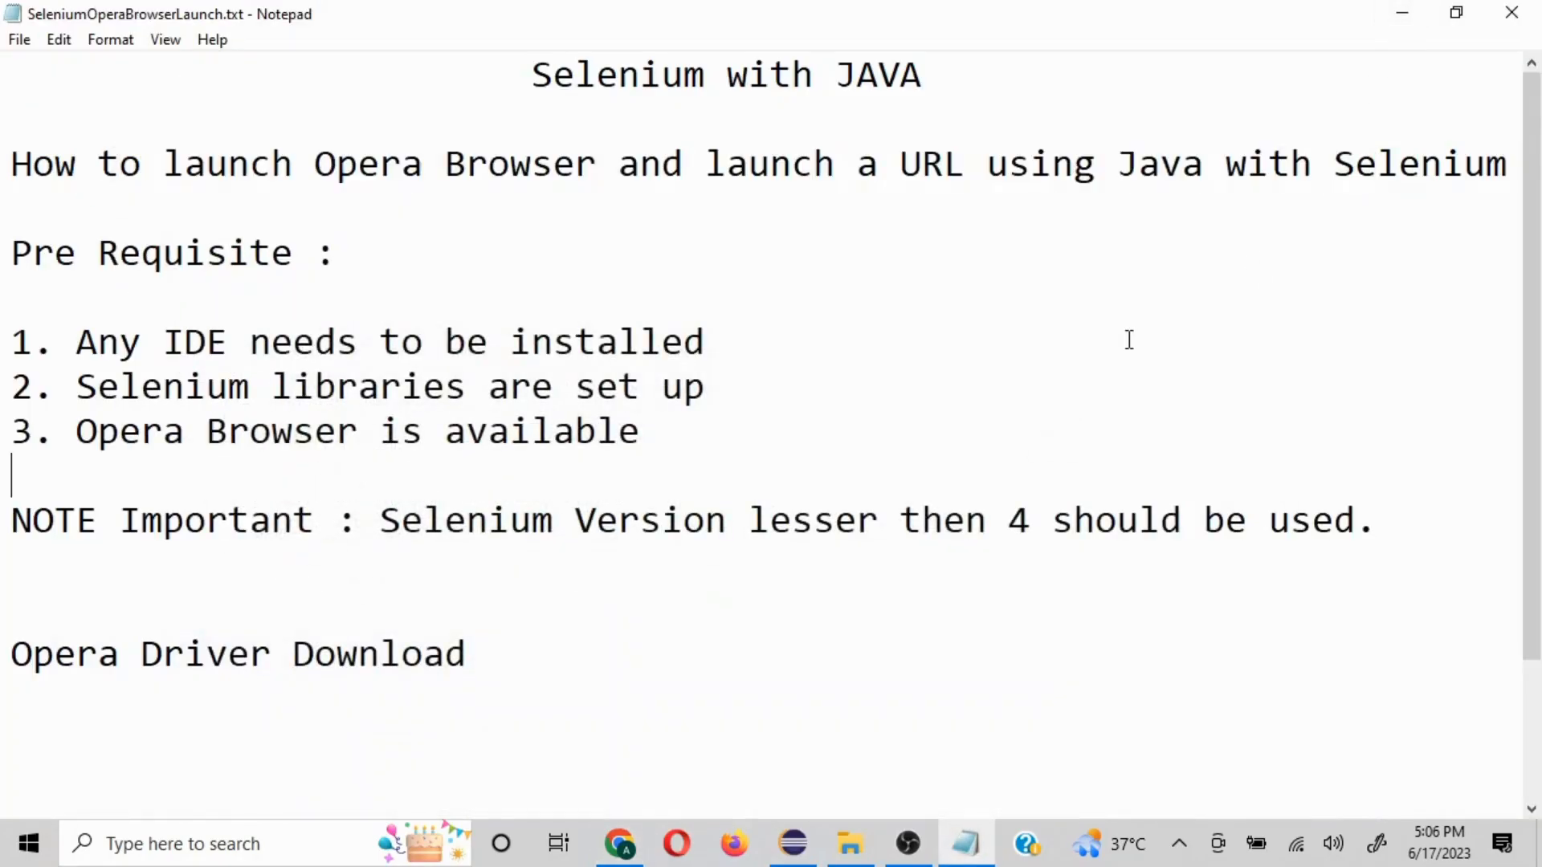
pyautogui.moveTo(883, 660)
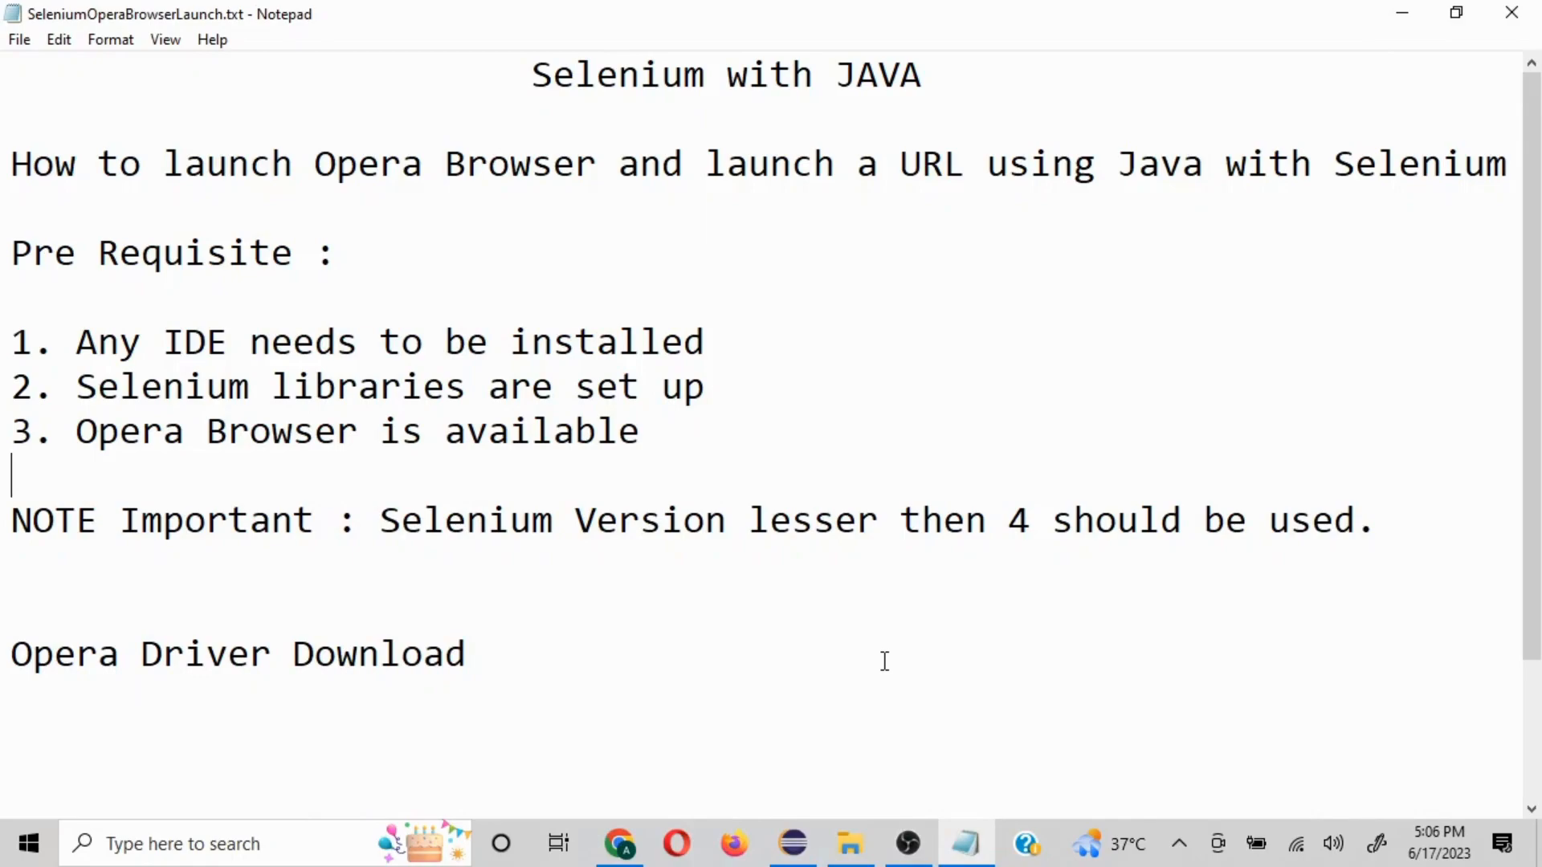
pyautogui.moveTo(337, 630)
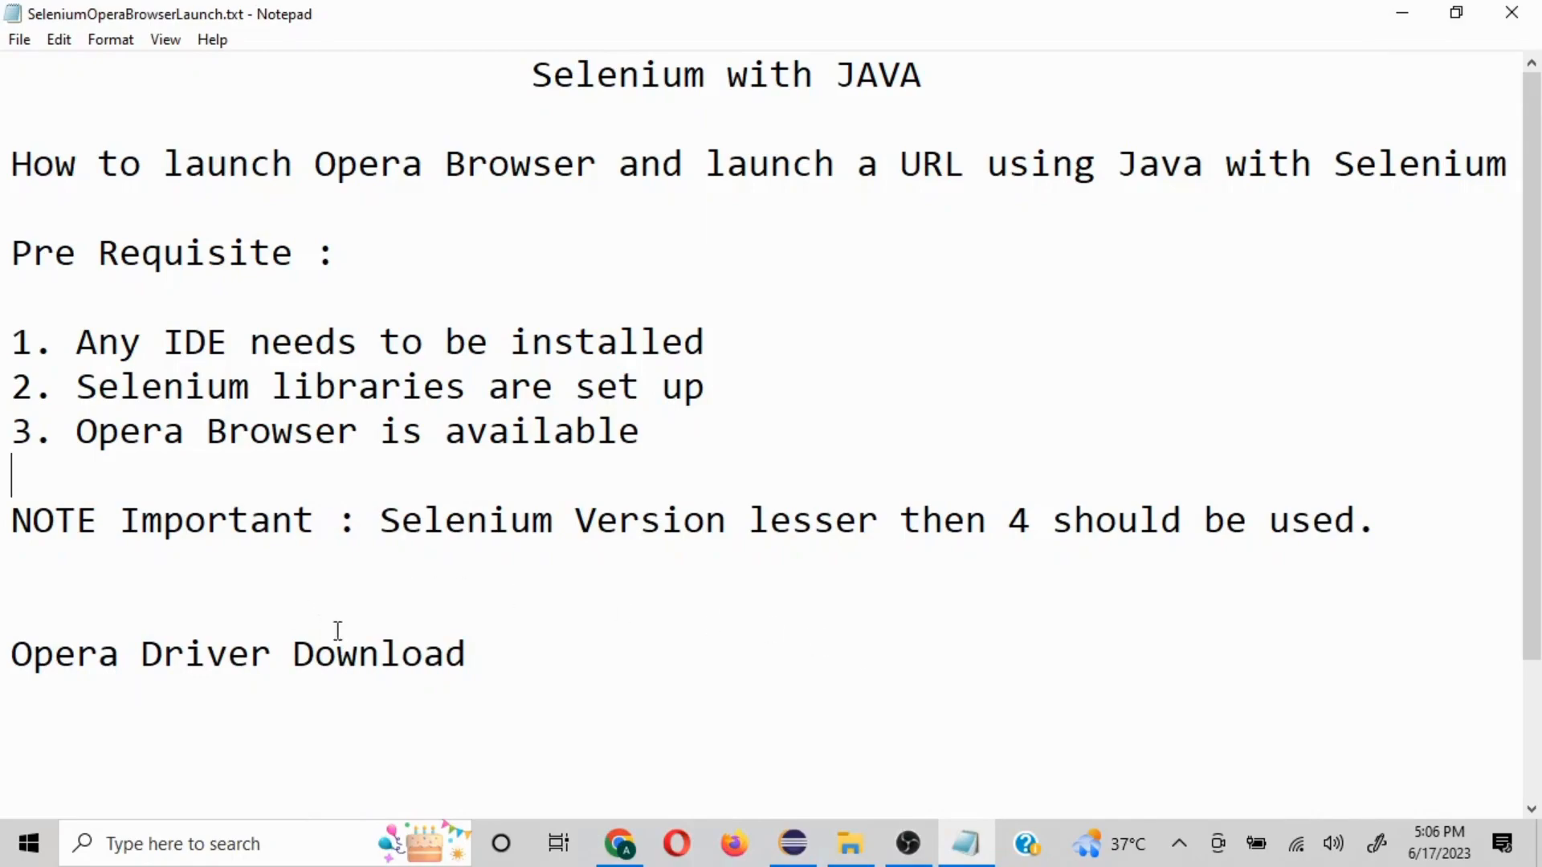
pyautogui.moveTo(419, 663)
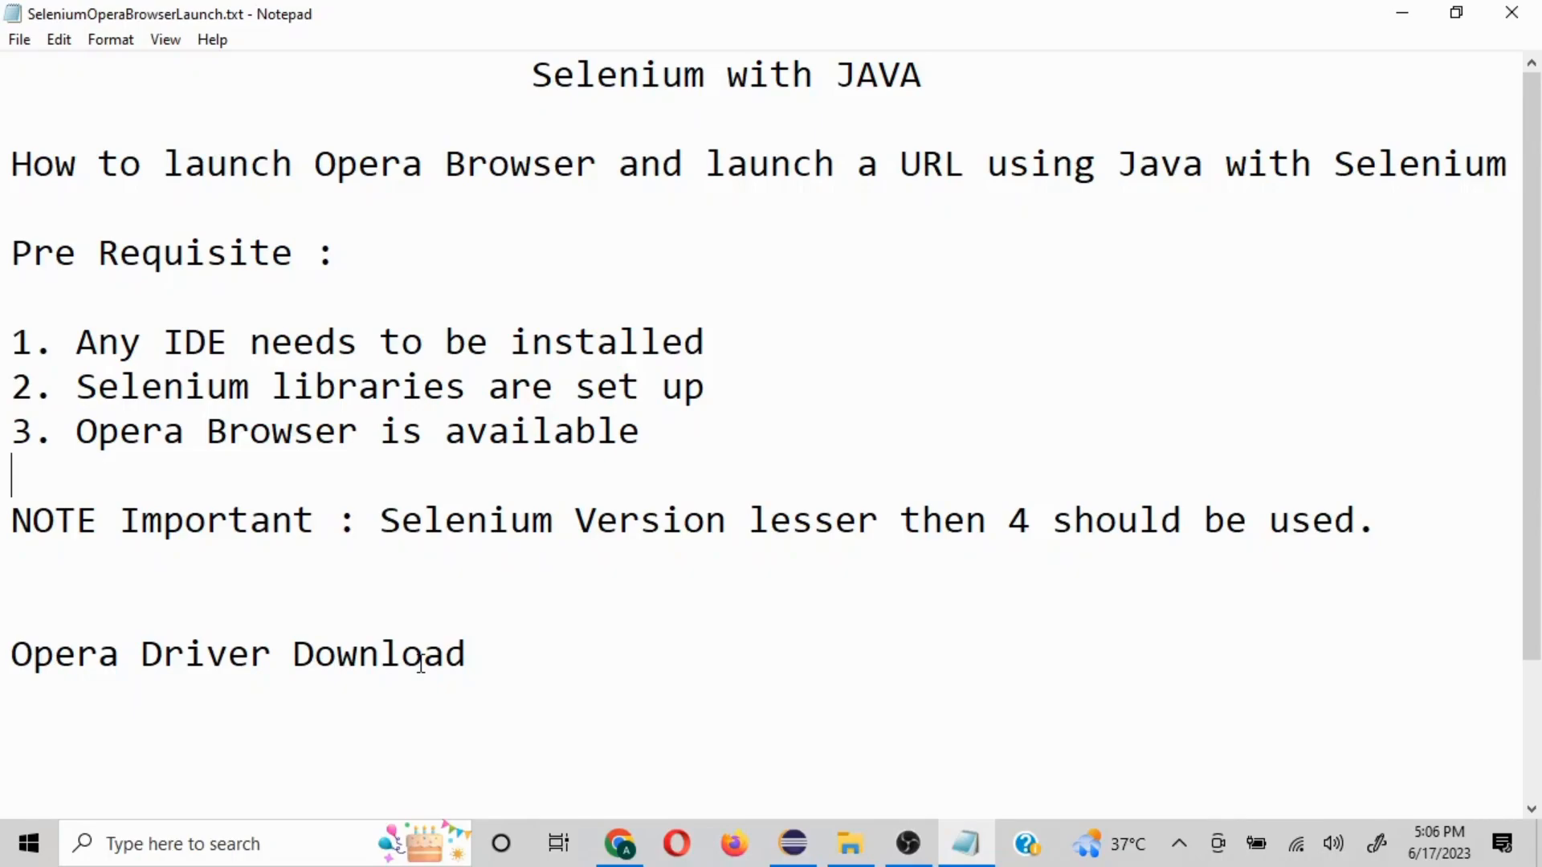
pyautogui.click(619, 843)
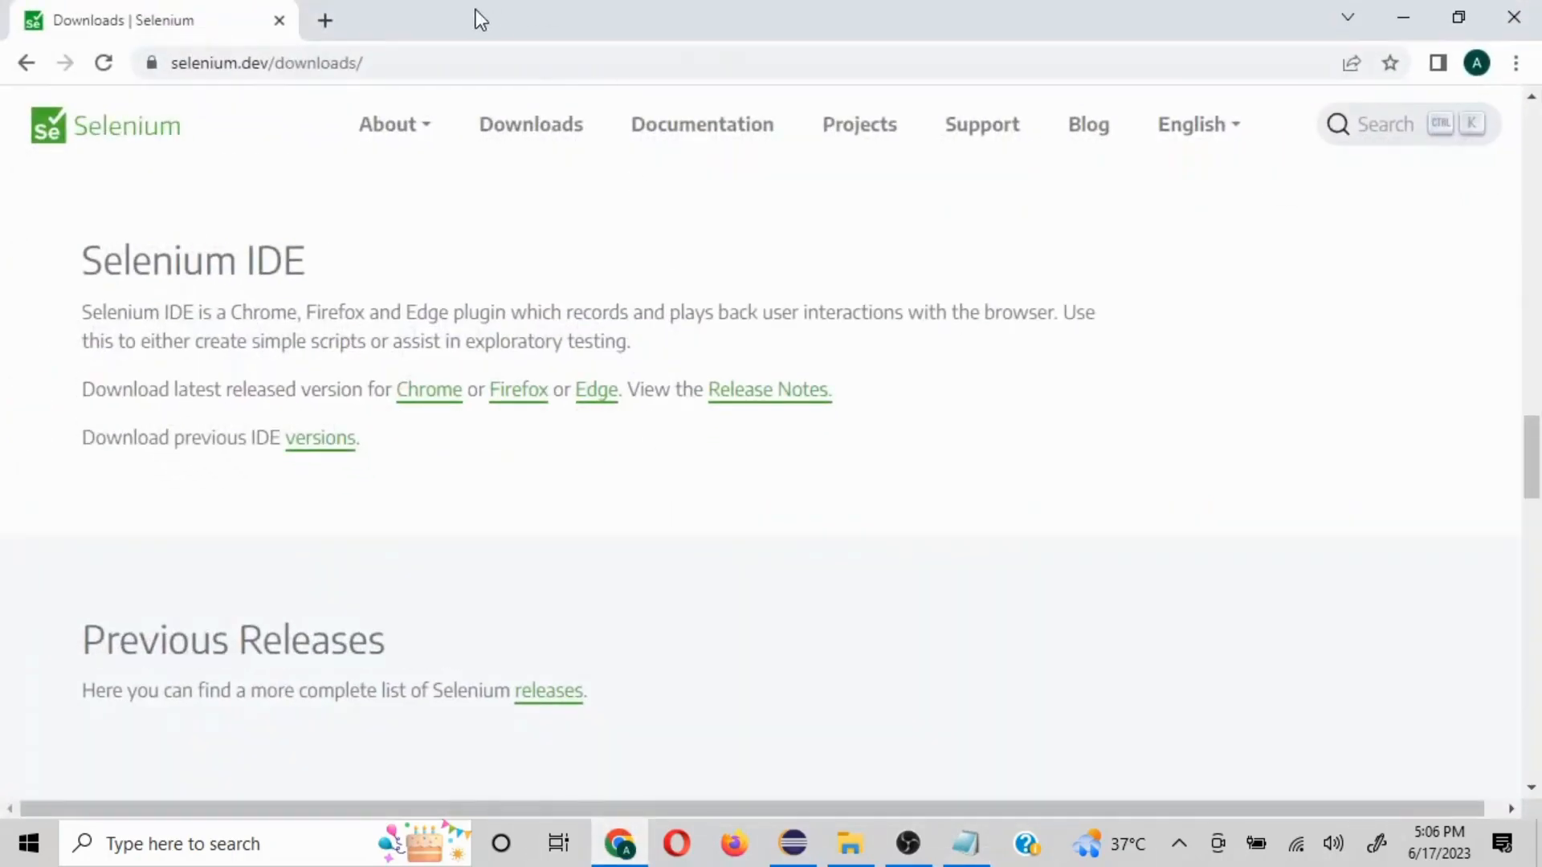
pyautogui.moveTo(530, 126)
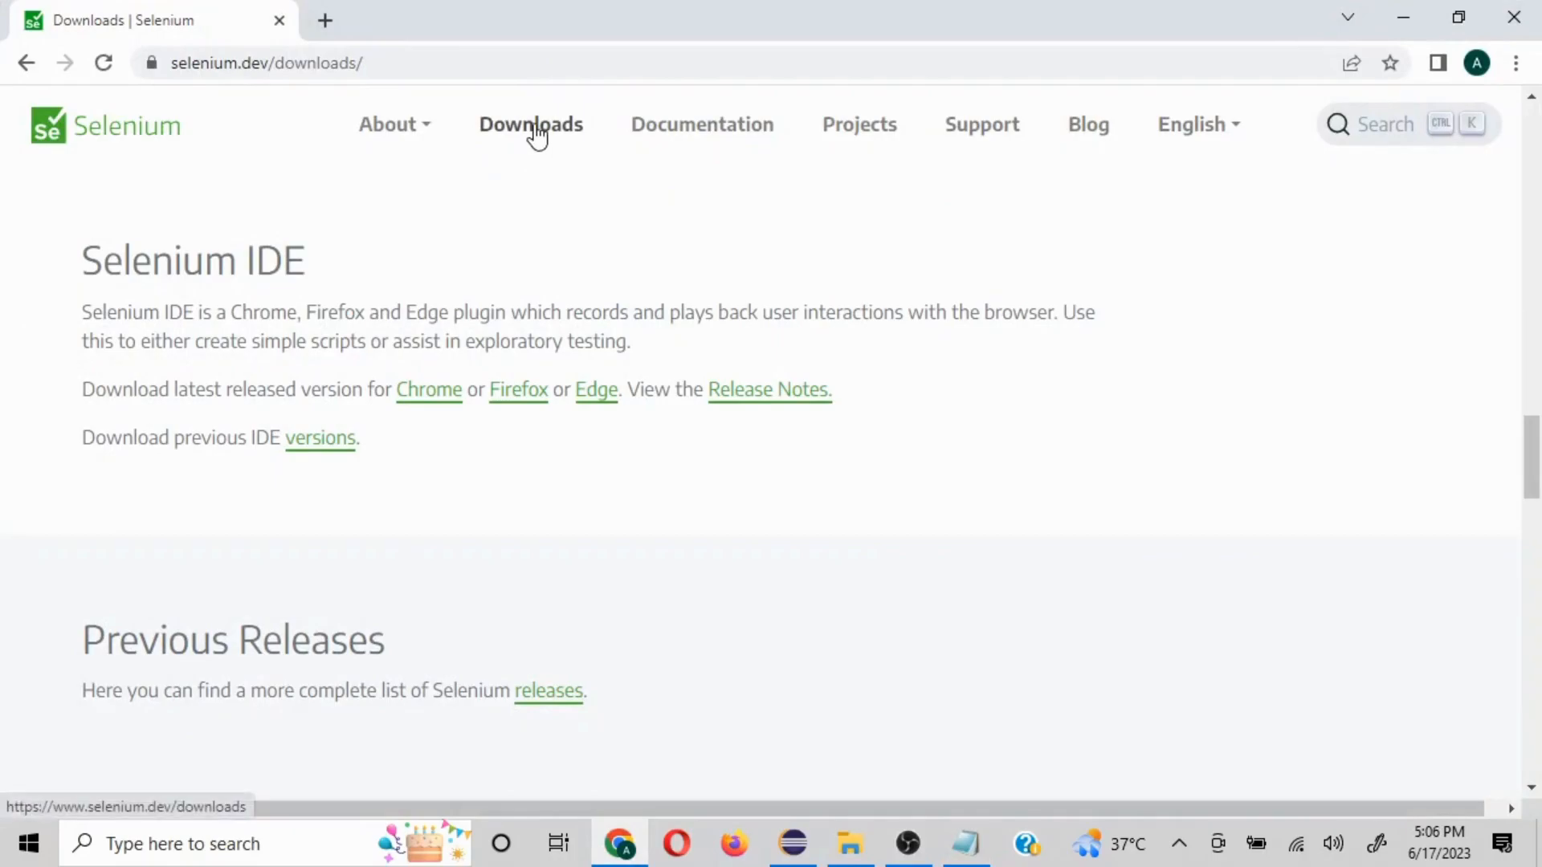
pyautogui.scroll(3)
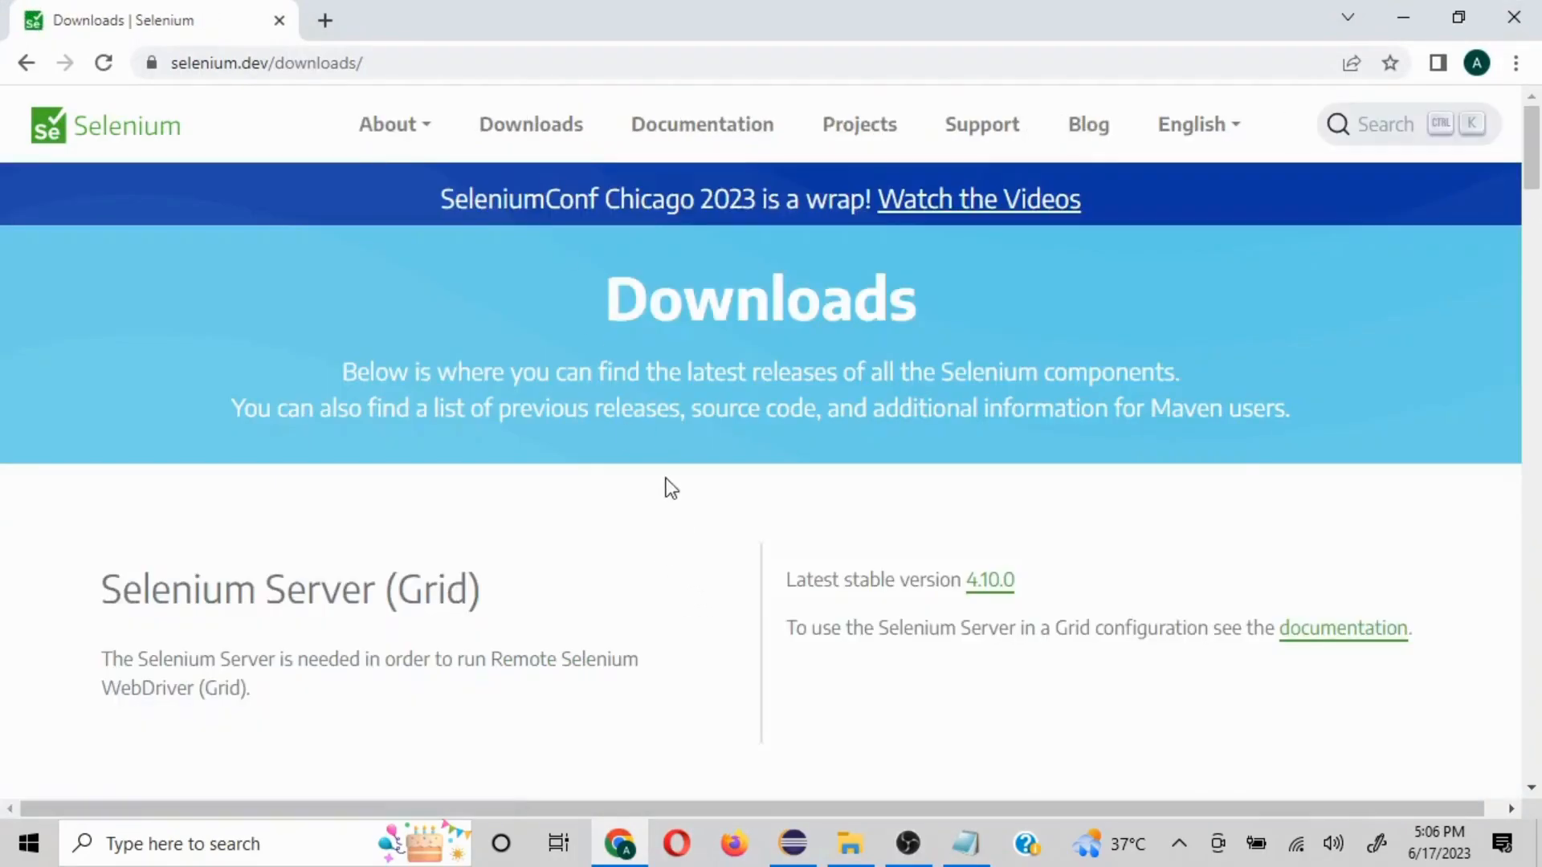
pyautogui.scroll(-3)
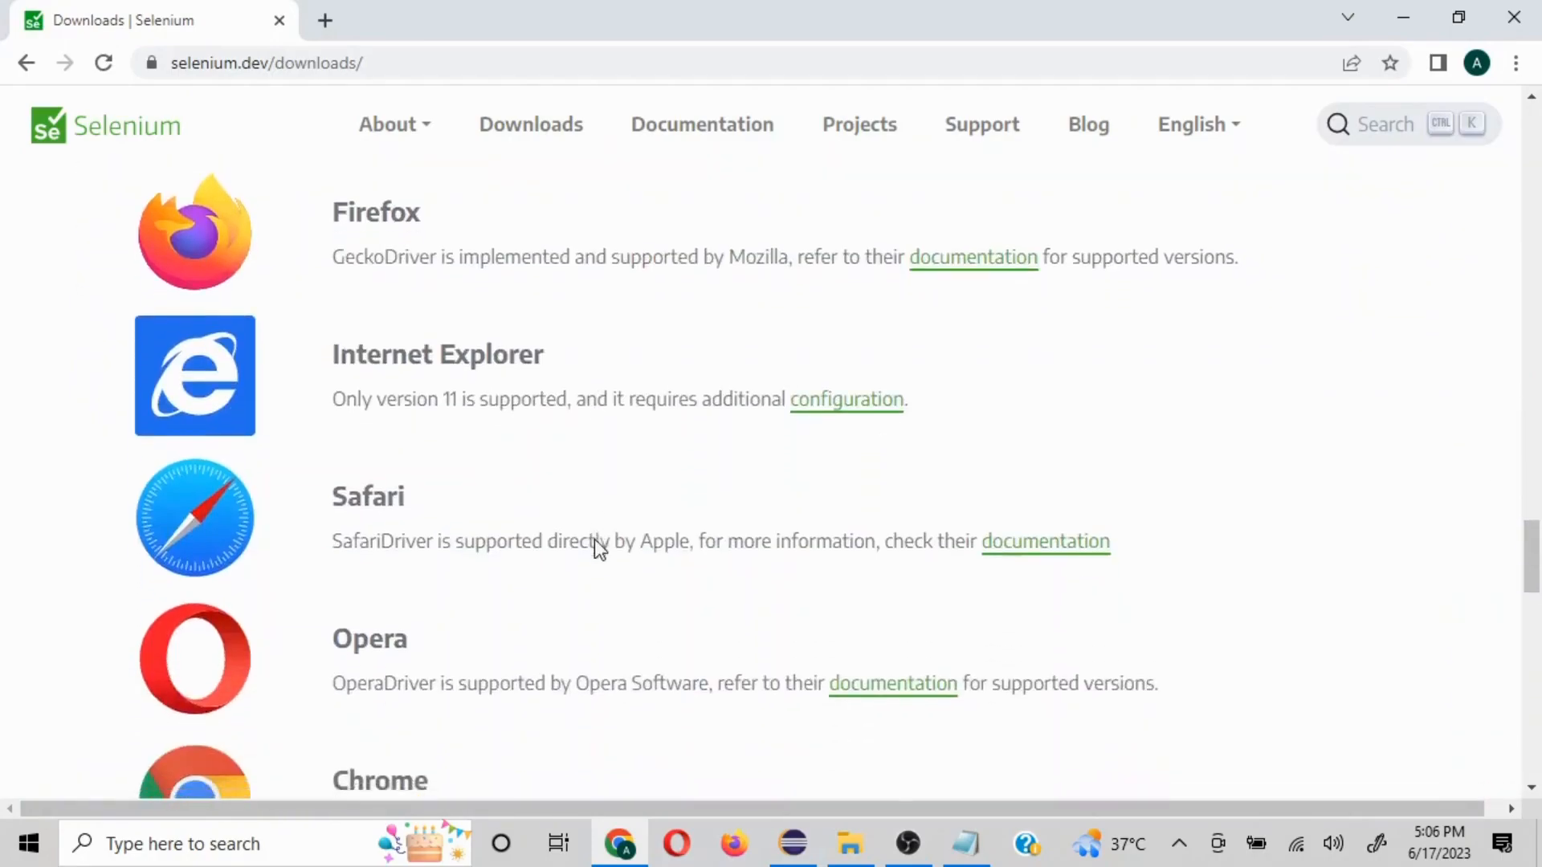
pyautogui.scroll(-3)
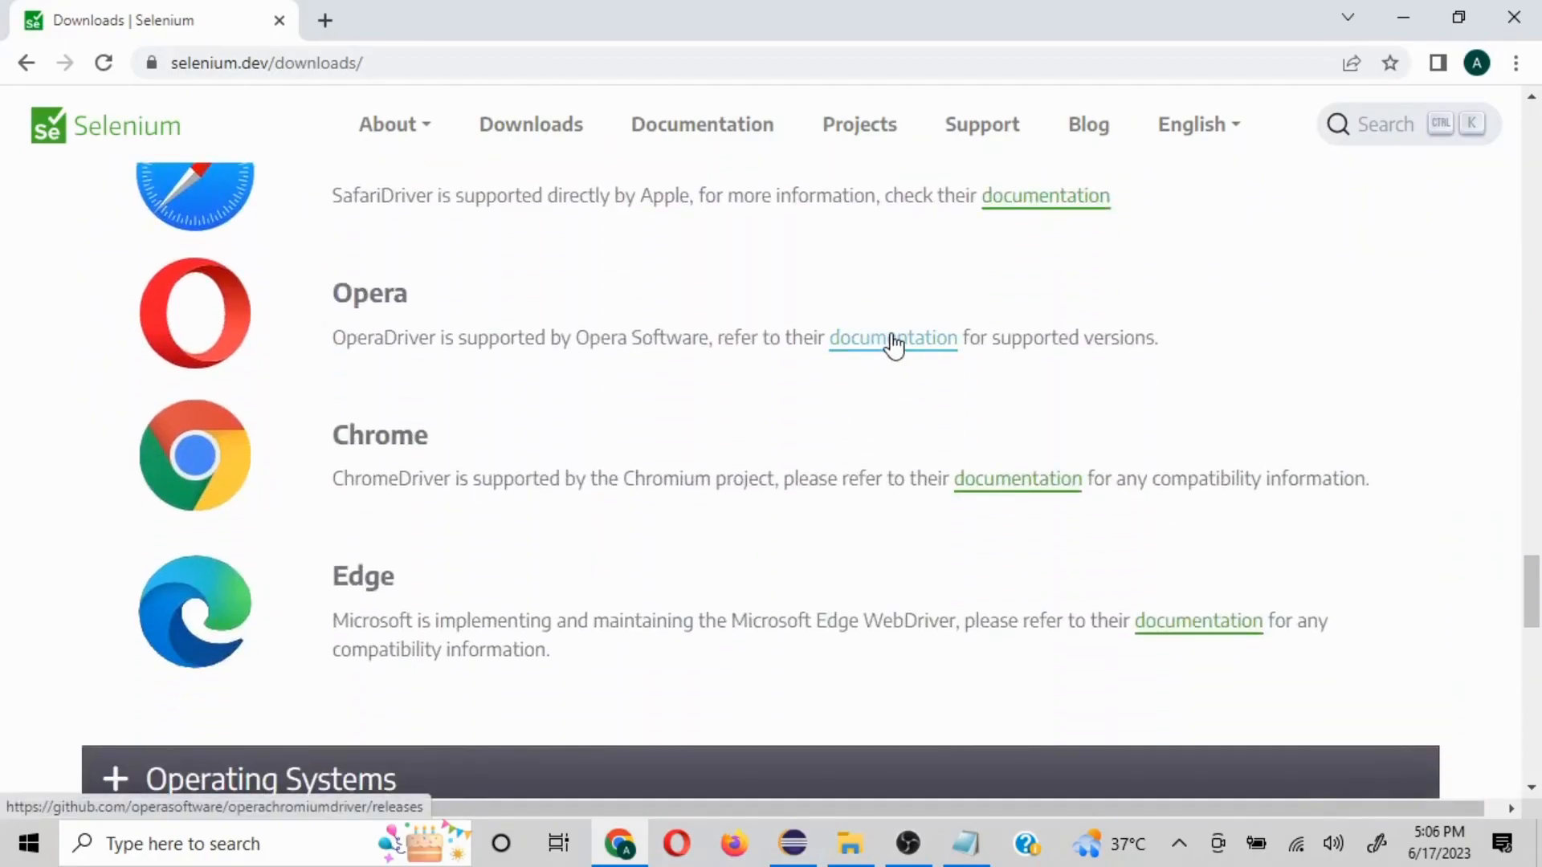
# Reach the OperaDriver GitHub releases page and locate the latest release assets
pyautogui.click(892, 337)
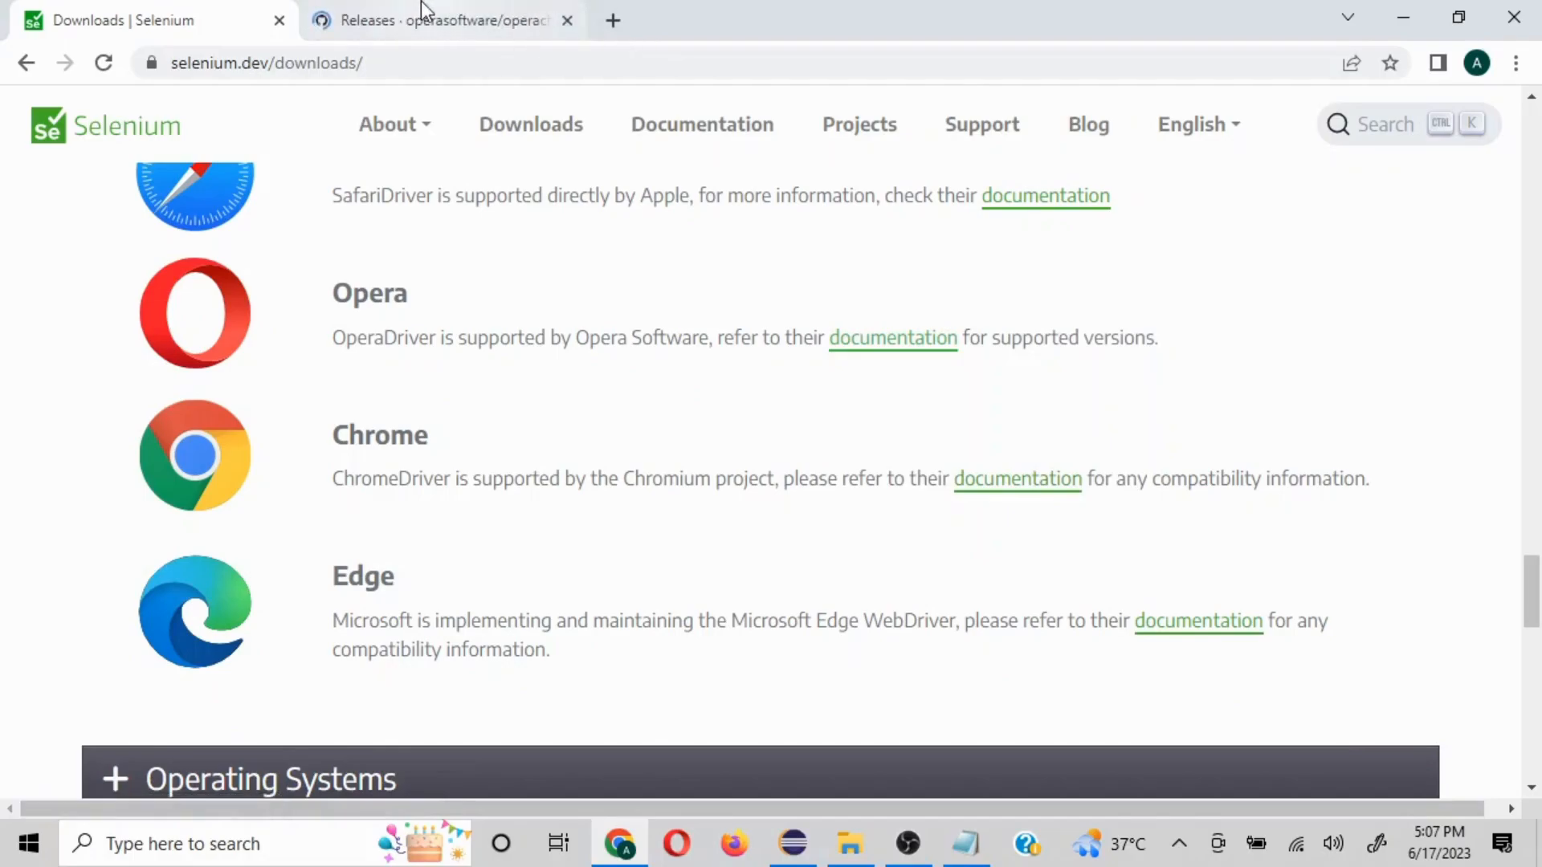
pyautogui.click(440, 19)
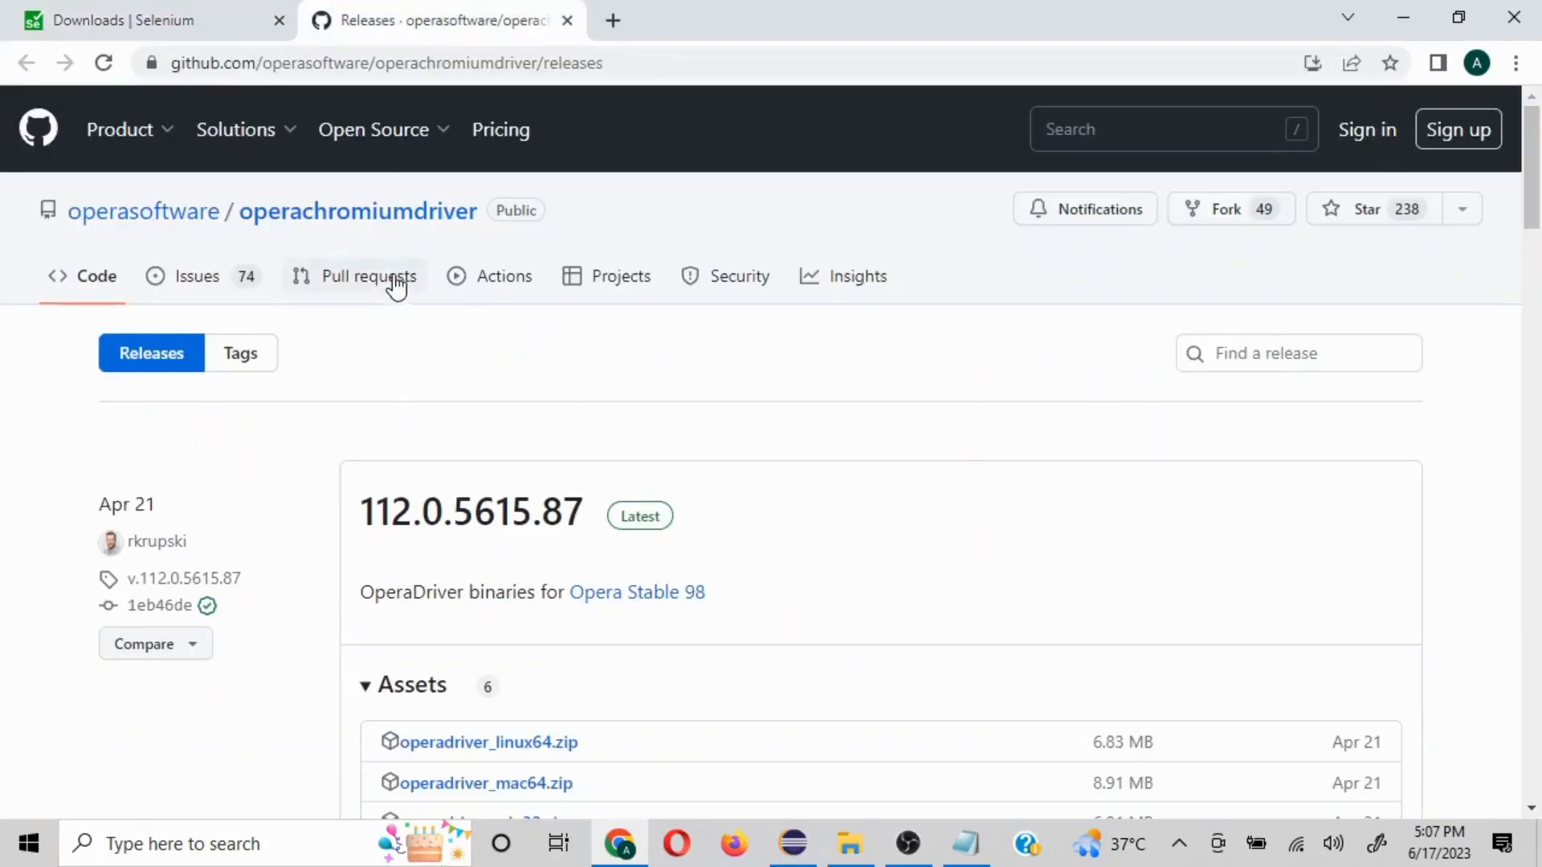
pyautogui.moveTo(747, 544)
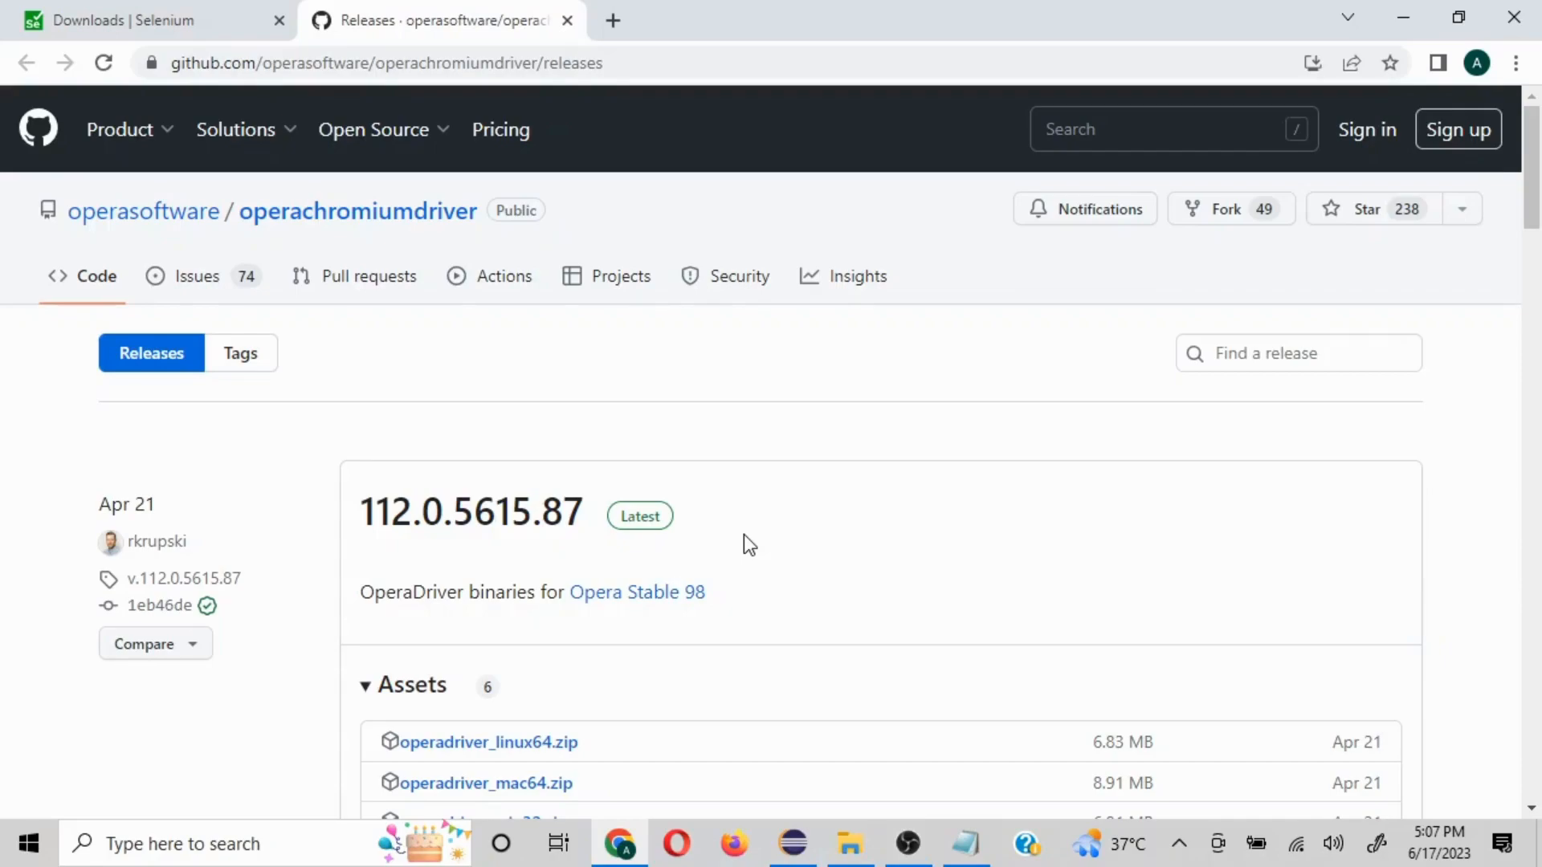
pyautogui.scroll(-3)
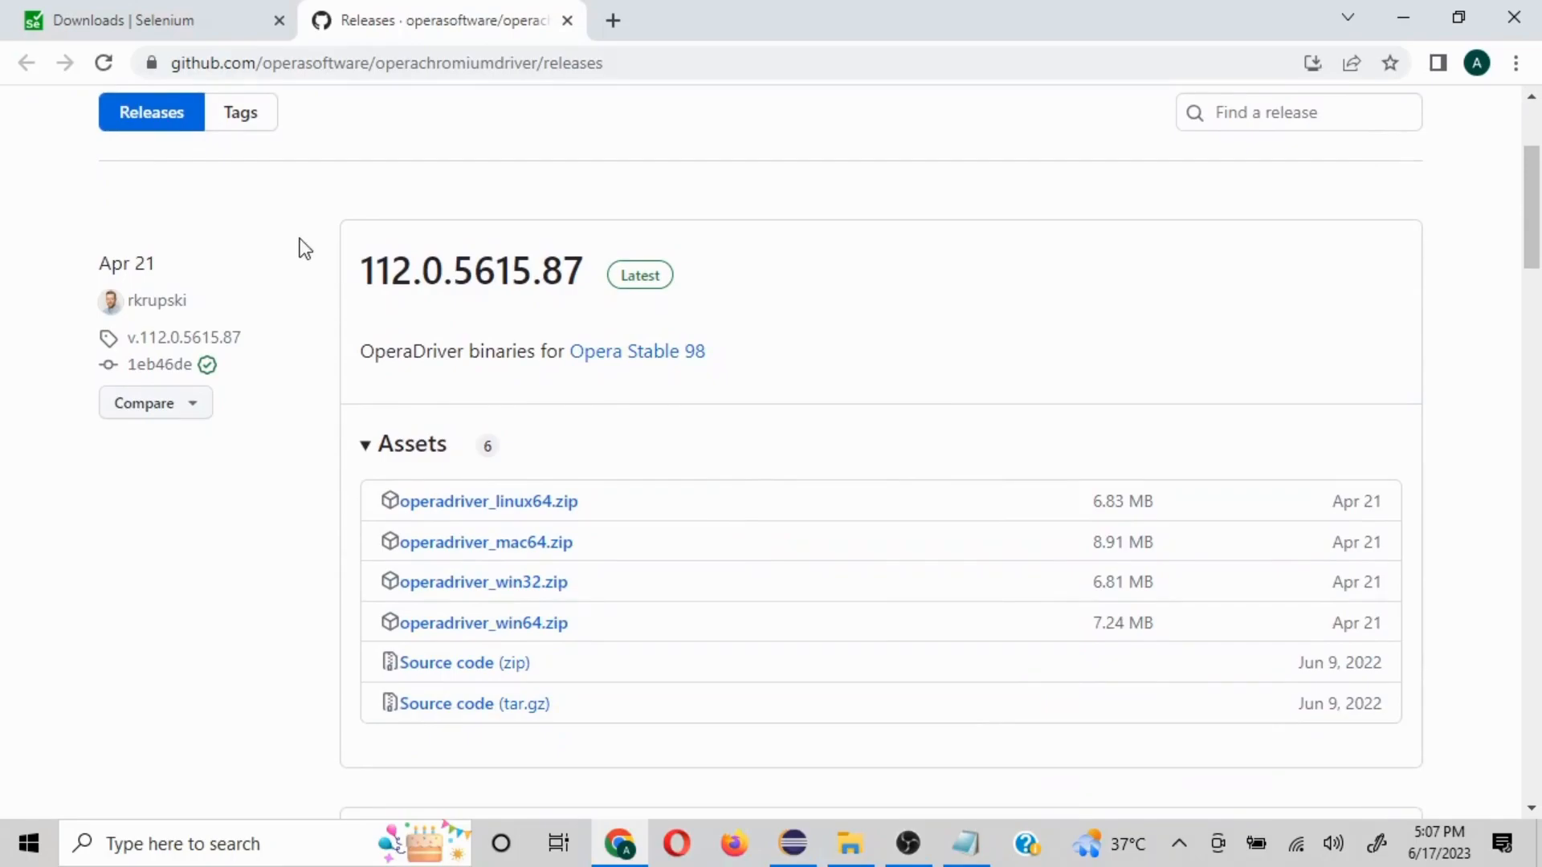
pyautogui.moveTo(471, 273)
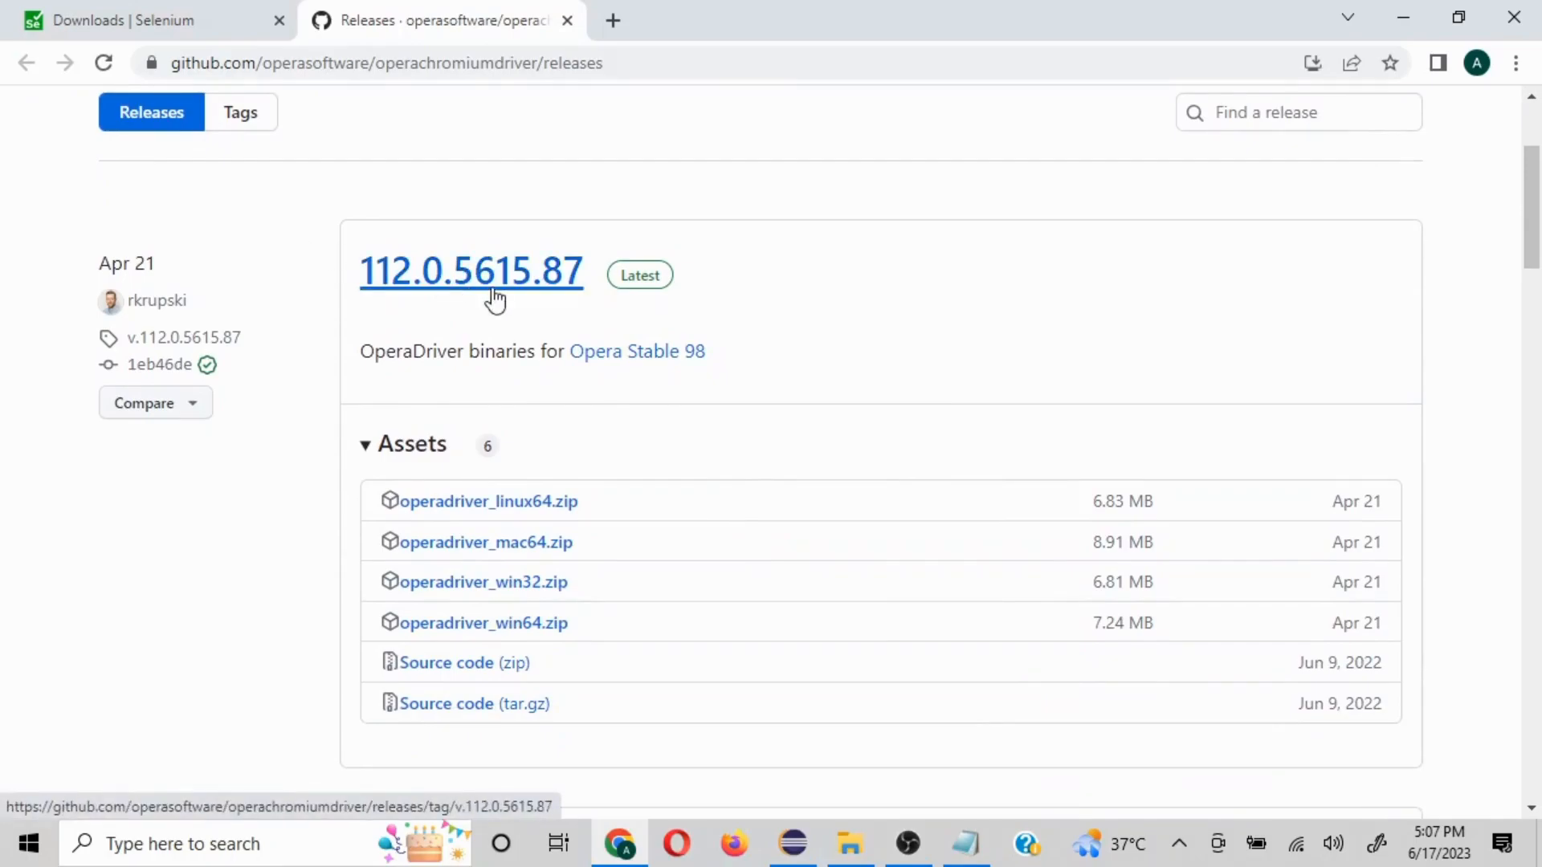
pyautogui.moveTo(481, 286)
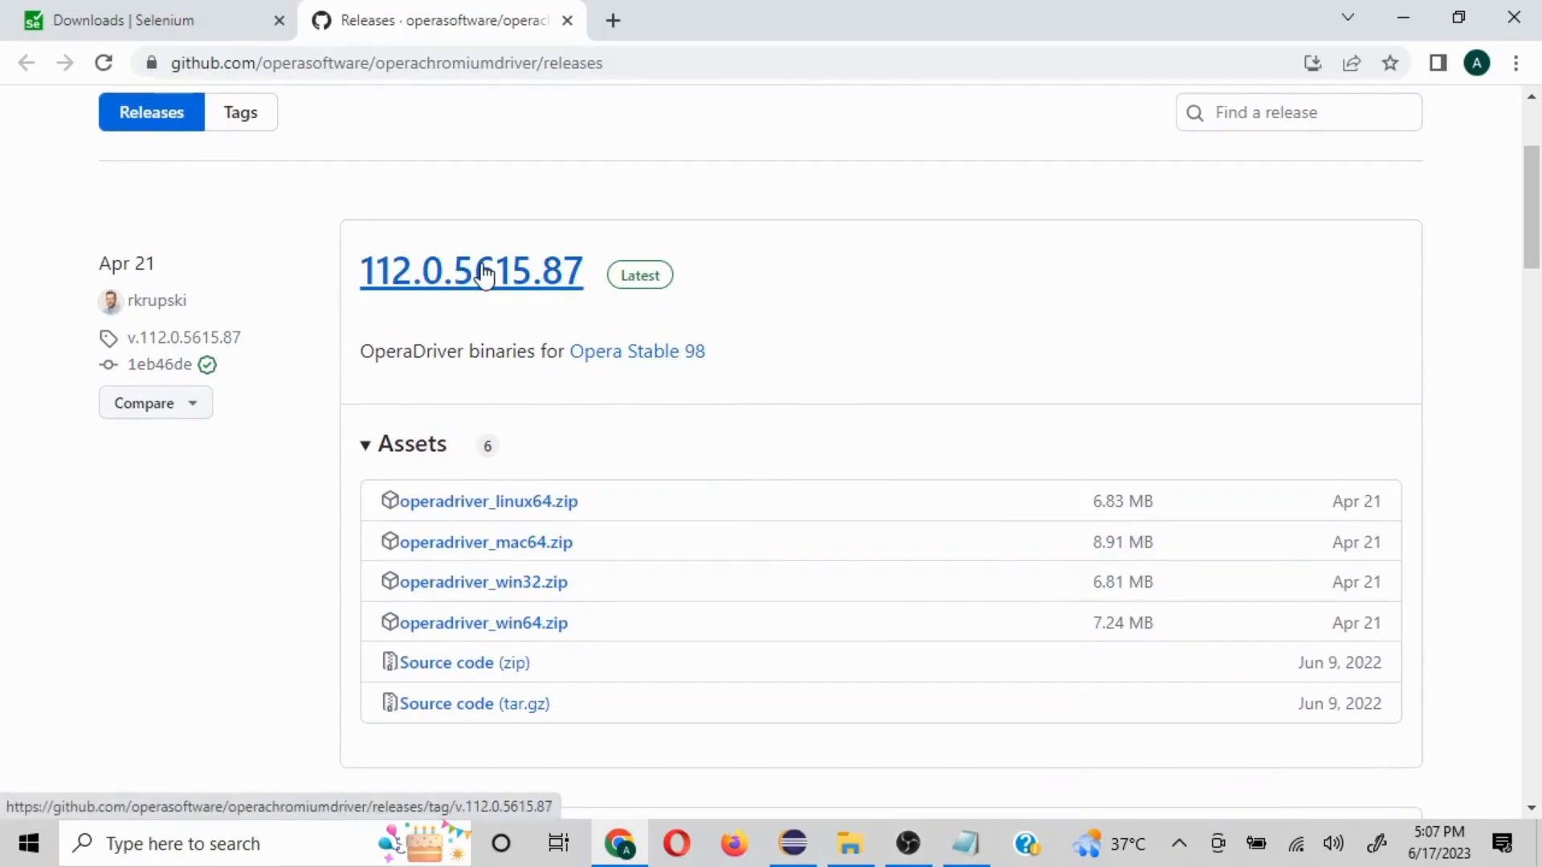
pyautogui.scroll(-3)
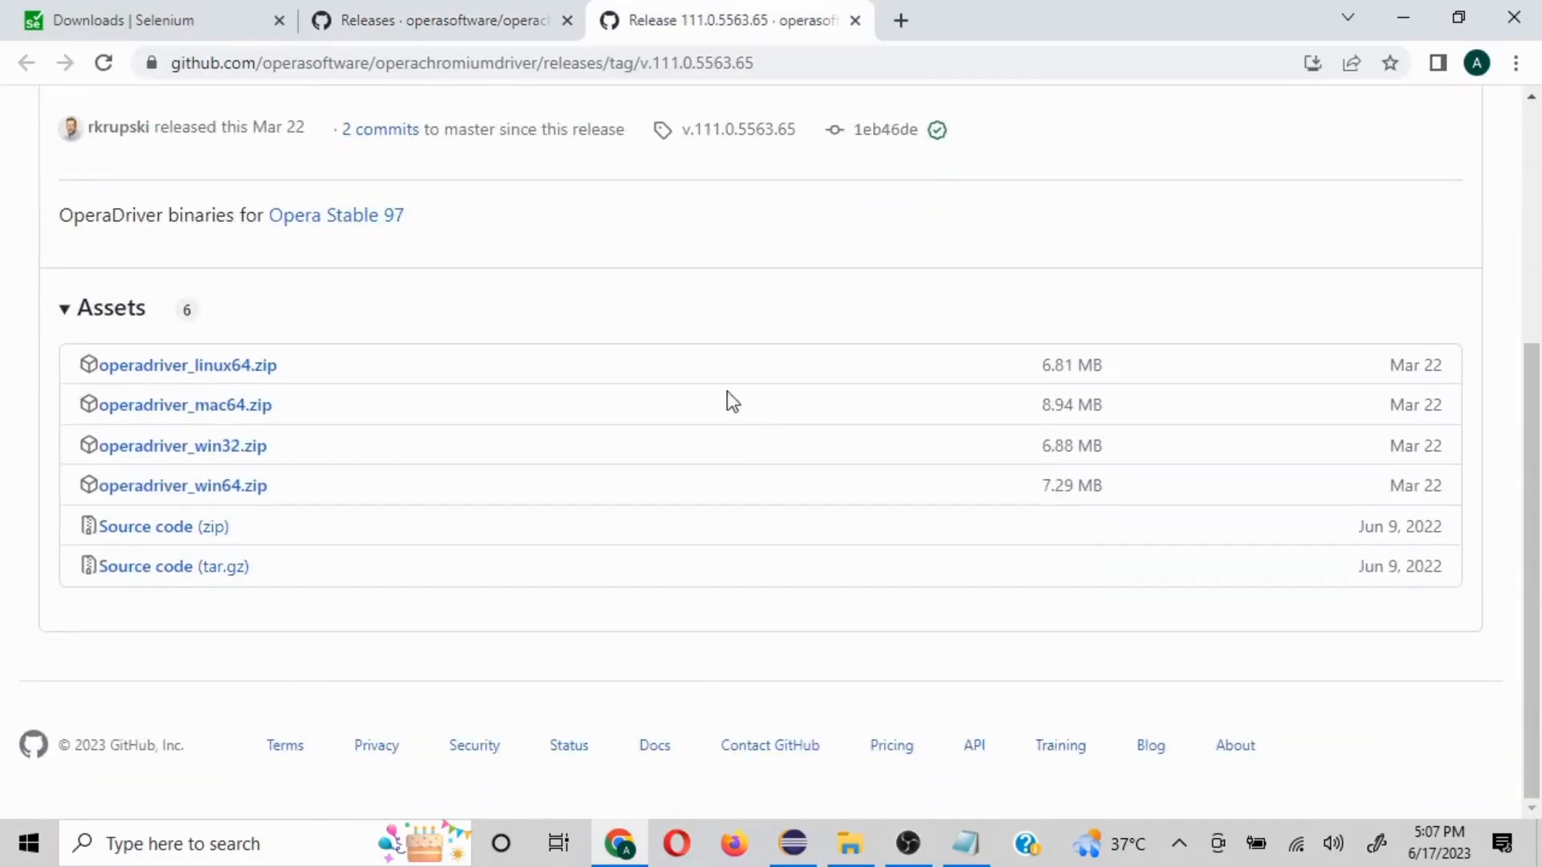
pyautogui.click(437, 19)
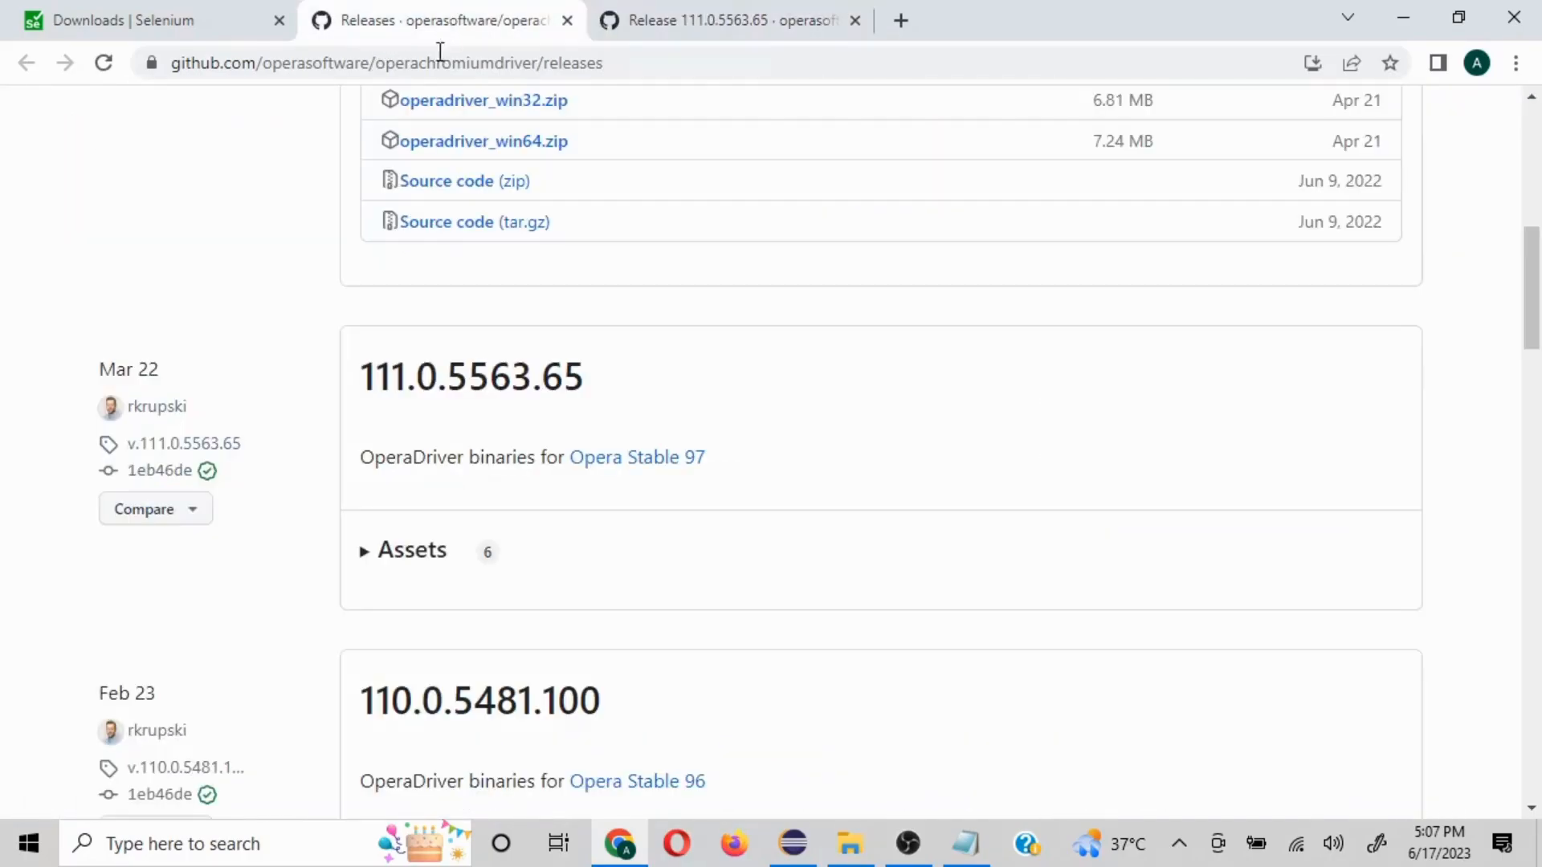
pyautogui.scroll(3)
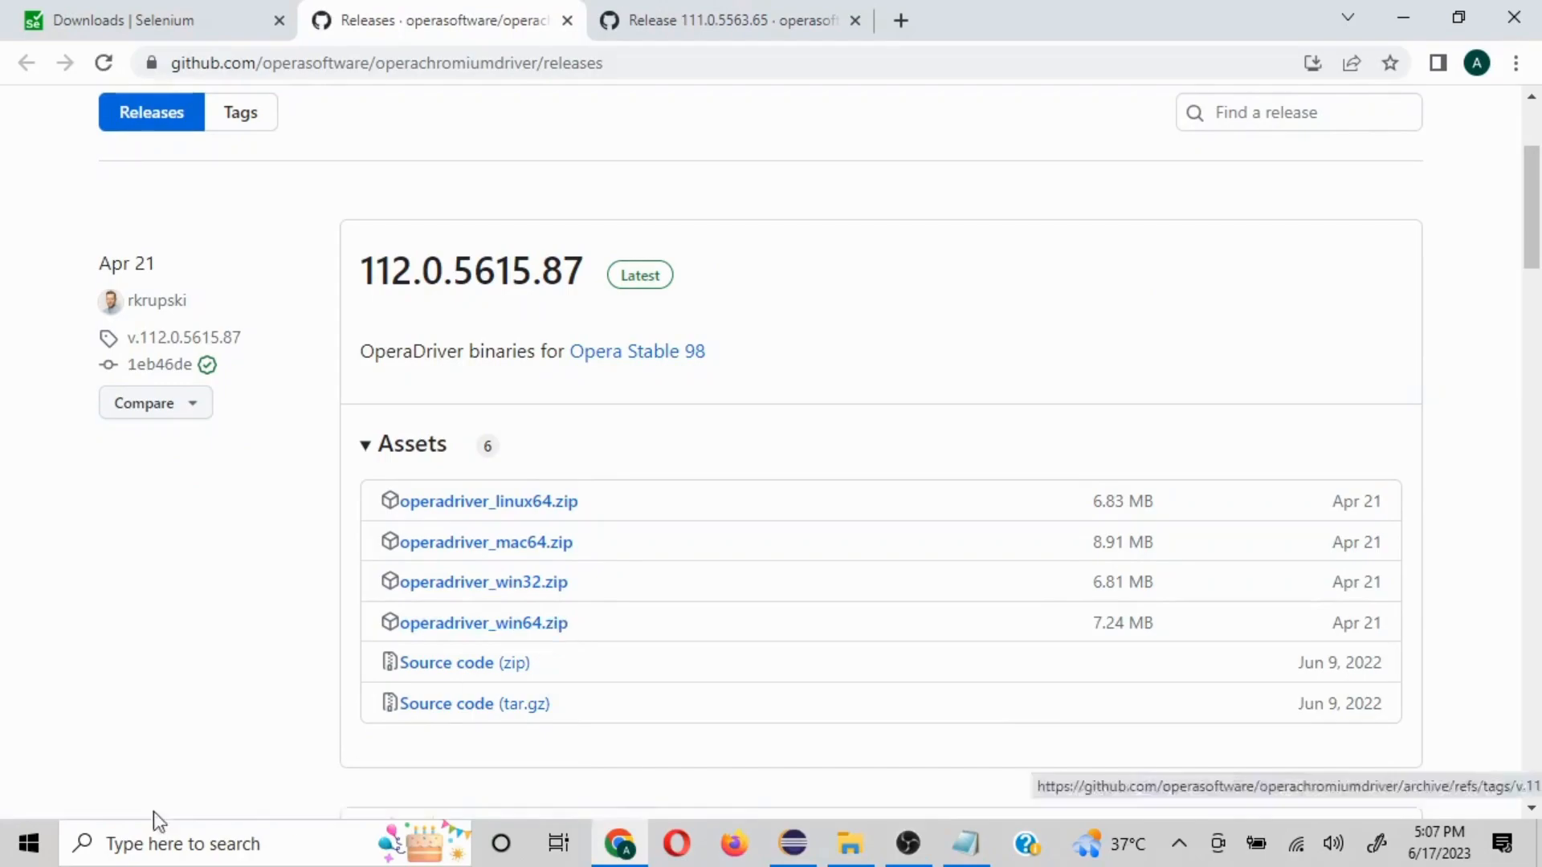
# Download operadriver_win64.zip and show the extracted folder holding operadriver.exe
pyautogui.click(480, 623)
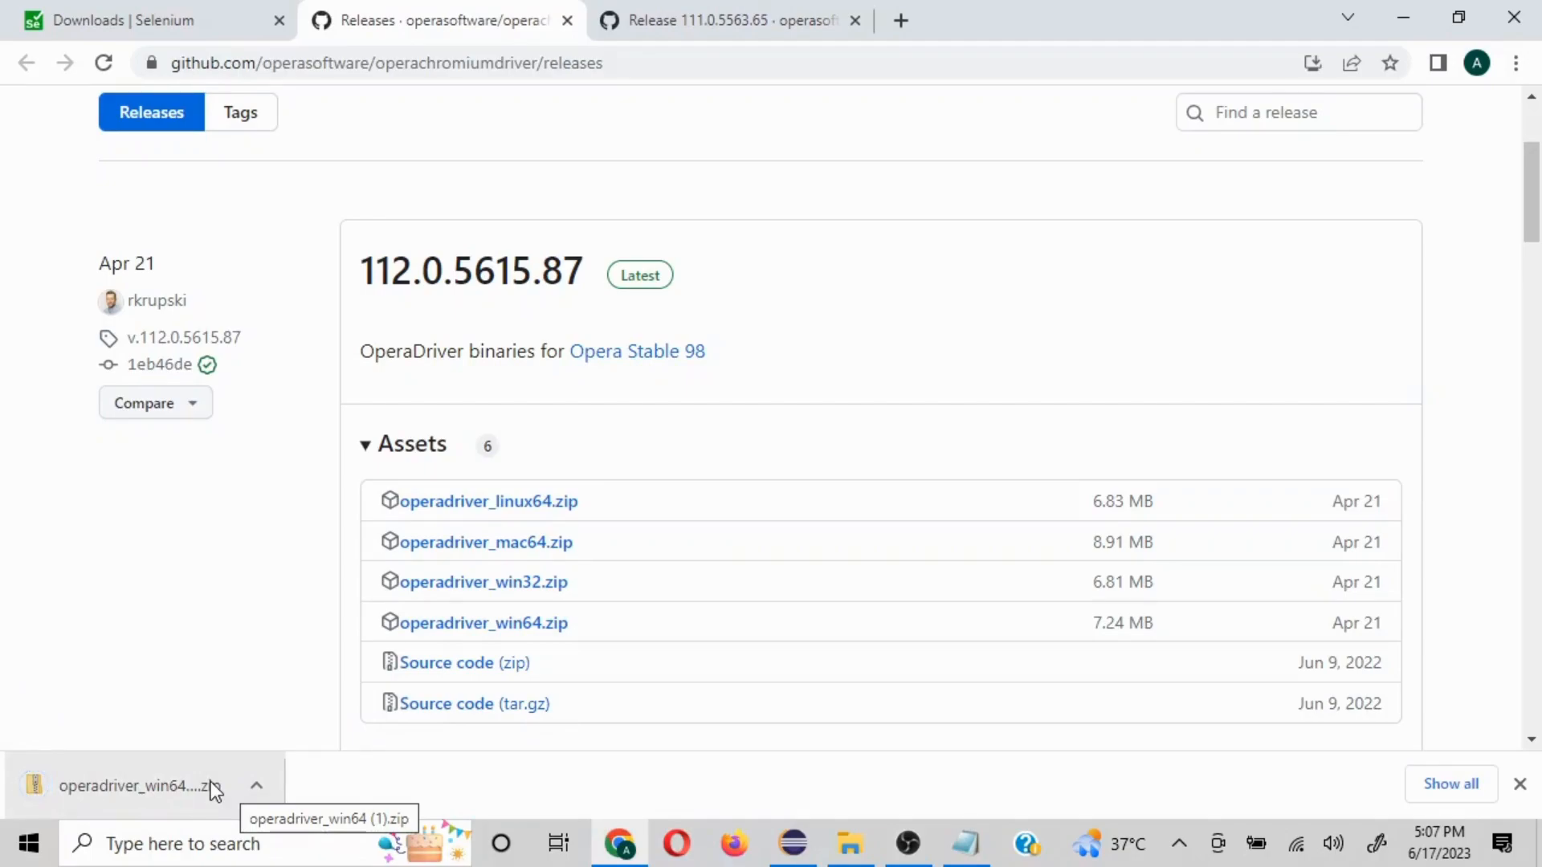
pyautogui.moveTo(848, 843)
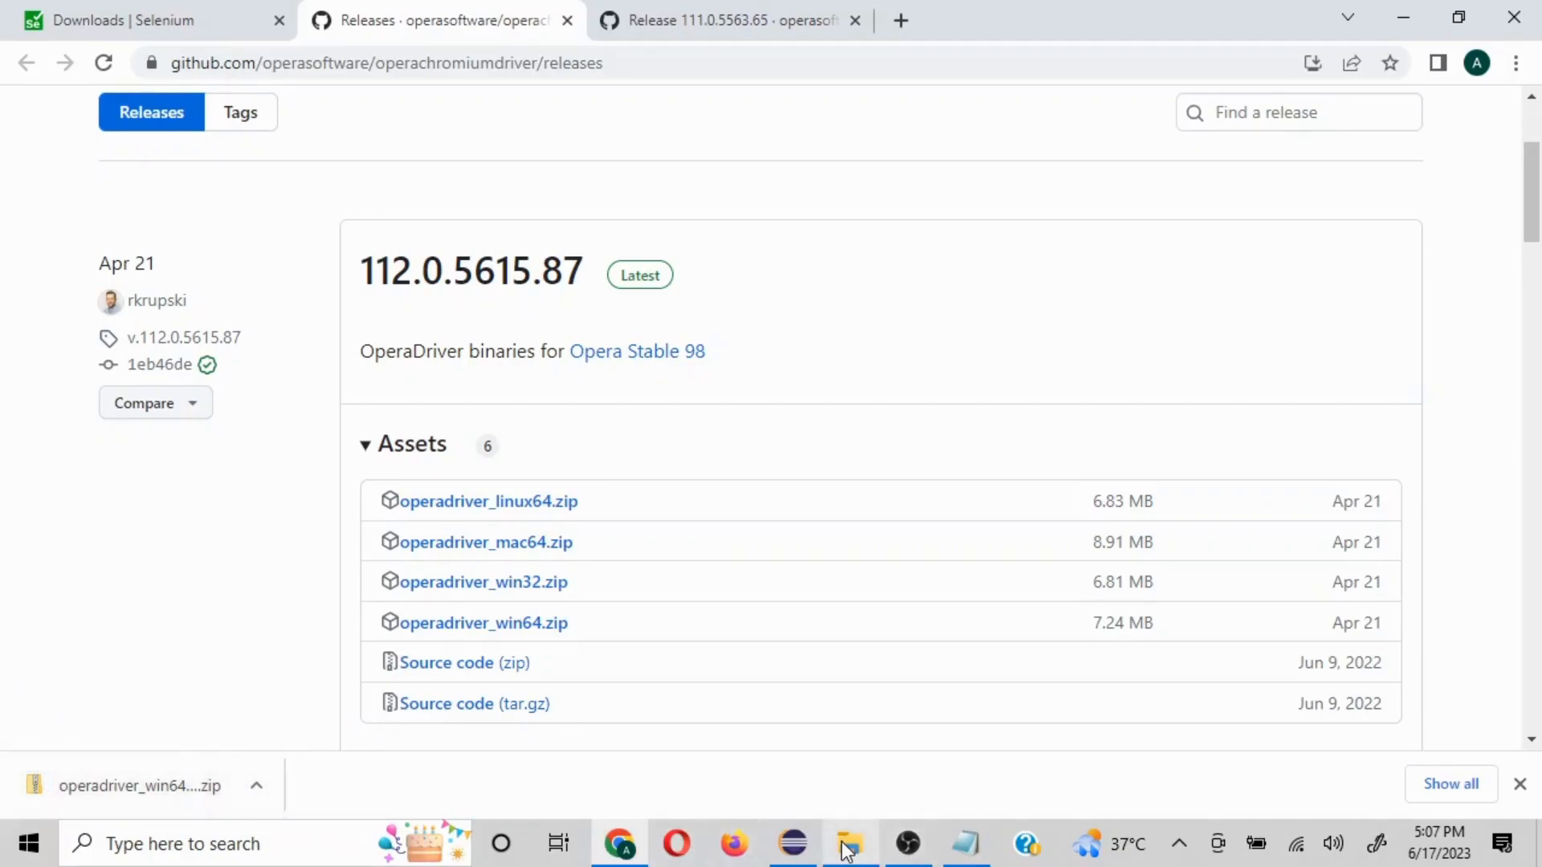
pyautogui.click(848, 843)
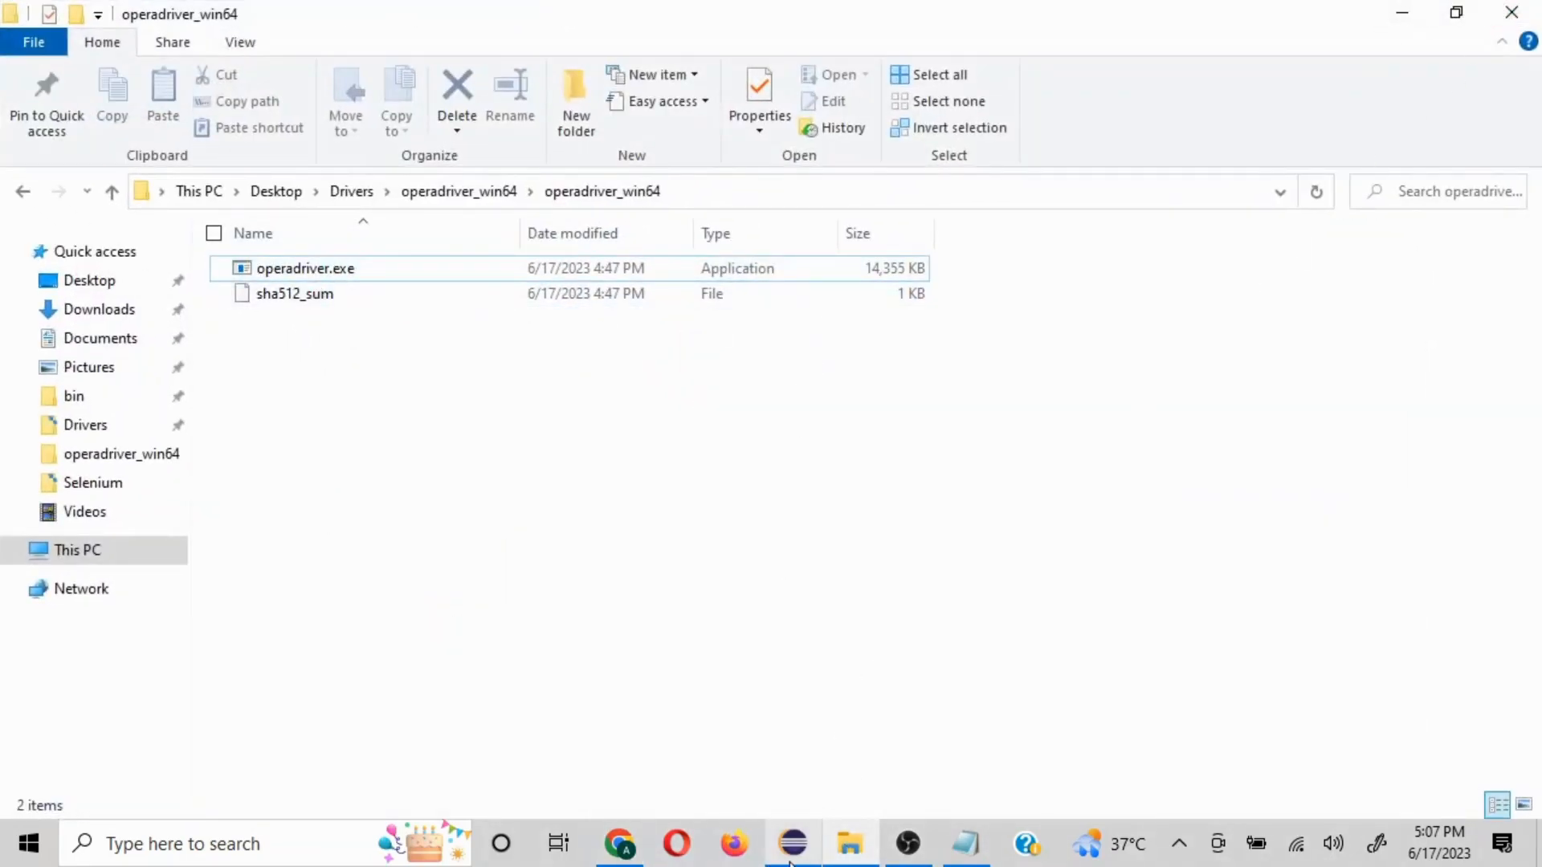
# Switch to Eclipse and inspect OperaCheck's referenced Selenium 3.141.59 jars
pyautogui.click(792, 843)
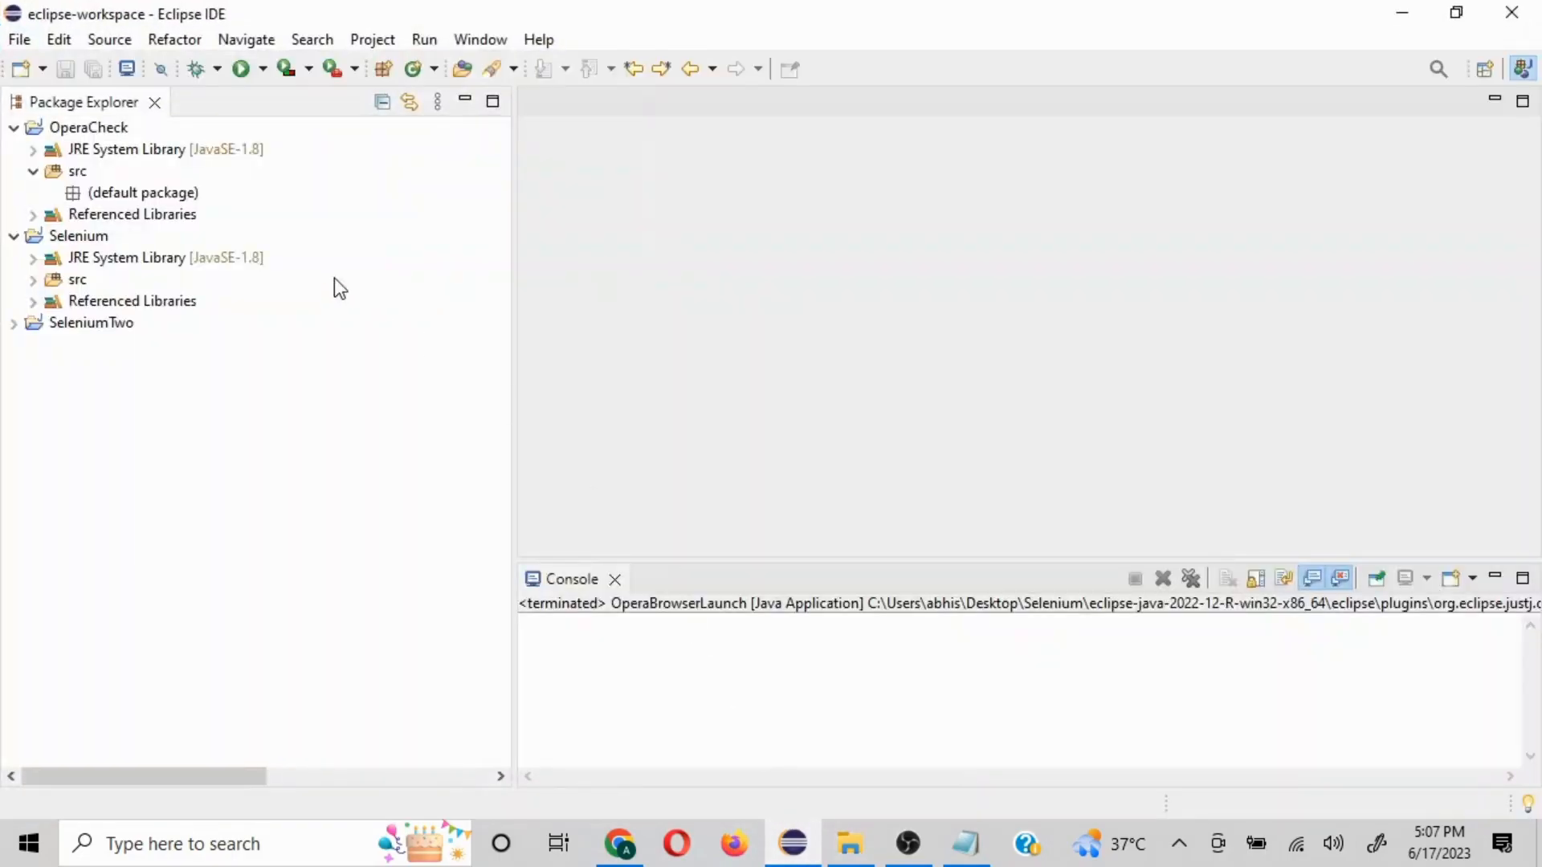
pyautogui.click(77, 171)
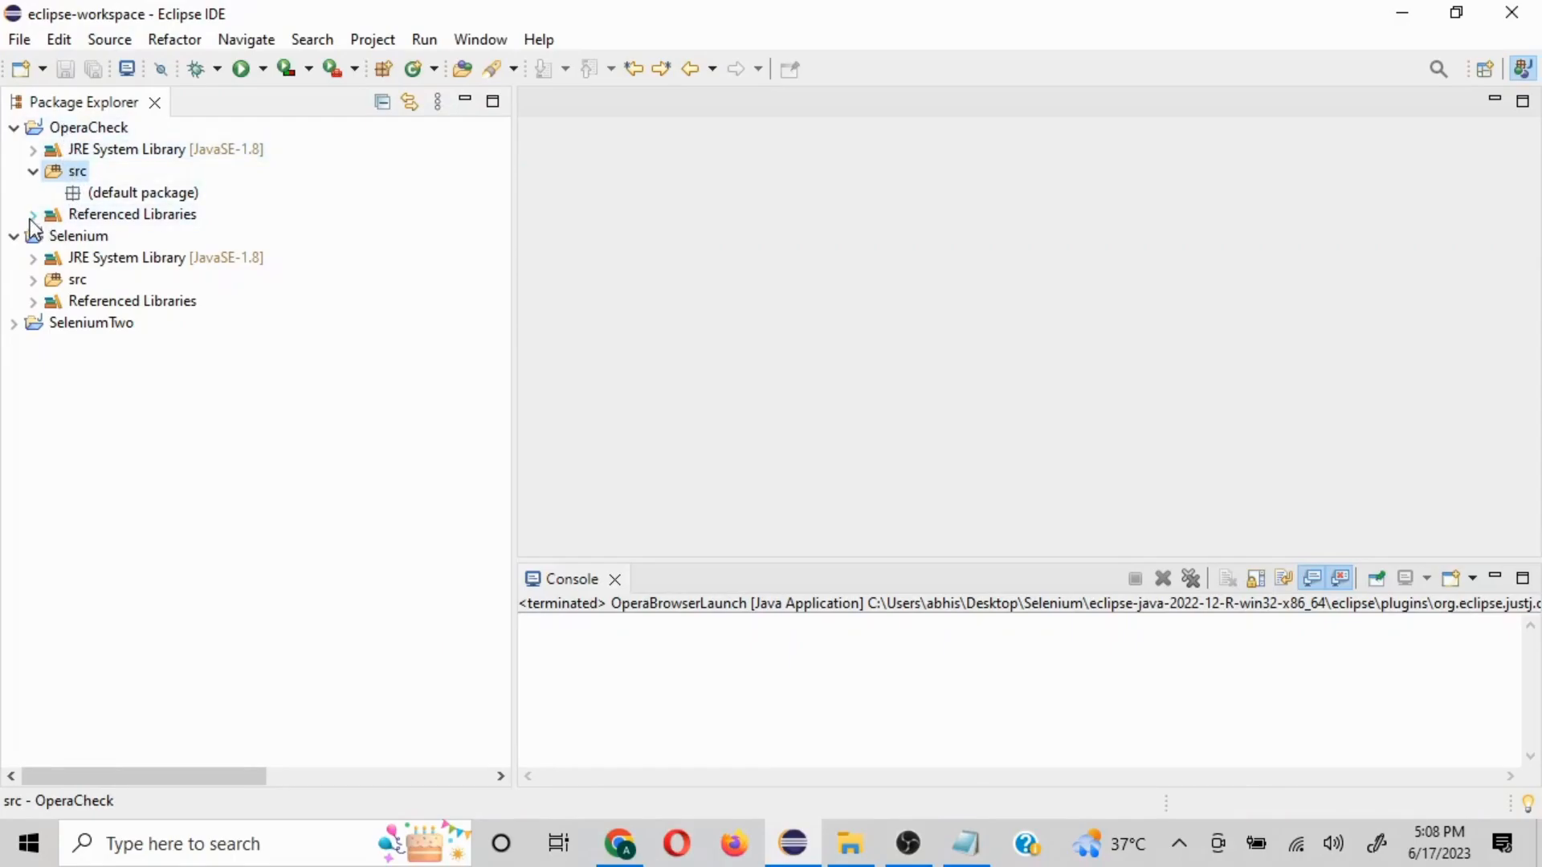
pyautogui.click(32, 214)
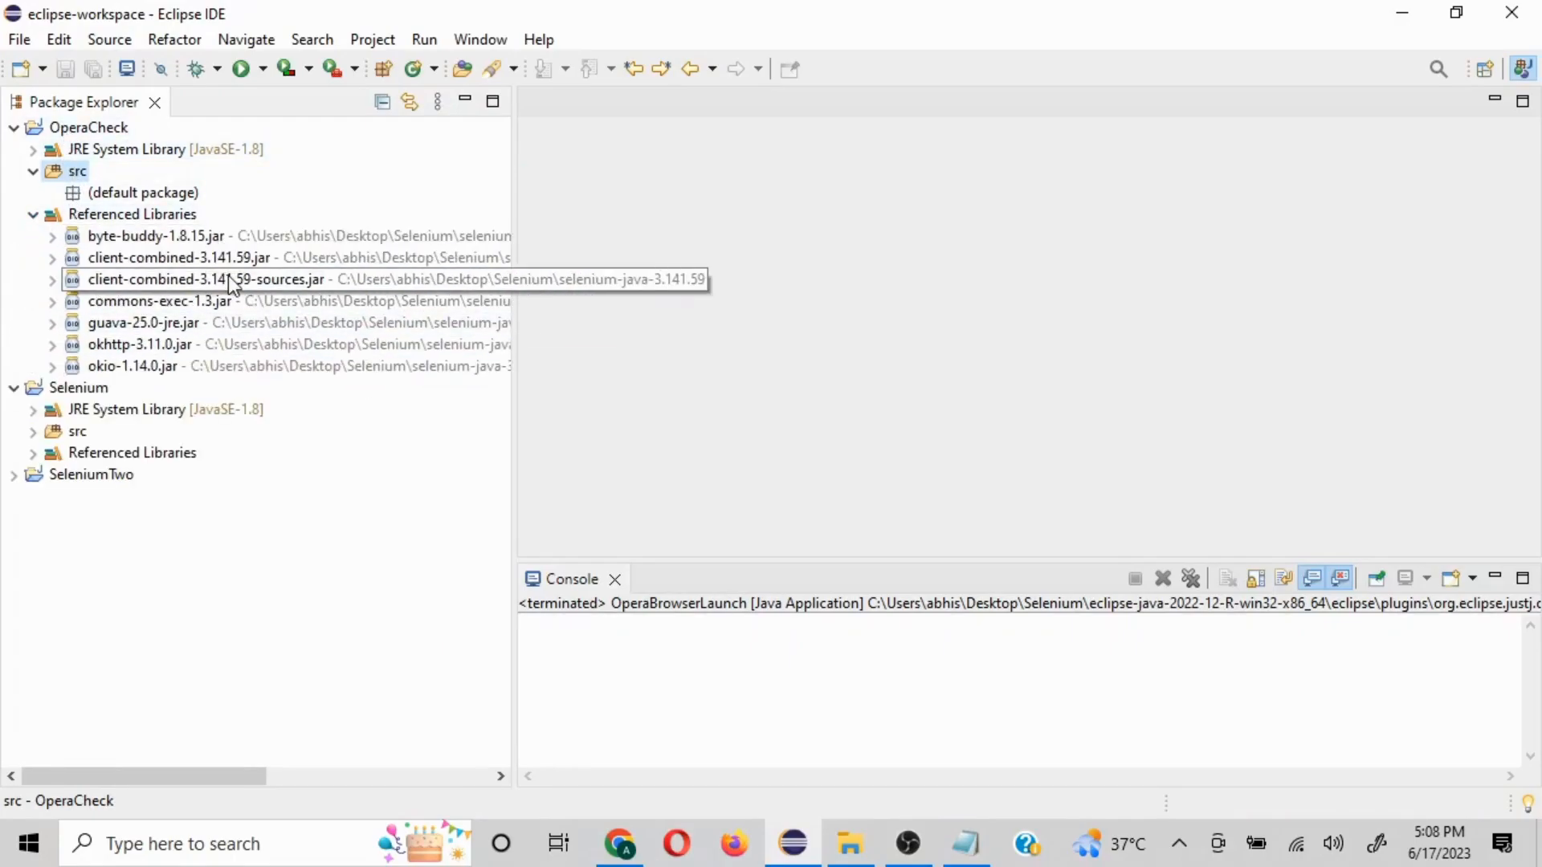
pyautogui.moveTo(262, 299)
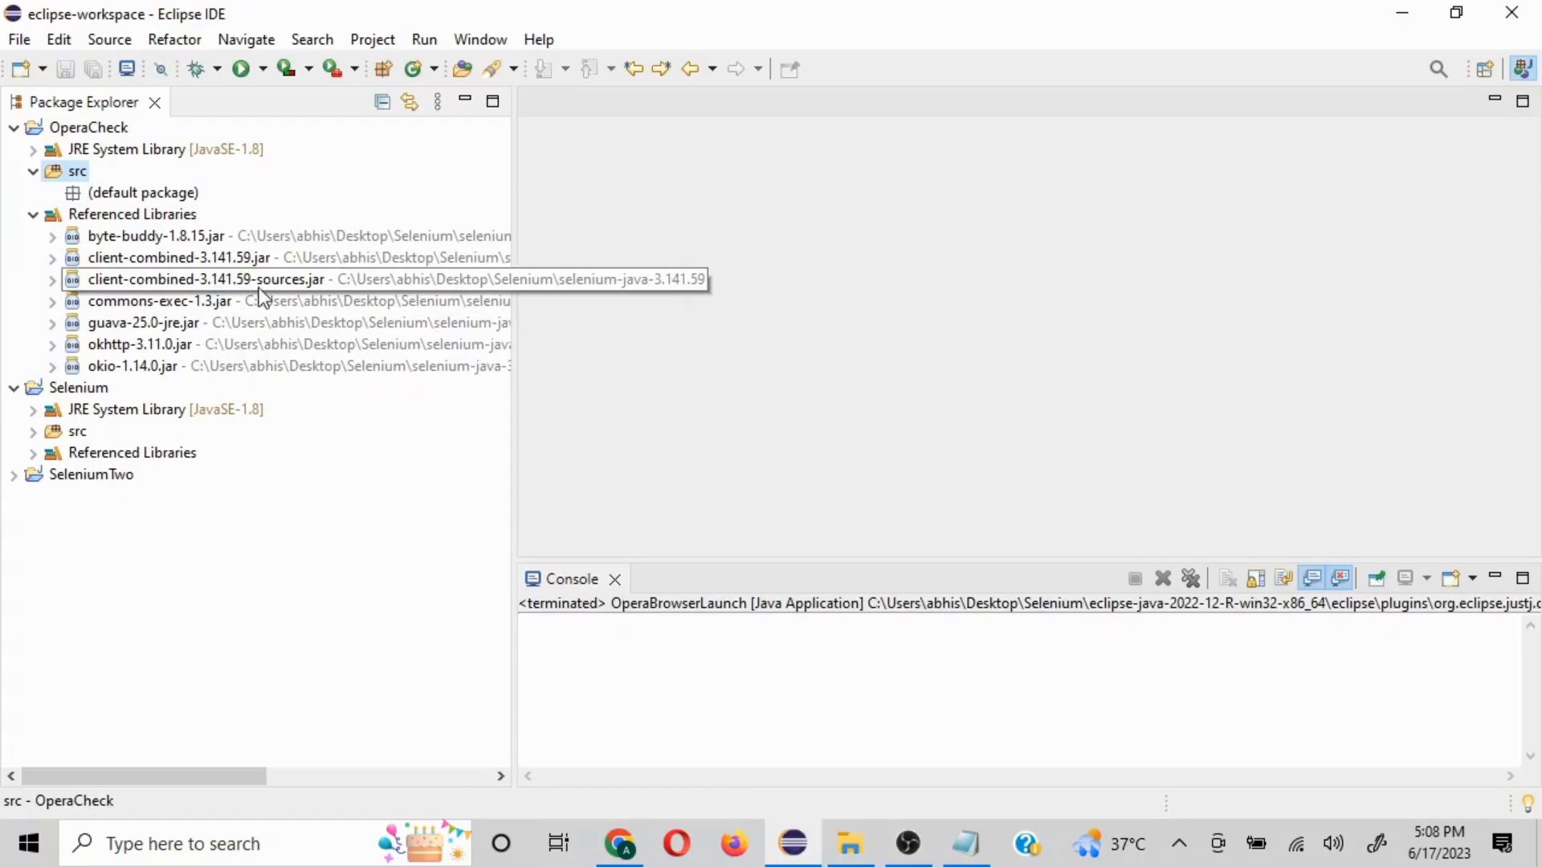
pyautogui.click(32, 213)
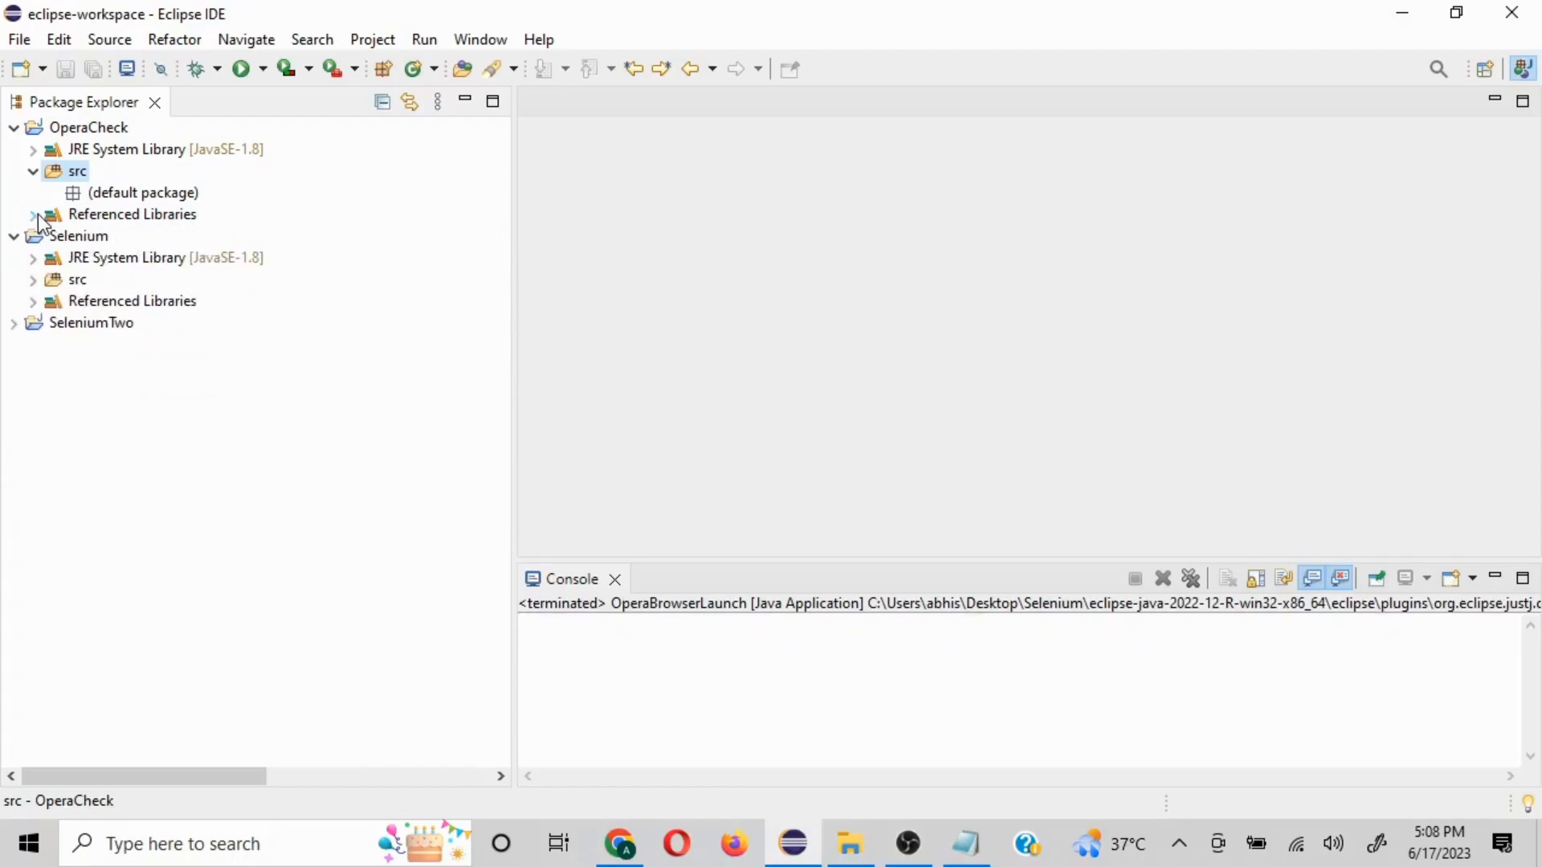
# Create class OperaBrowserLaunch in OperaCheck's src with a main method stub
pyautogui.rightClick(77, 172)
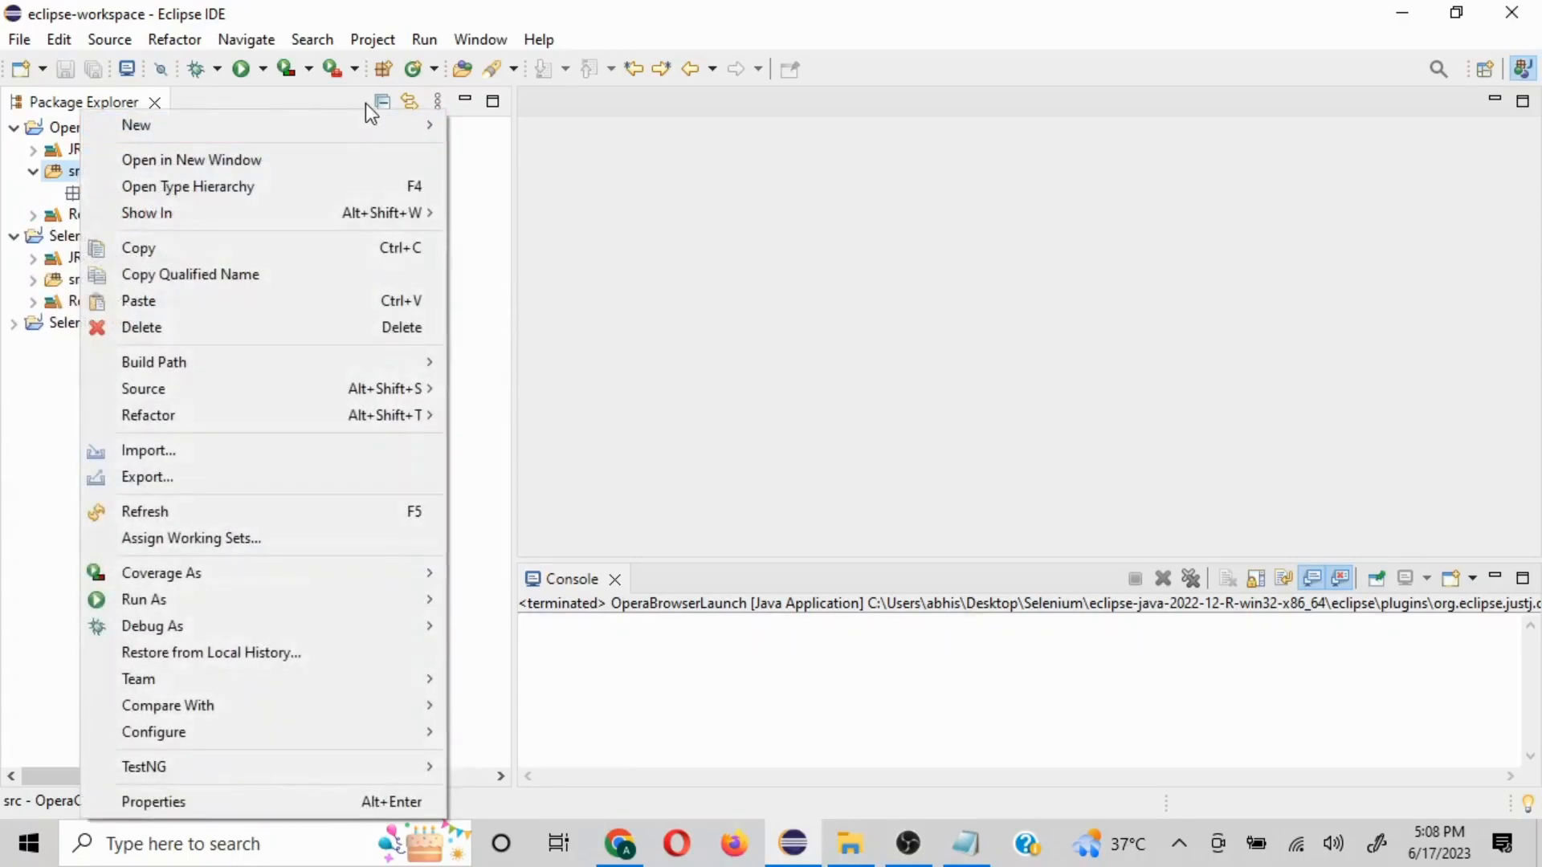
pyautogui.click(135, 125)
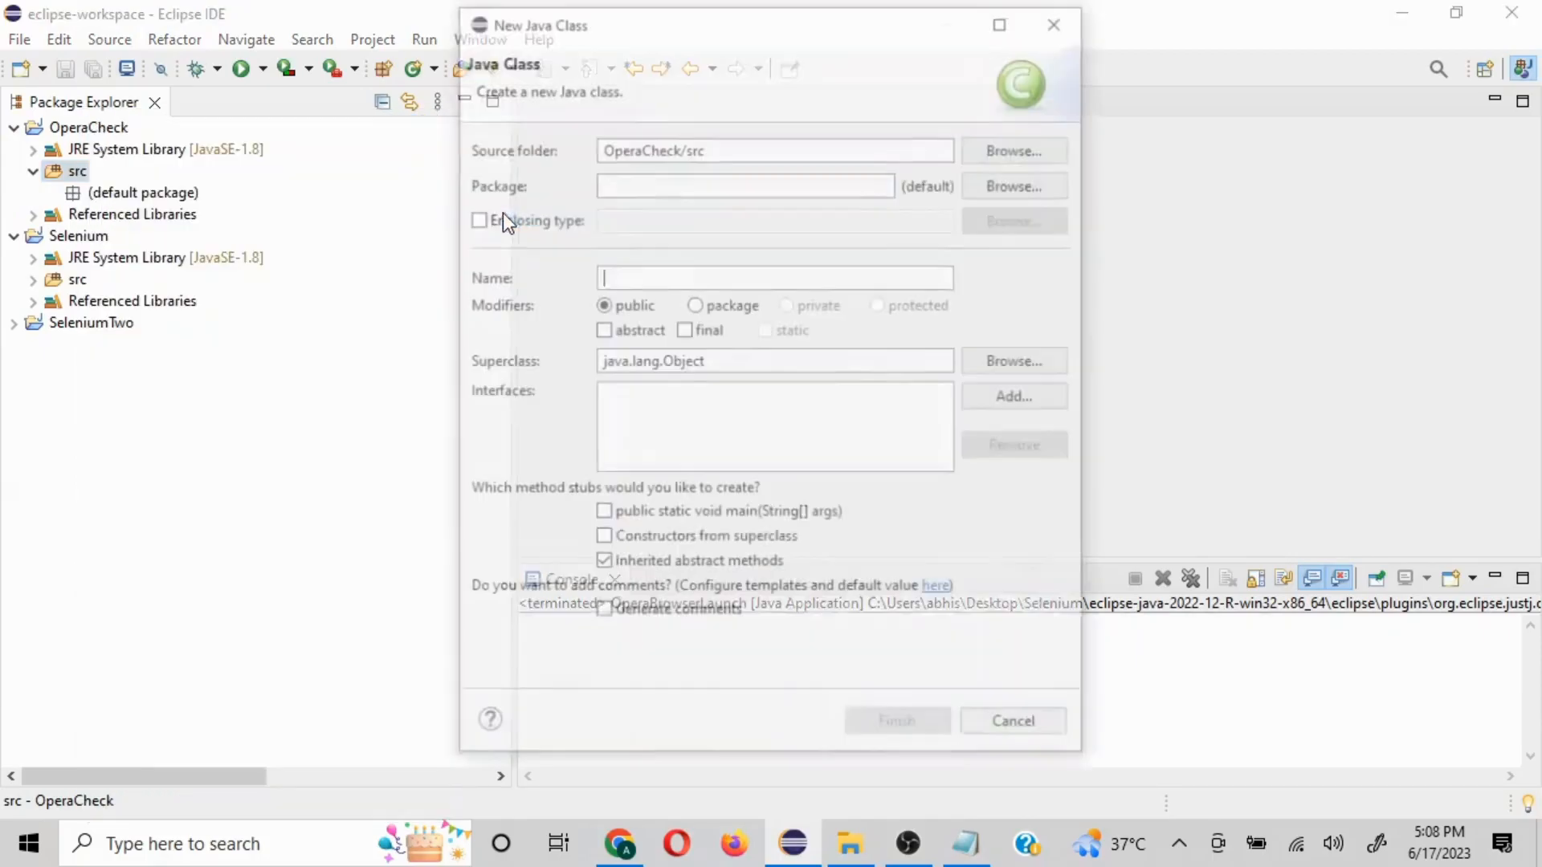
pyautogui.write('Op')
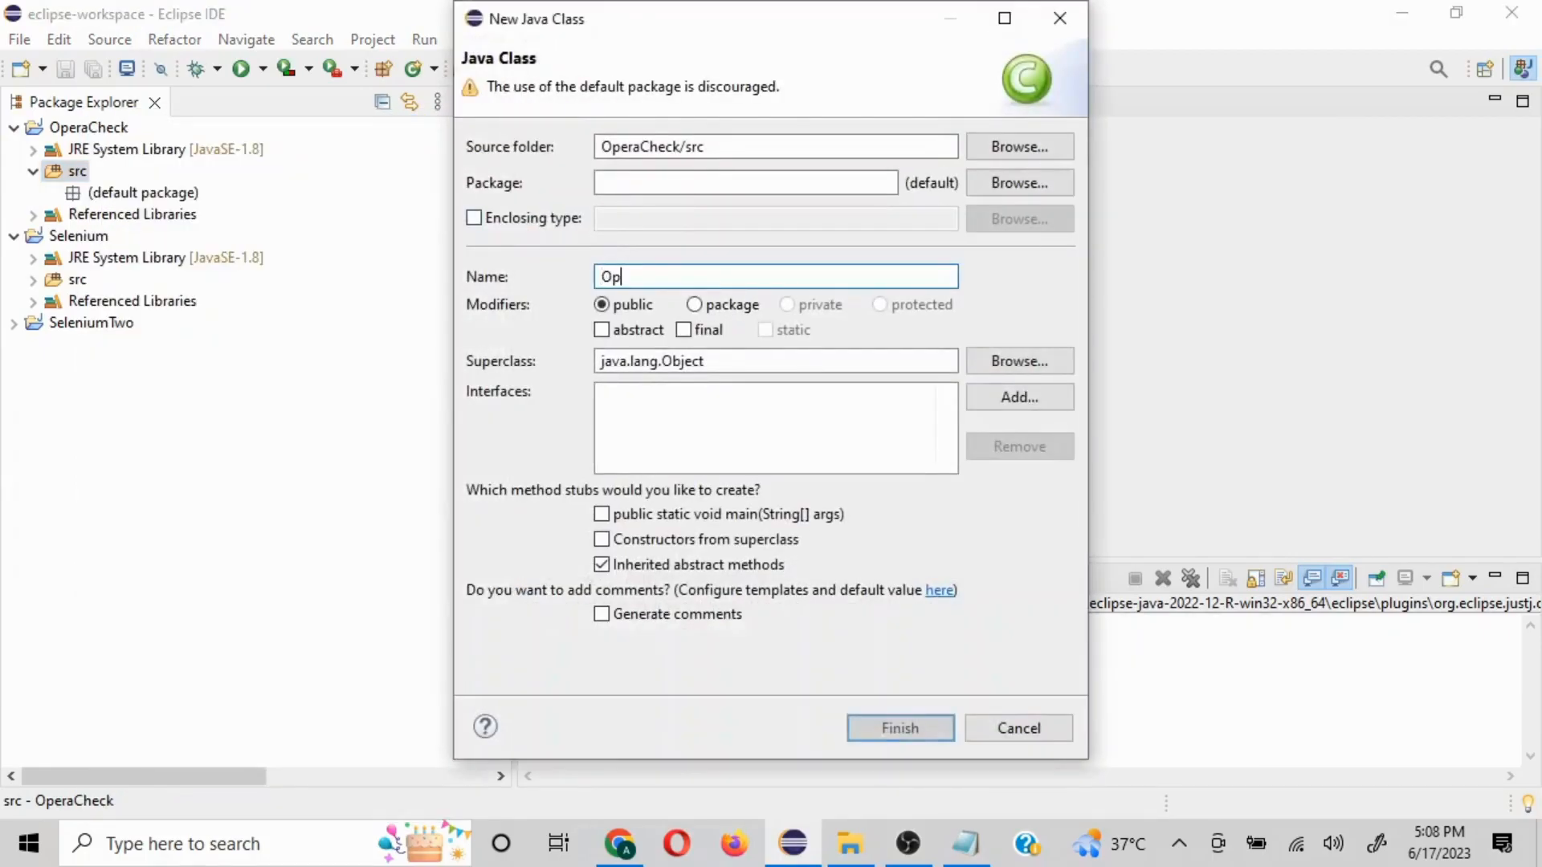
pyautogui.write('eraBrows')
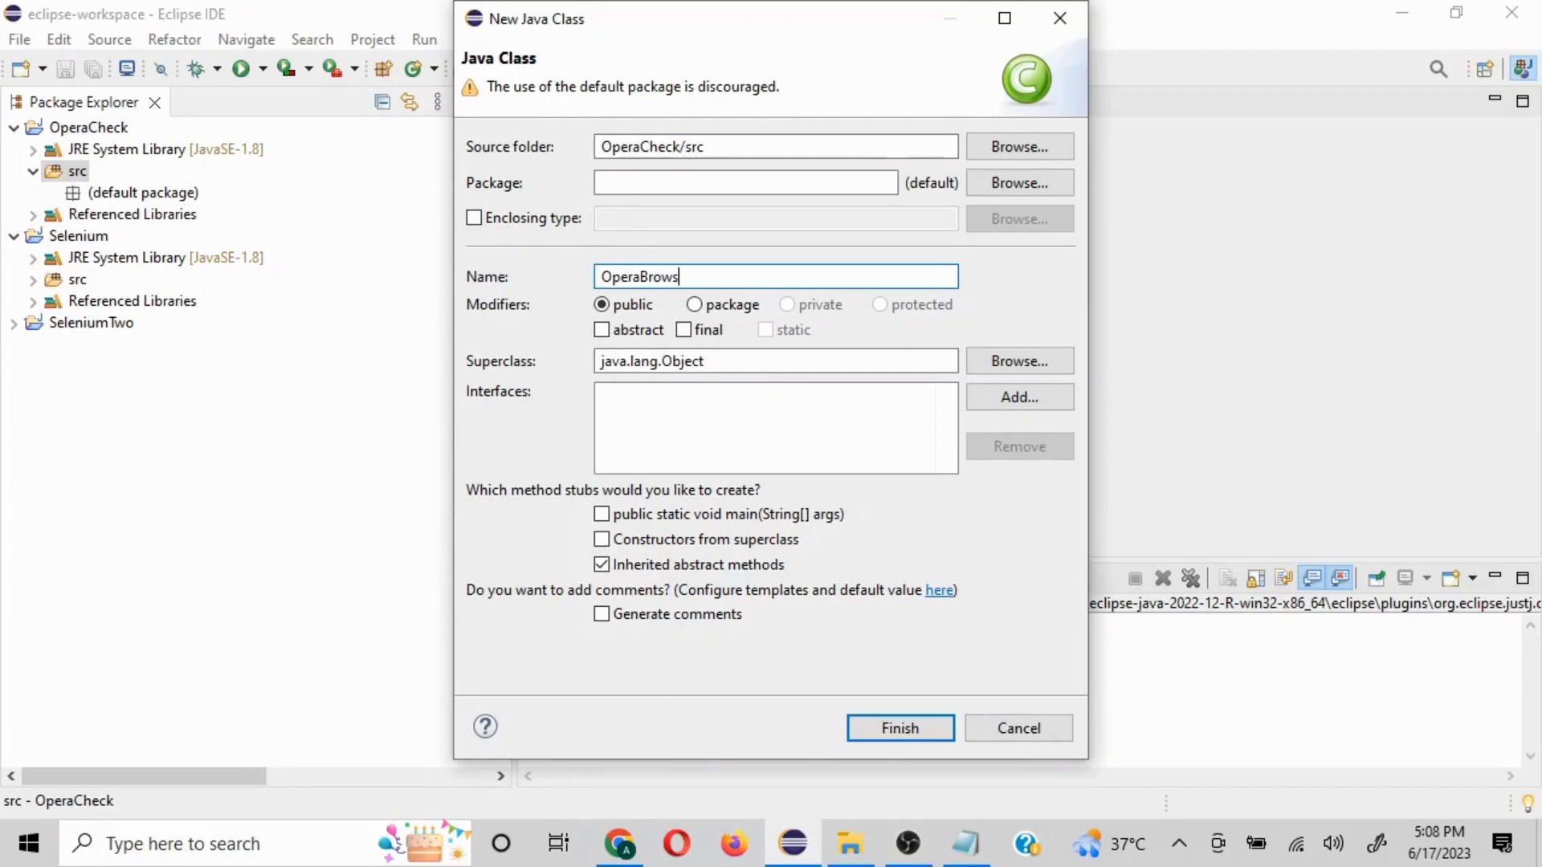
pyautogui.write('erLaunch')
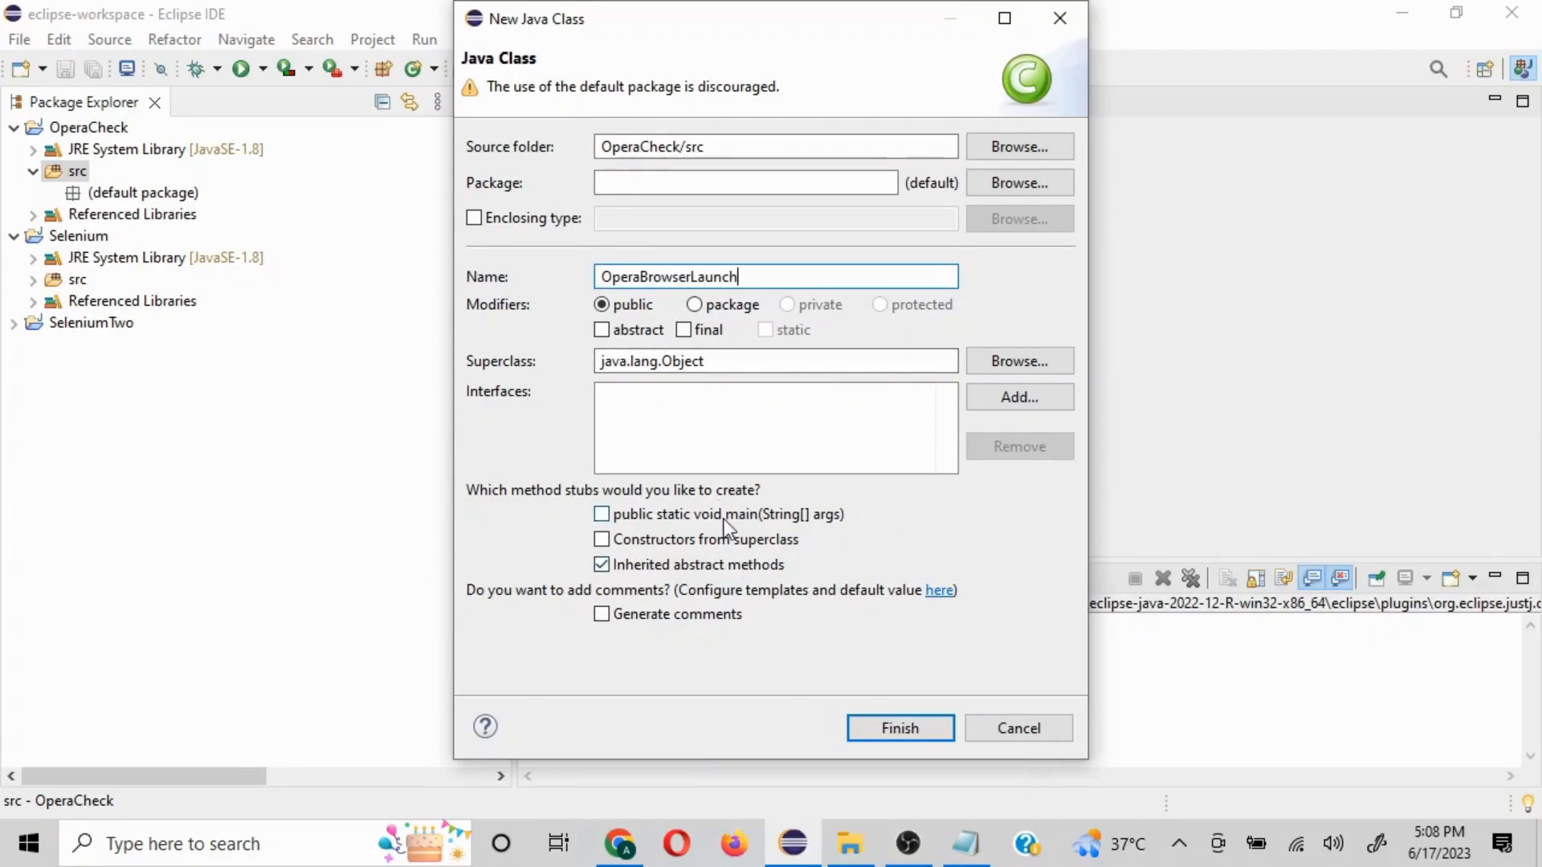
pyautogui.click(897, 727)
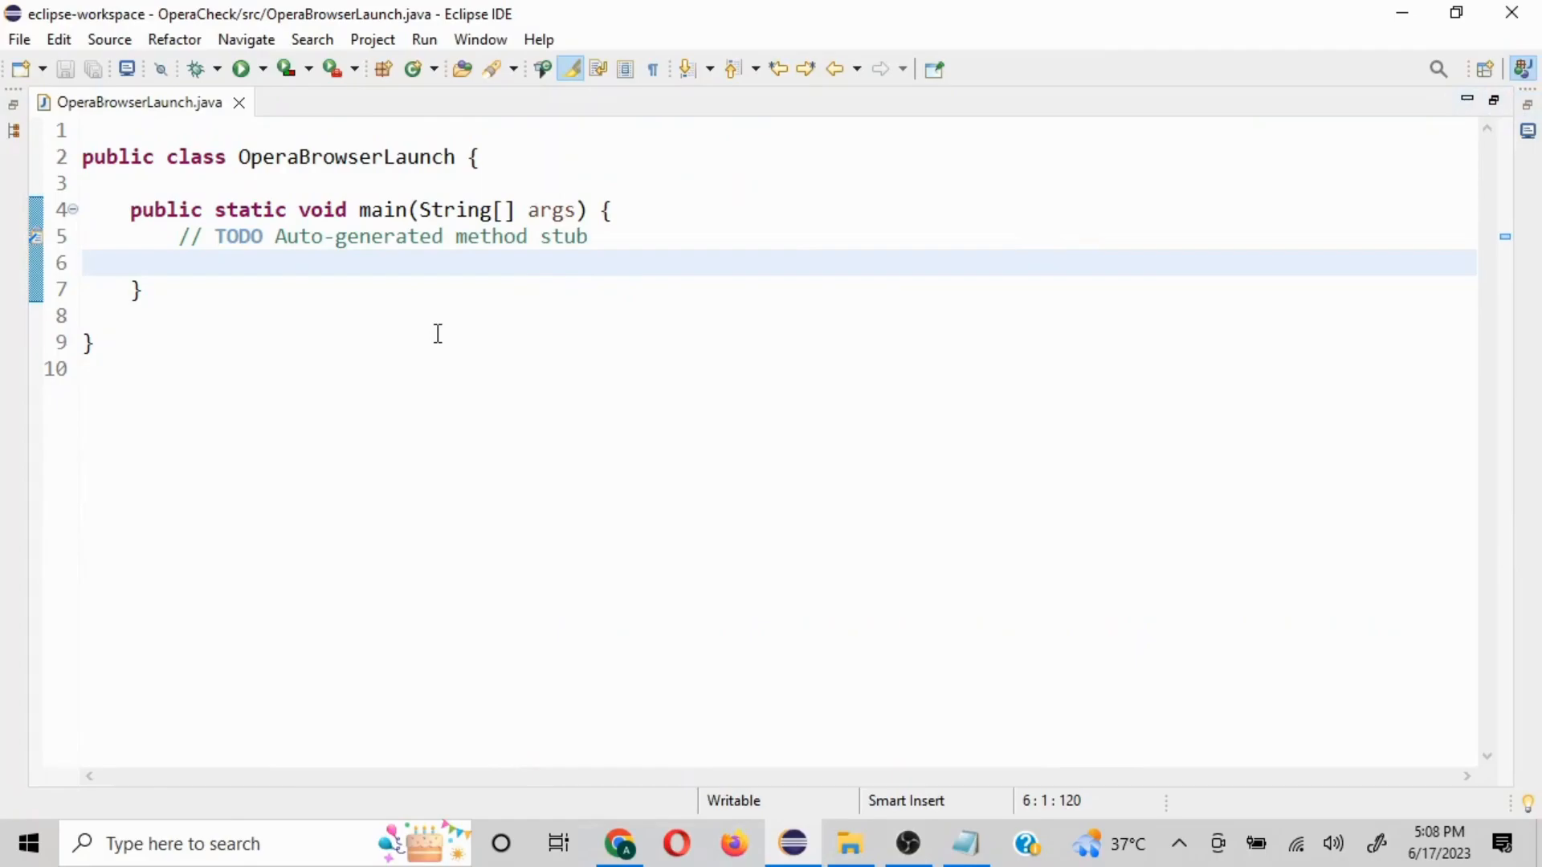
# Write System.setProperty("webdriver.opera.driver", "") inside main
pyautogui.write('Syste')
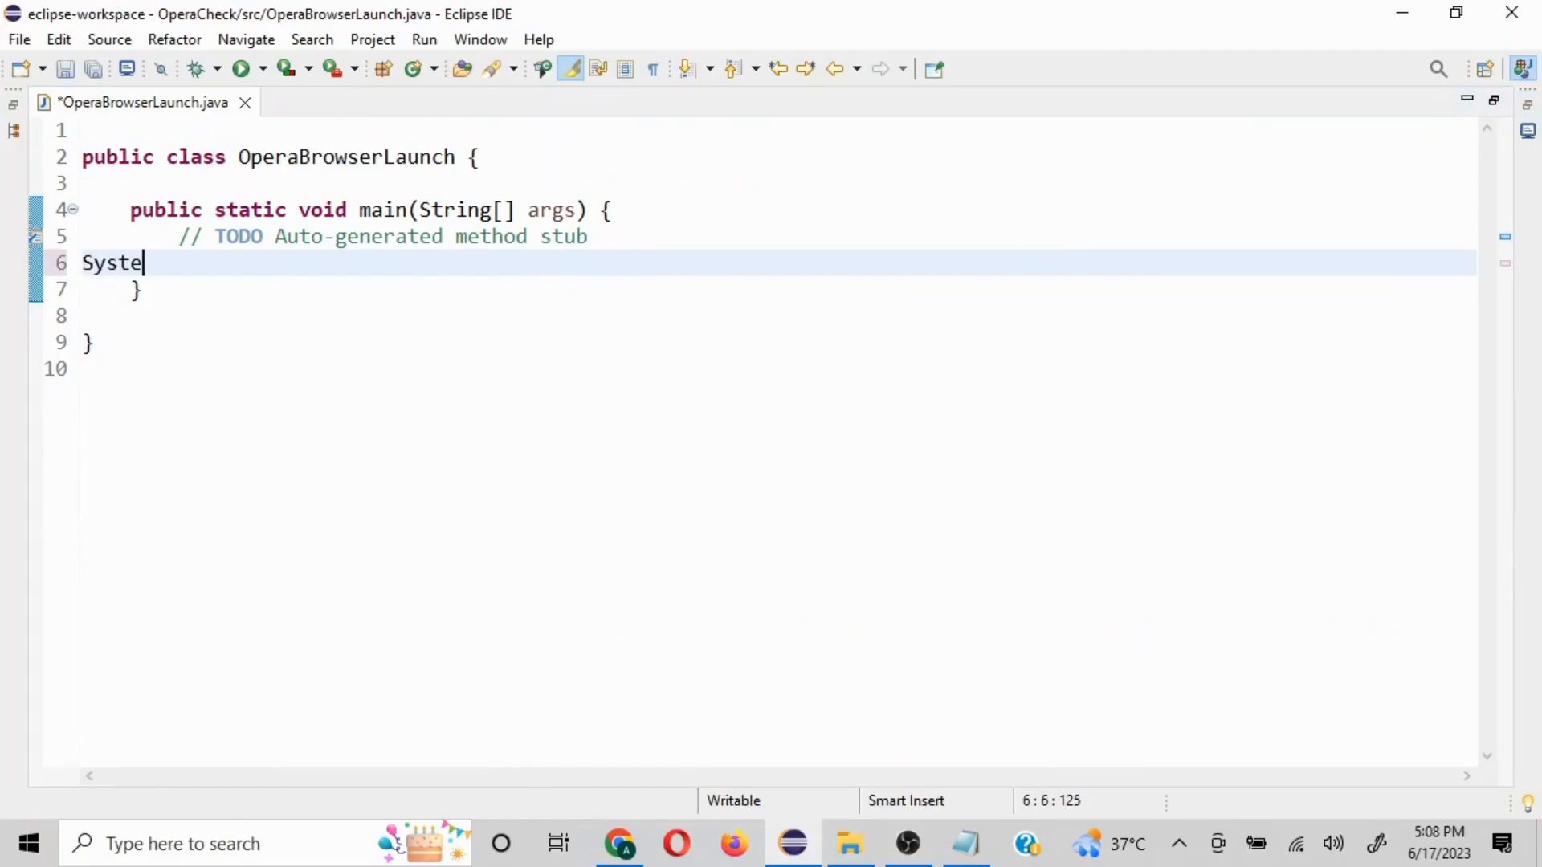
pyautogui.write('.set')
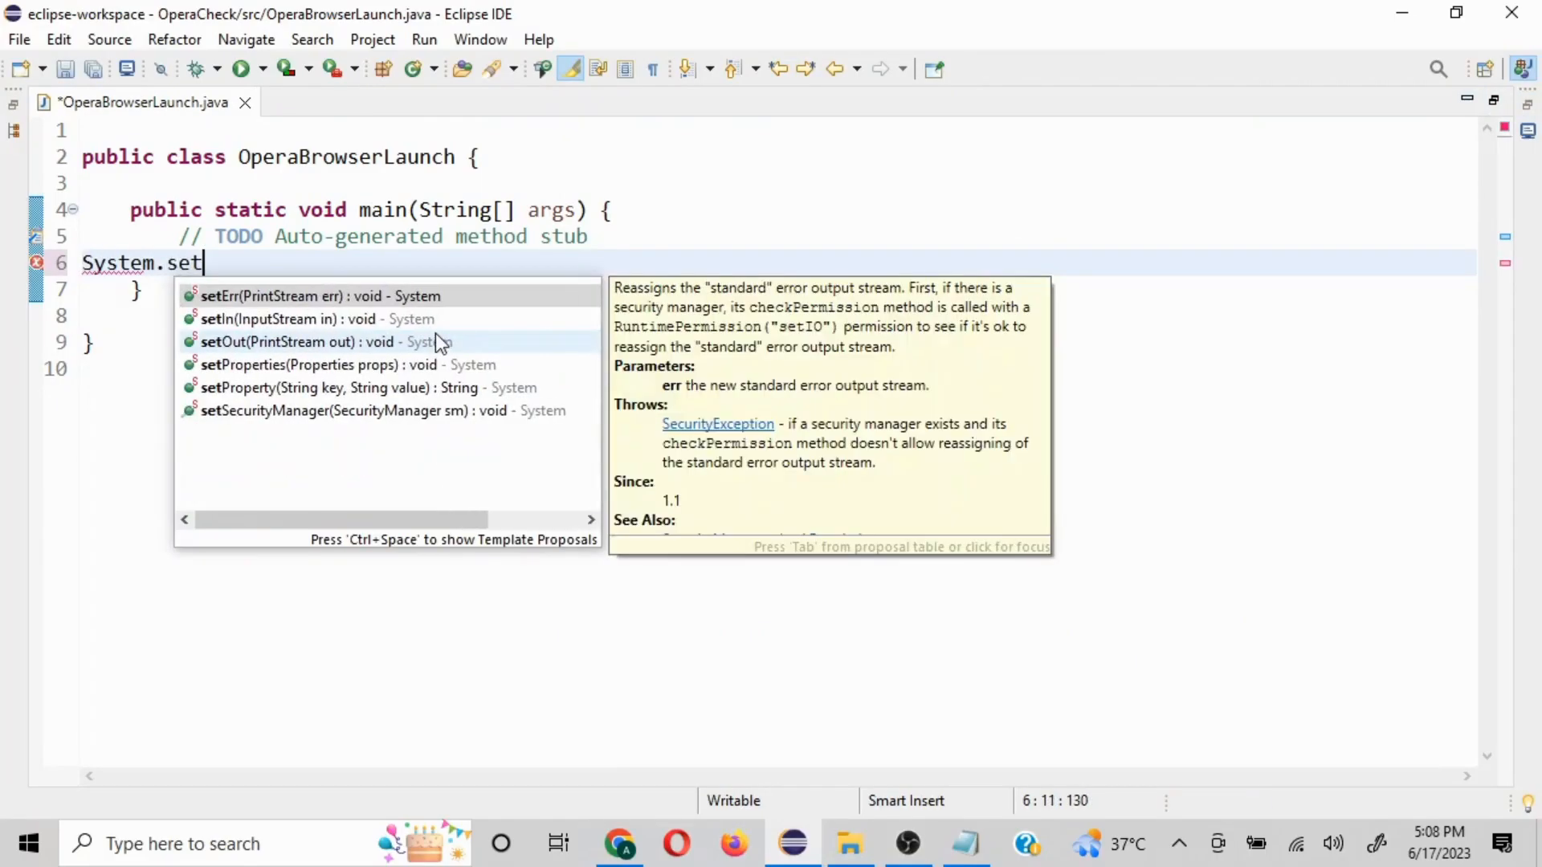
pyautogui.write('Prop')
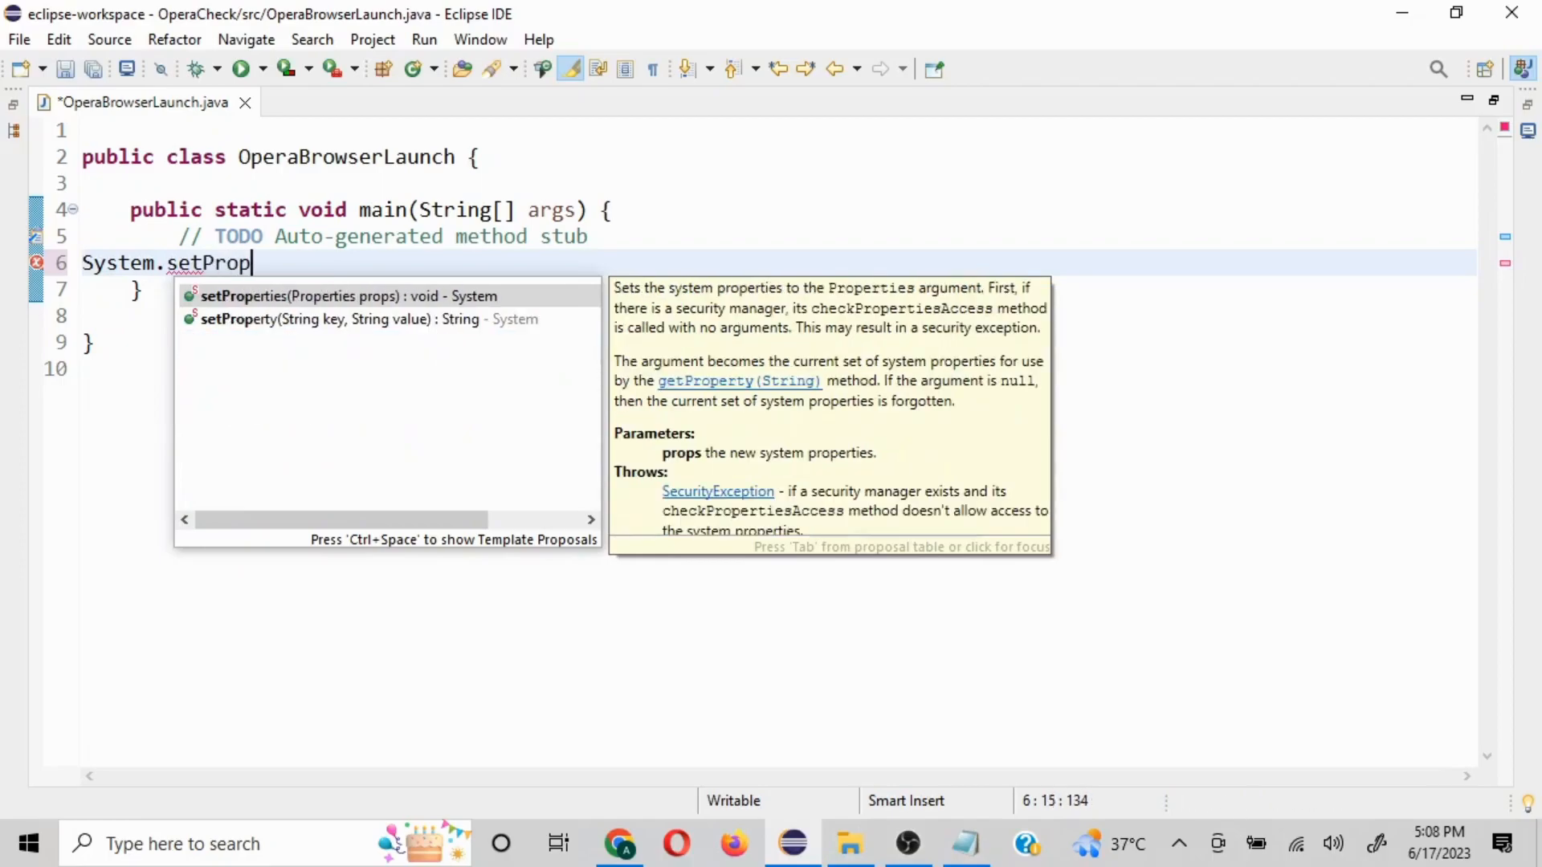
pyautogui.moveTo(242, 319)
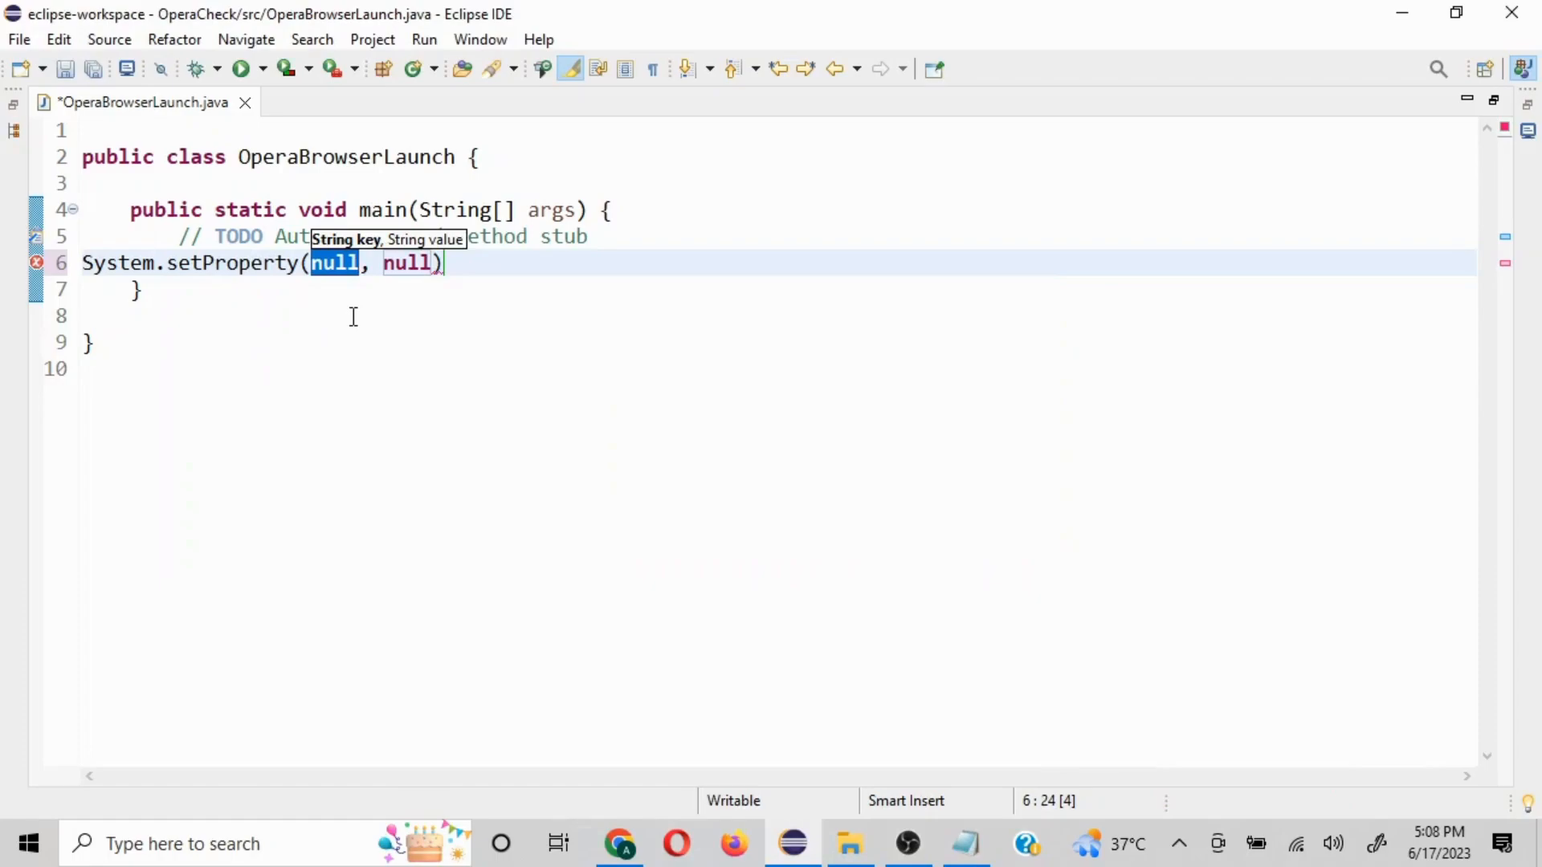
pyautogui.write('""')
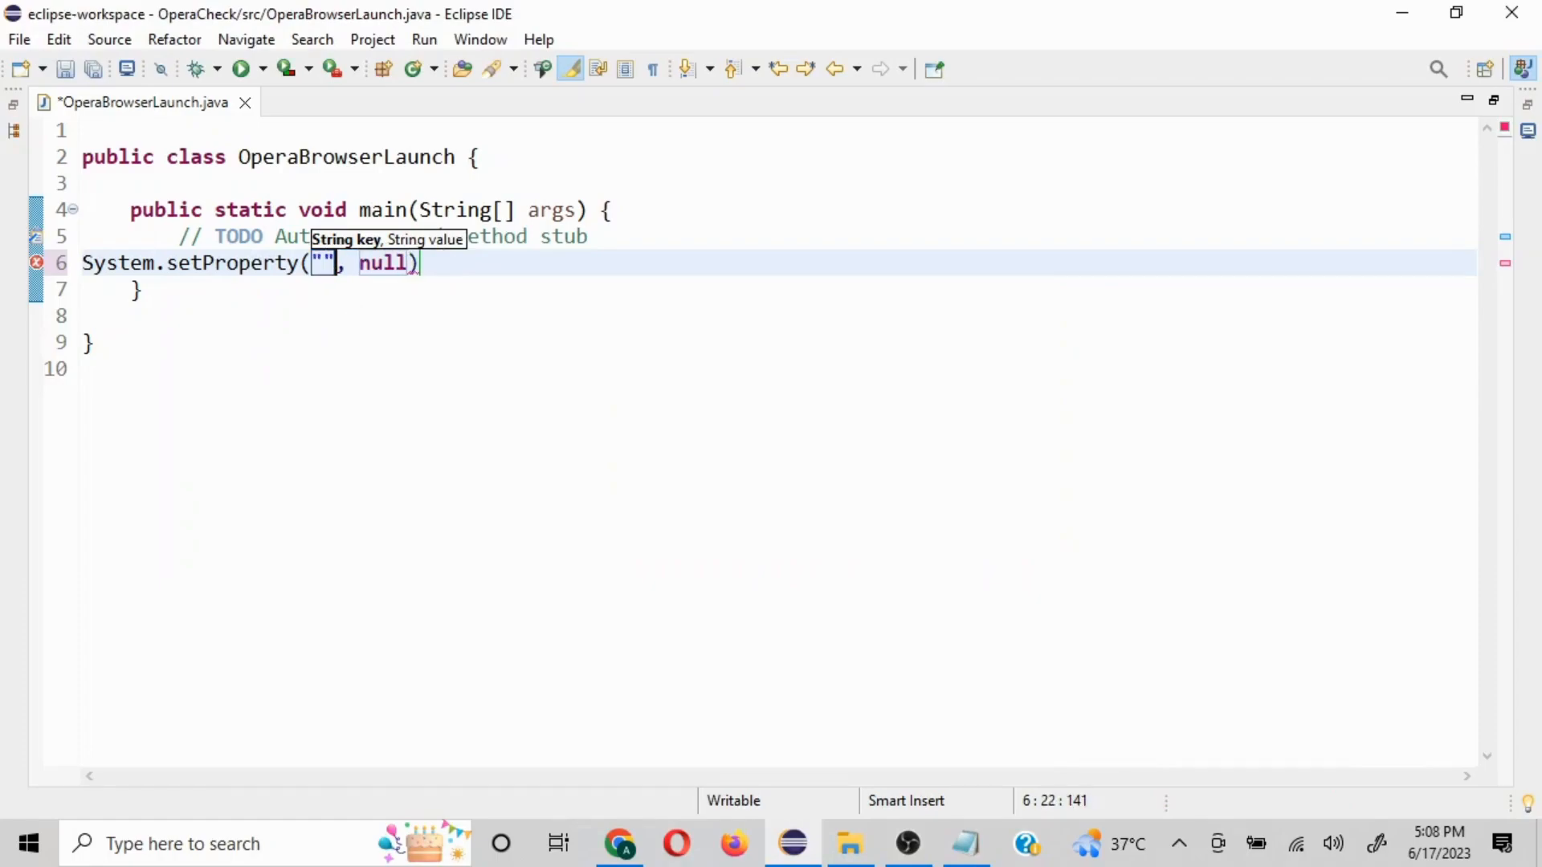
pyautogui.write('webdri')
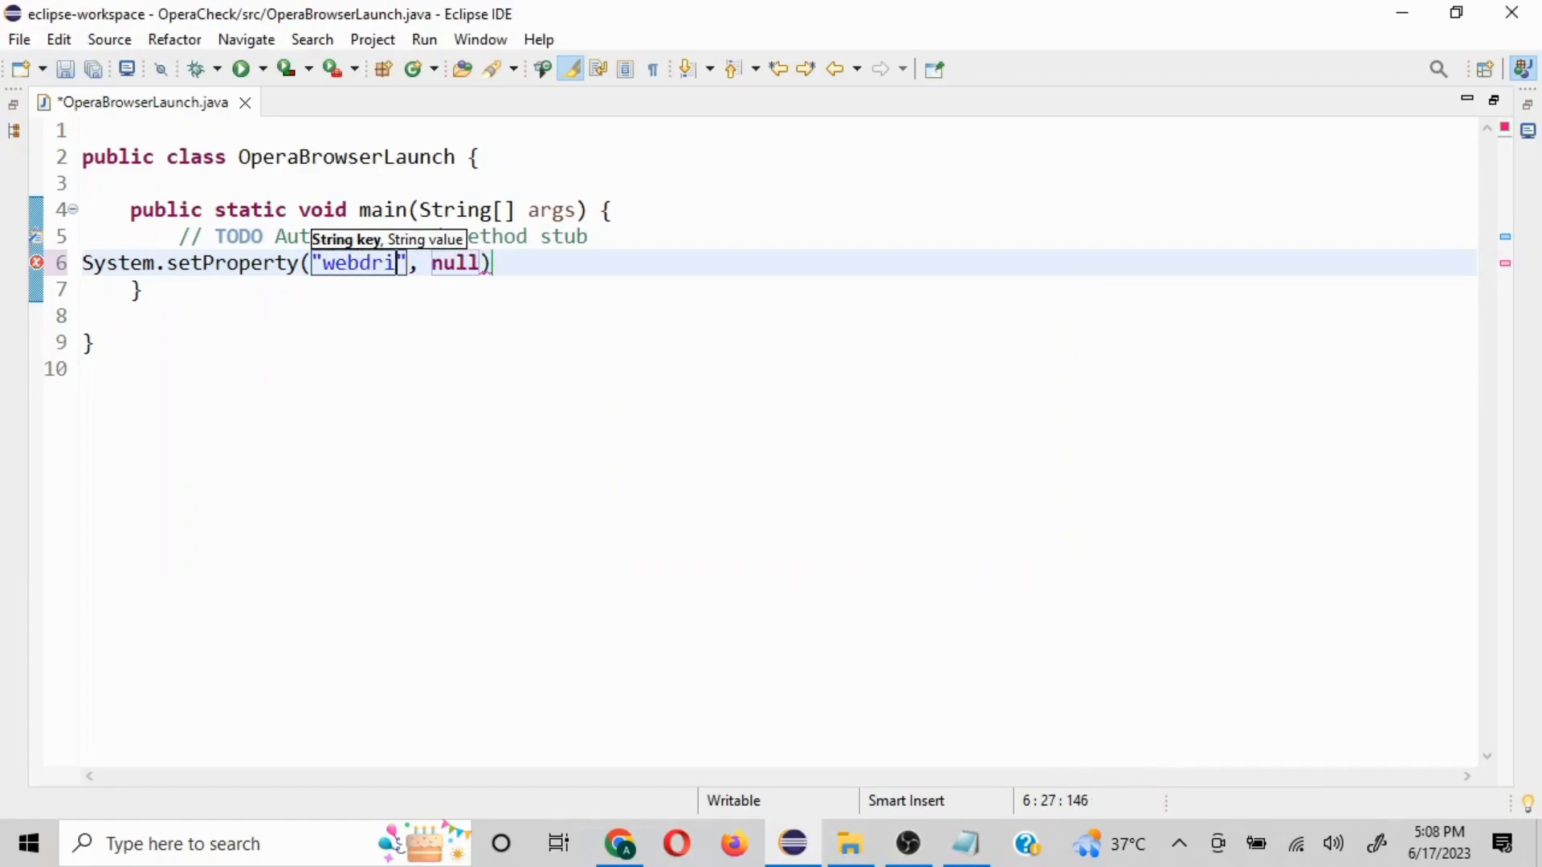
pyautogui.write('ver.')
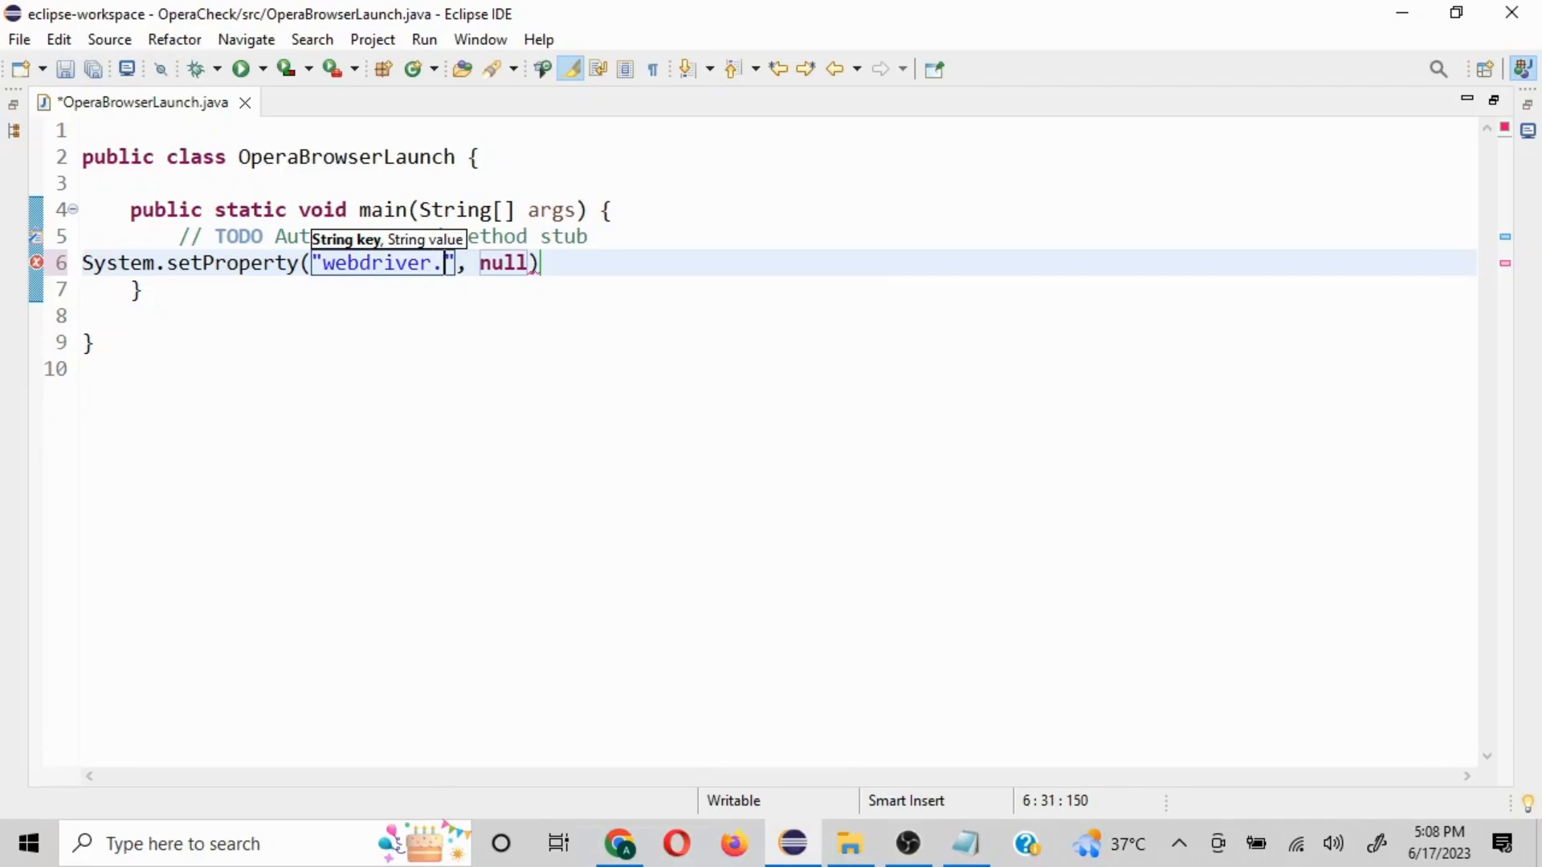
pyautogui.write('opera.dri')
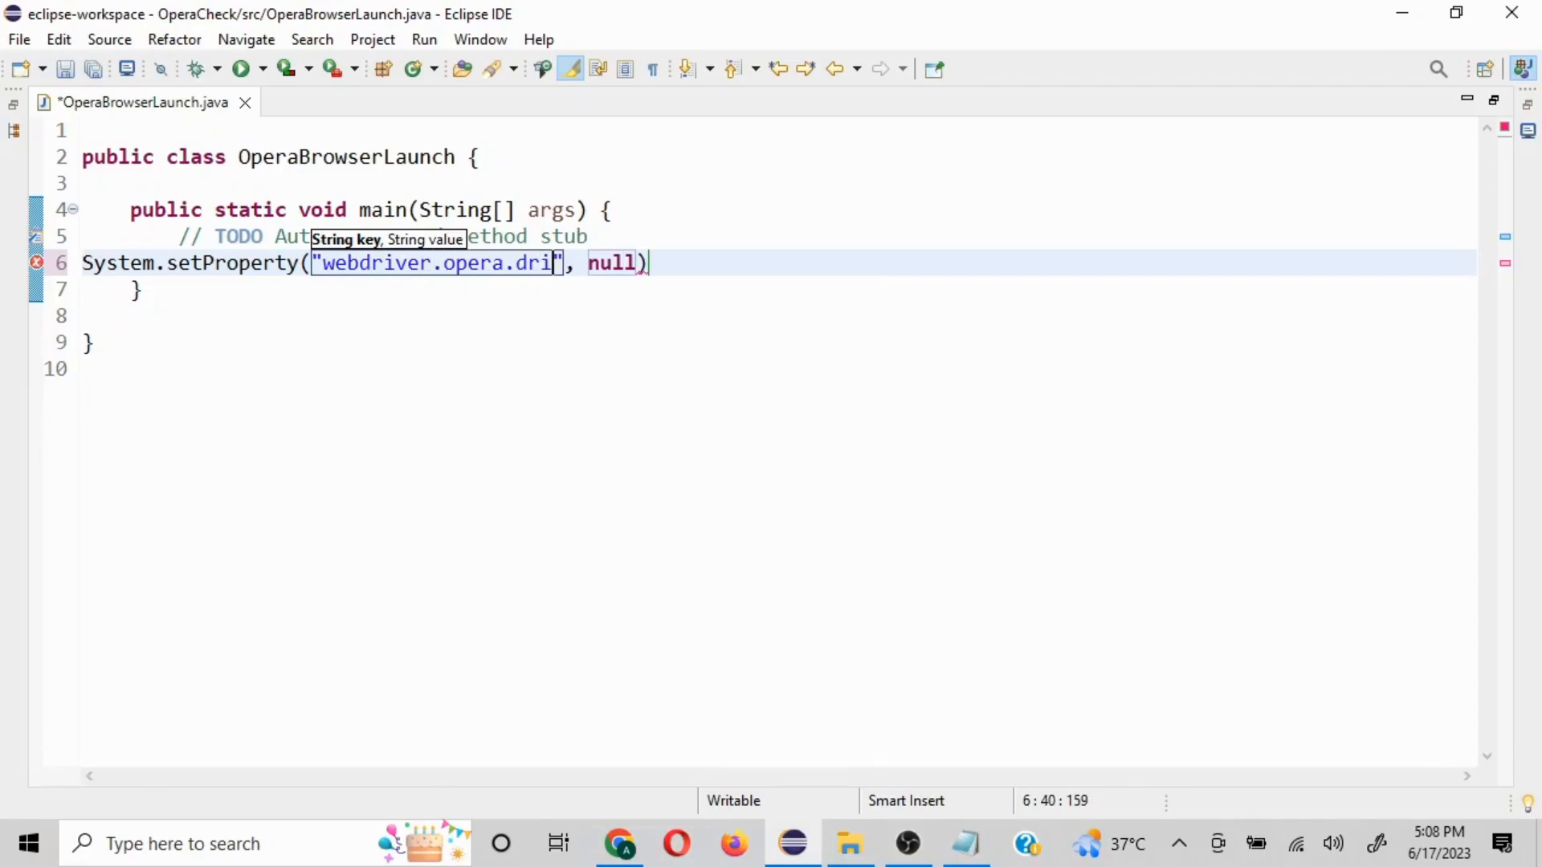
pyautogui.write('ver')
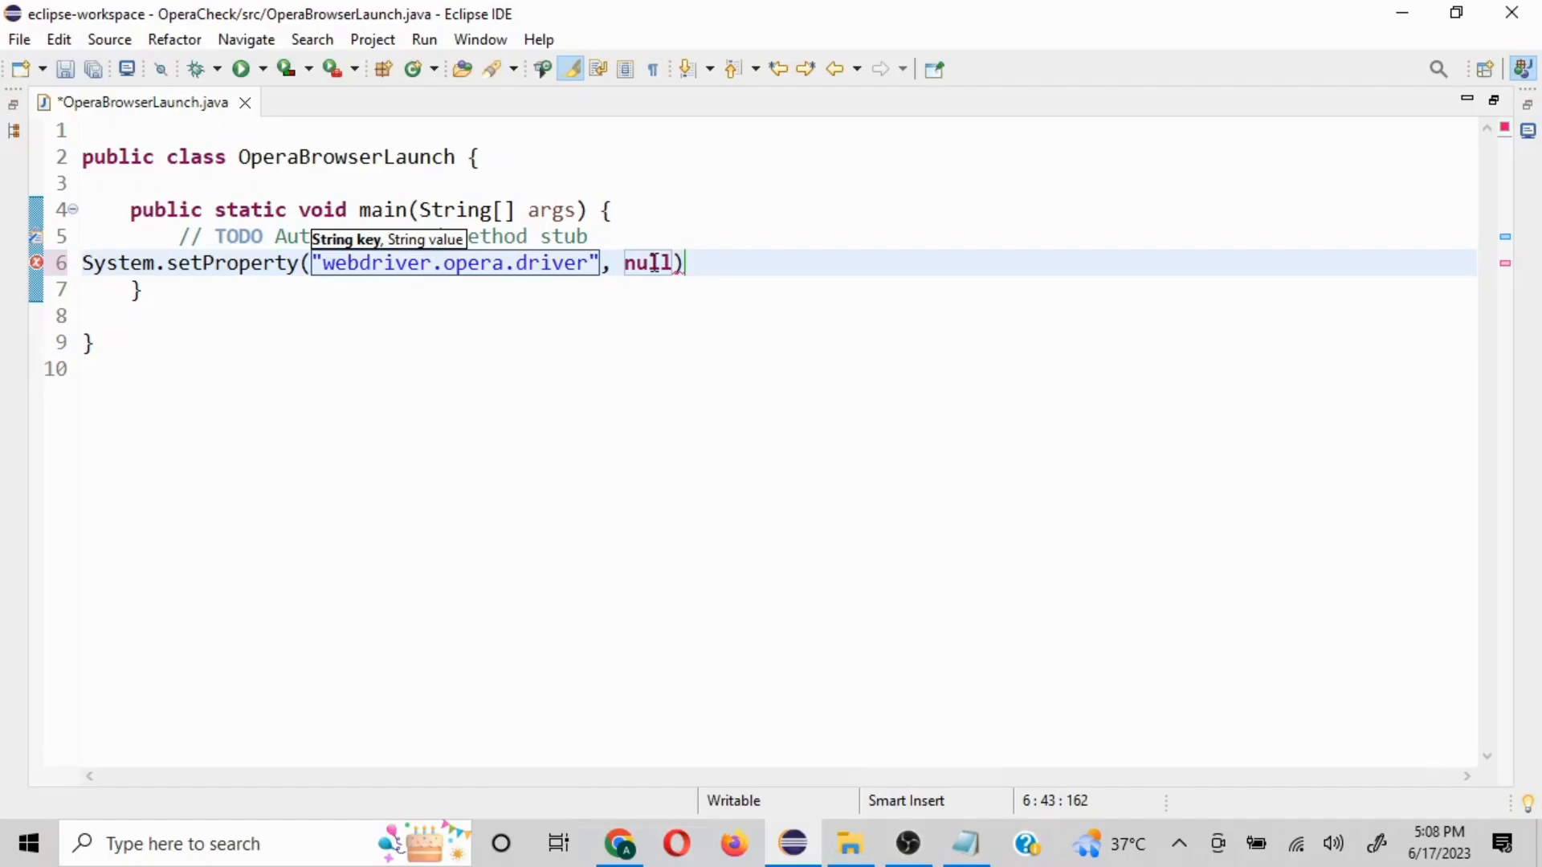
pyautogui.write('""')
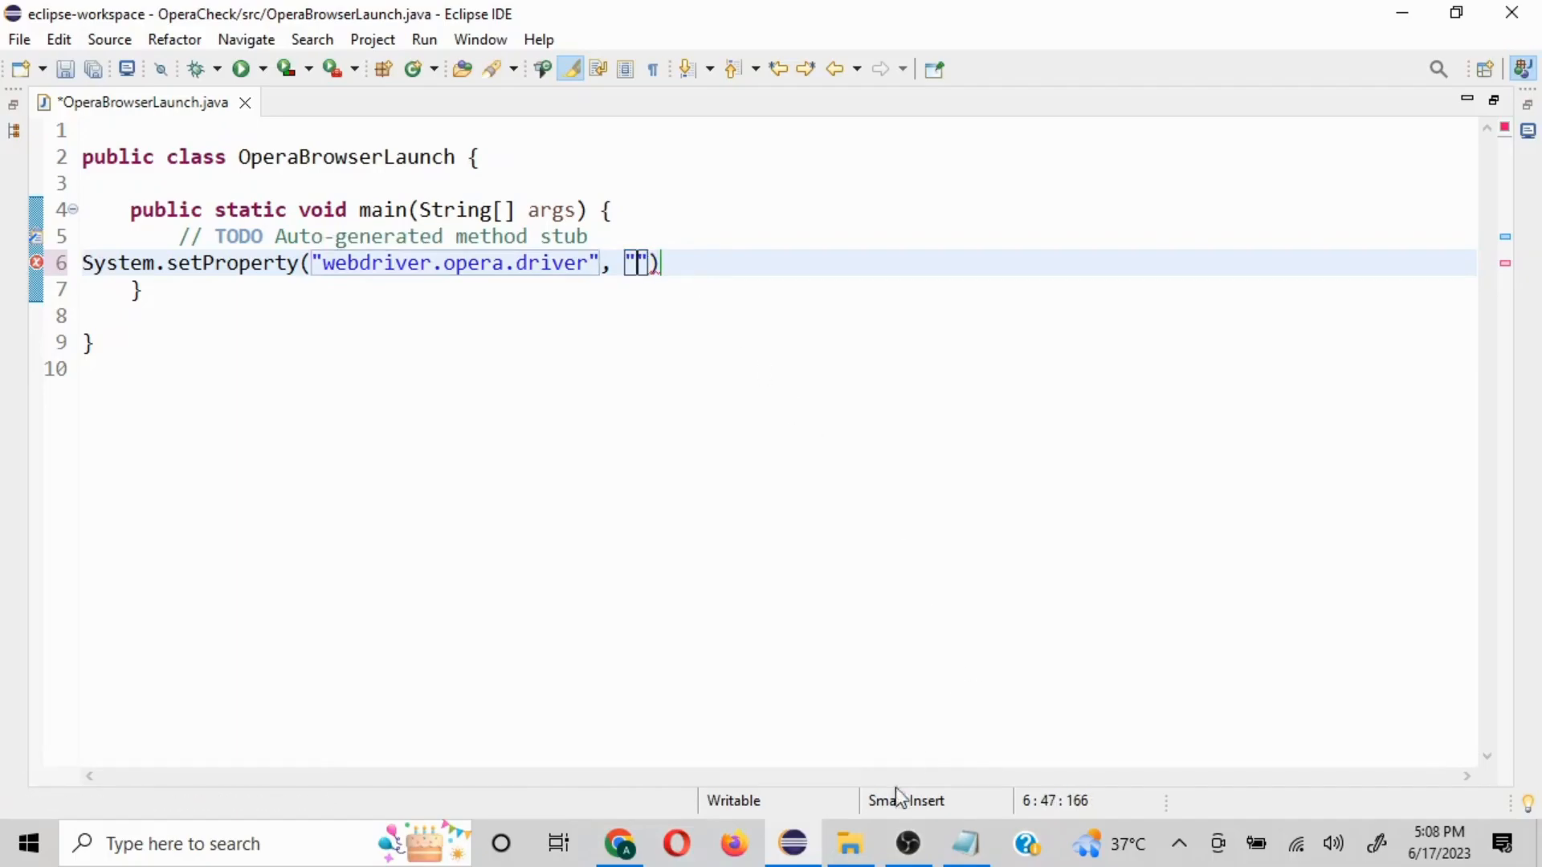
# Paste the Drivers folder path as the value and append \\operadriver.exe with a semicolon
pyautogui.click(850, 844)
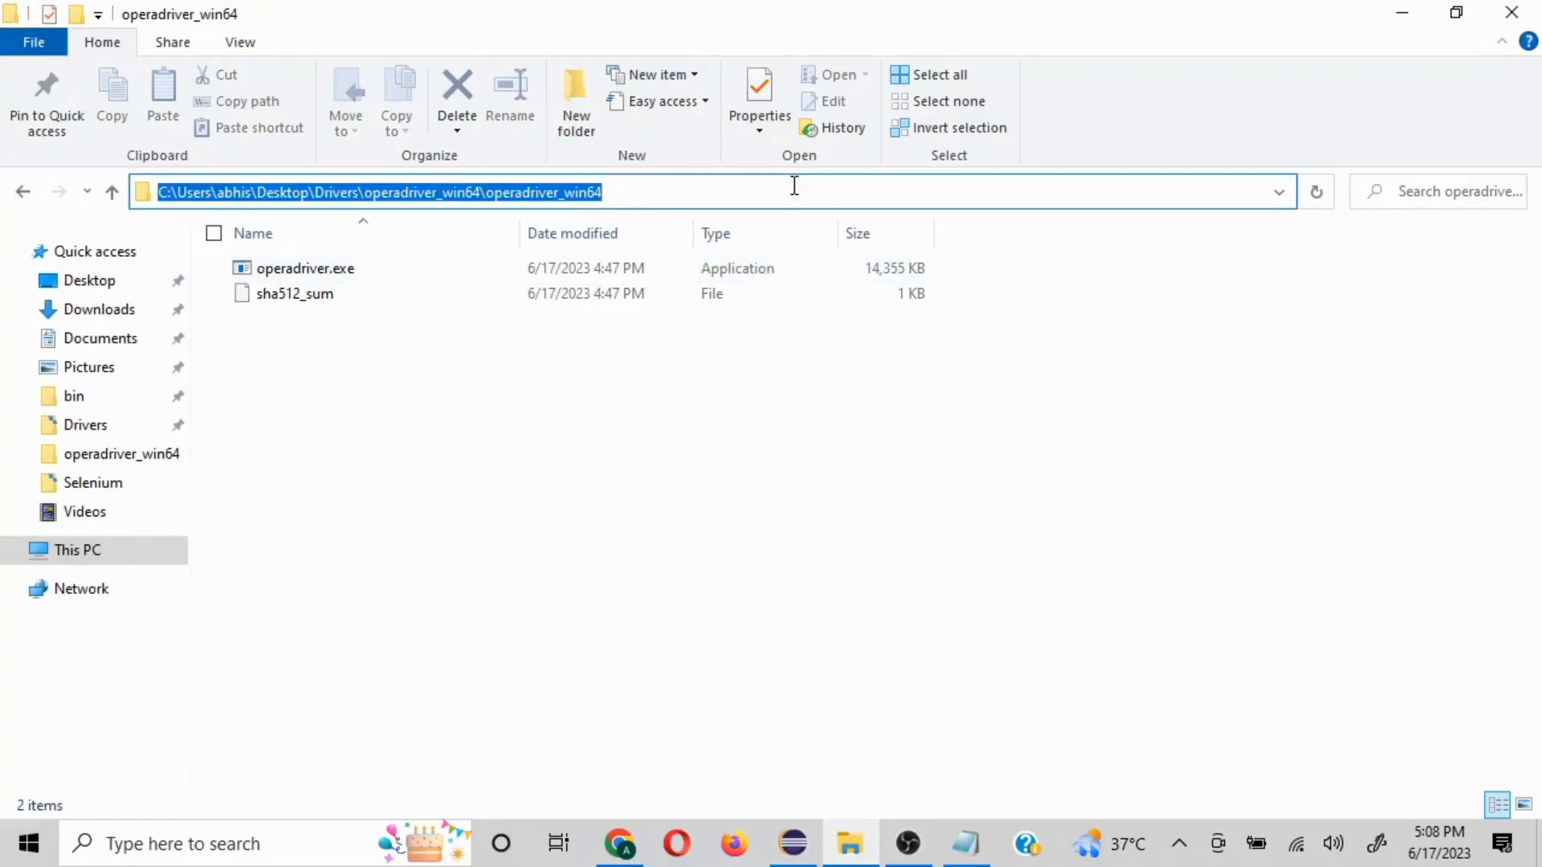
pyautogui.moveTo(313, 273)
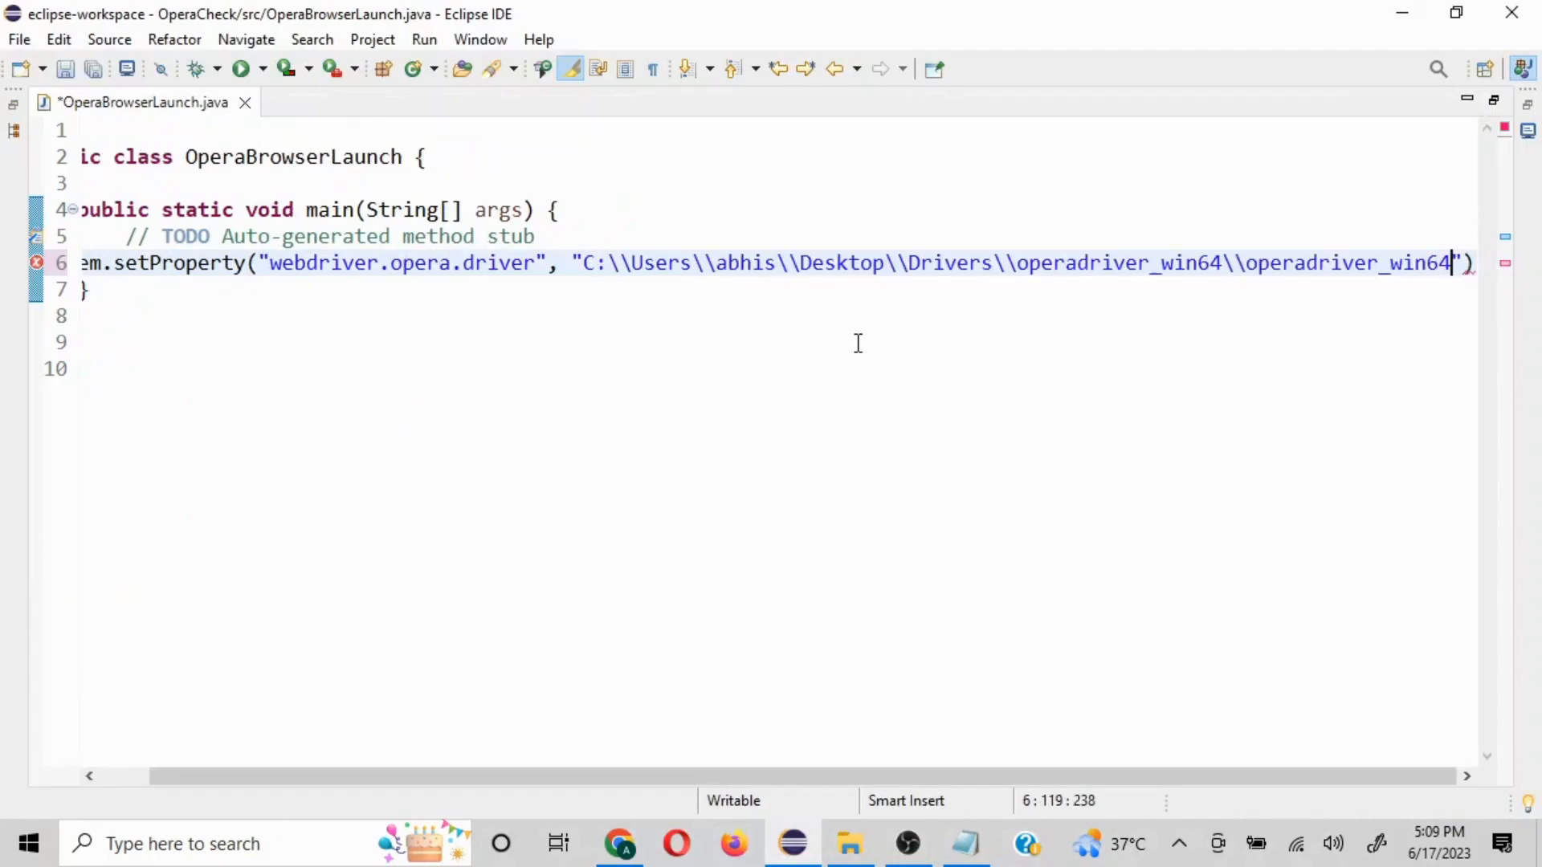
pyautogui.moveTo(1037, 750)
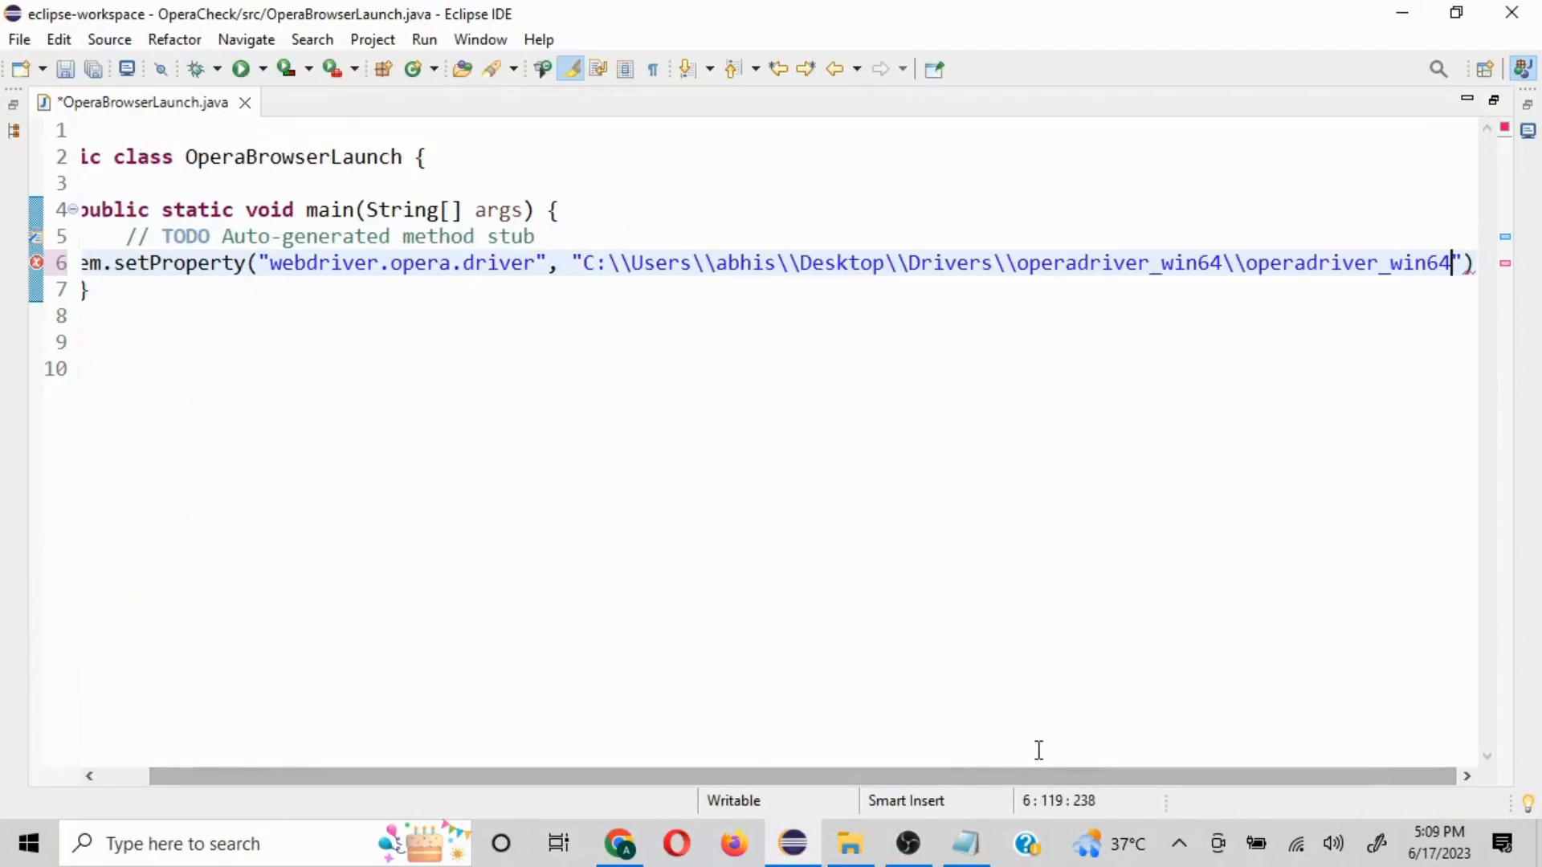
pyautogui.write('\\\\operadriver')
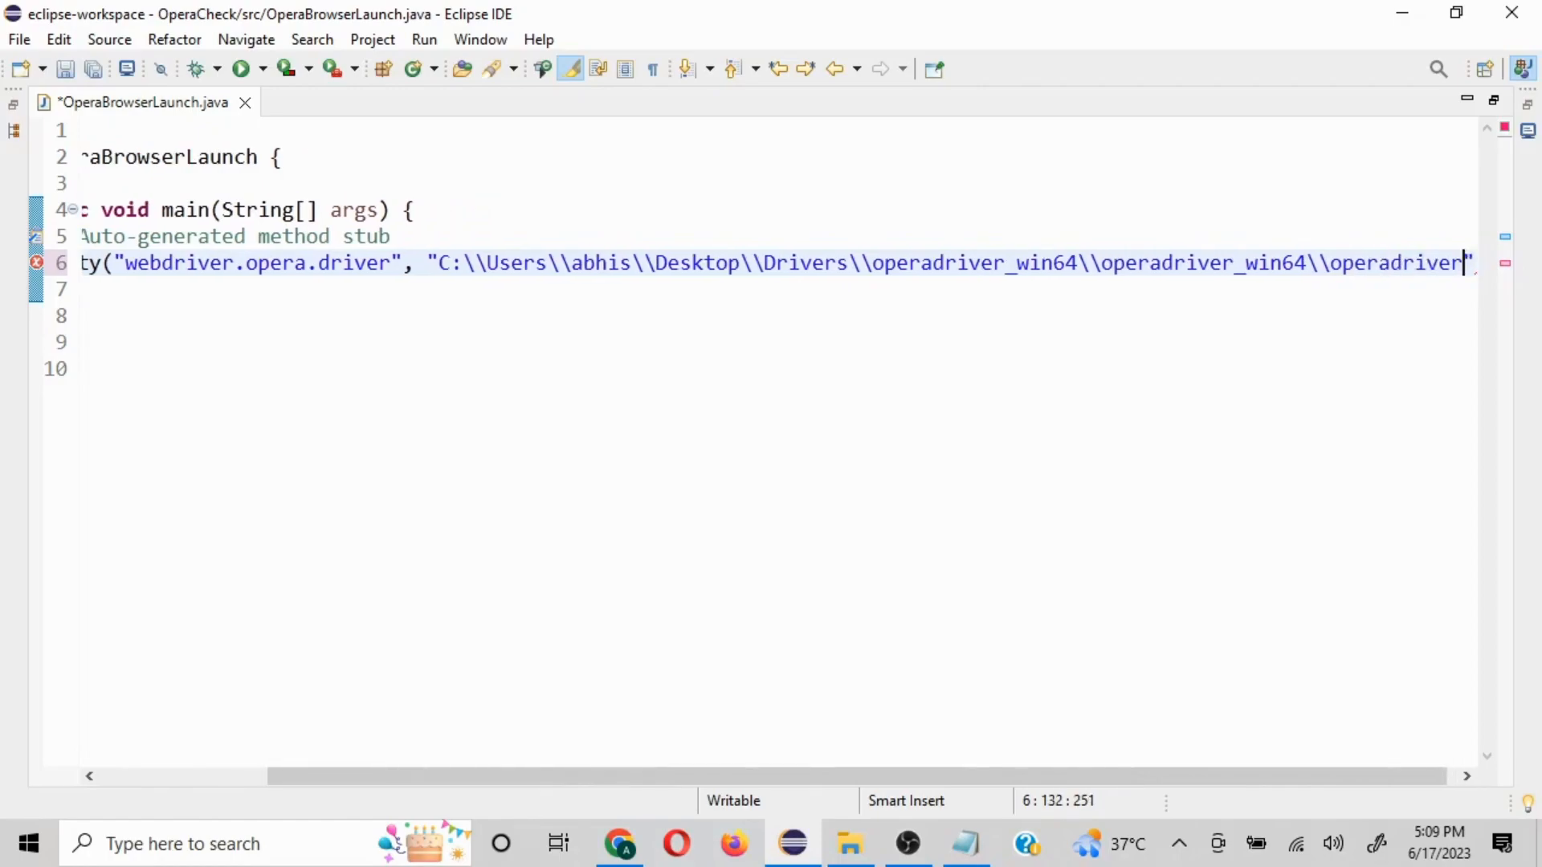
pyautogui.write('.exe')
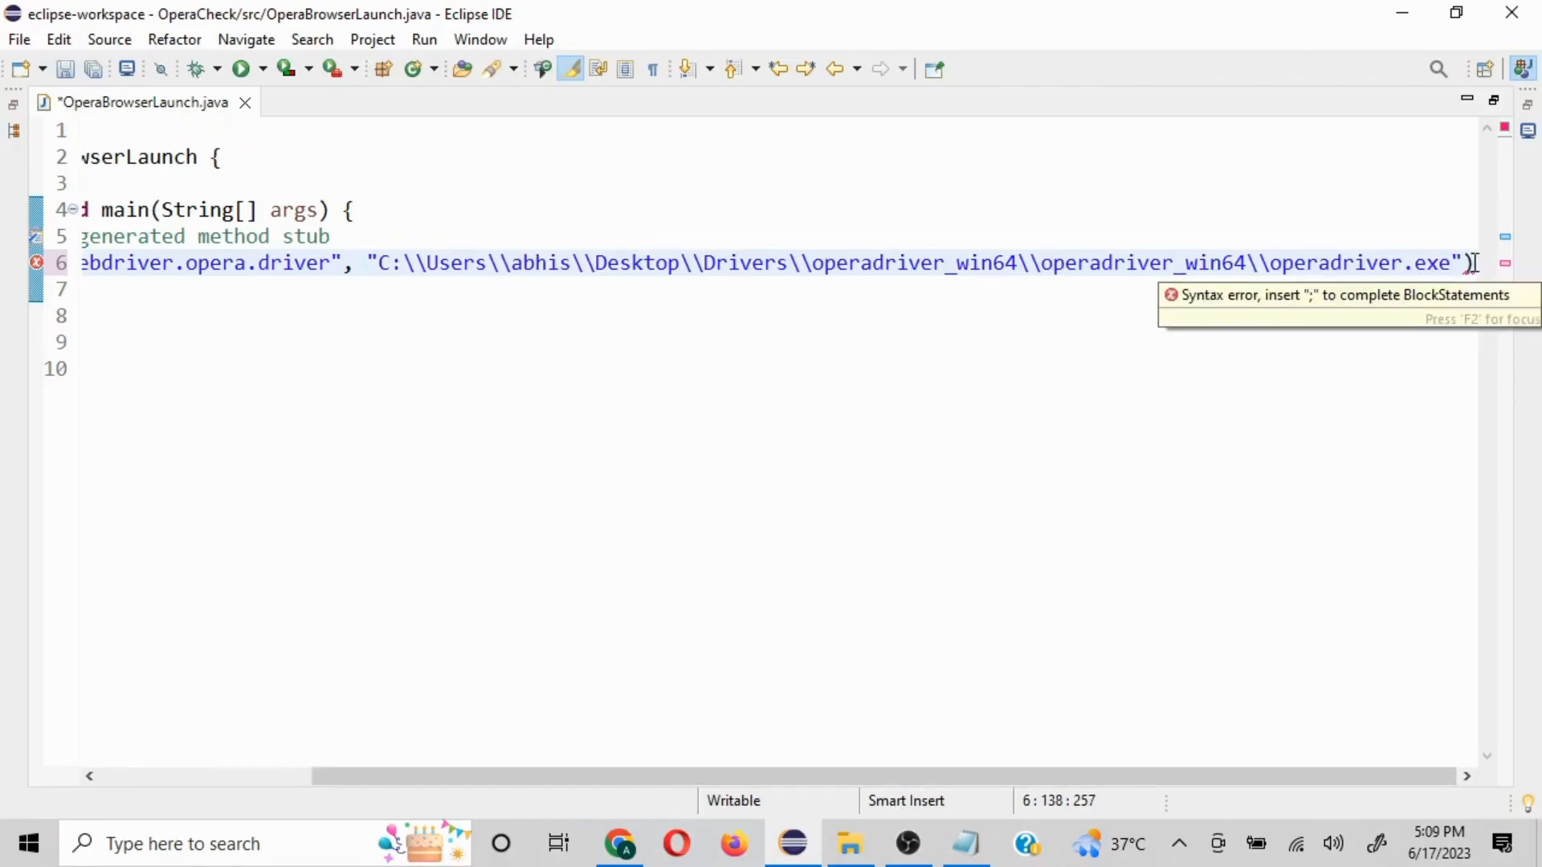
pyautogui.write(';')
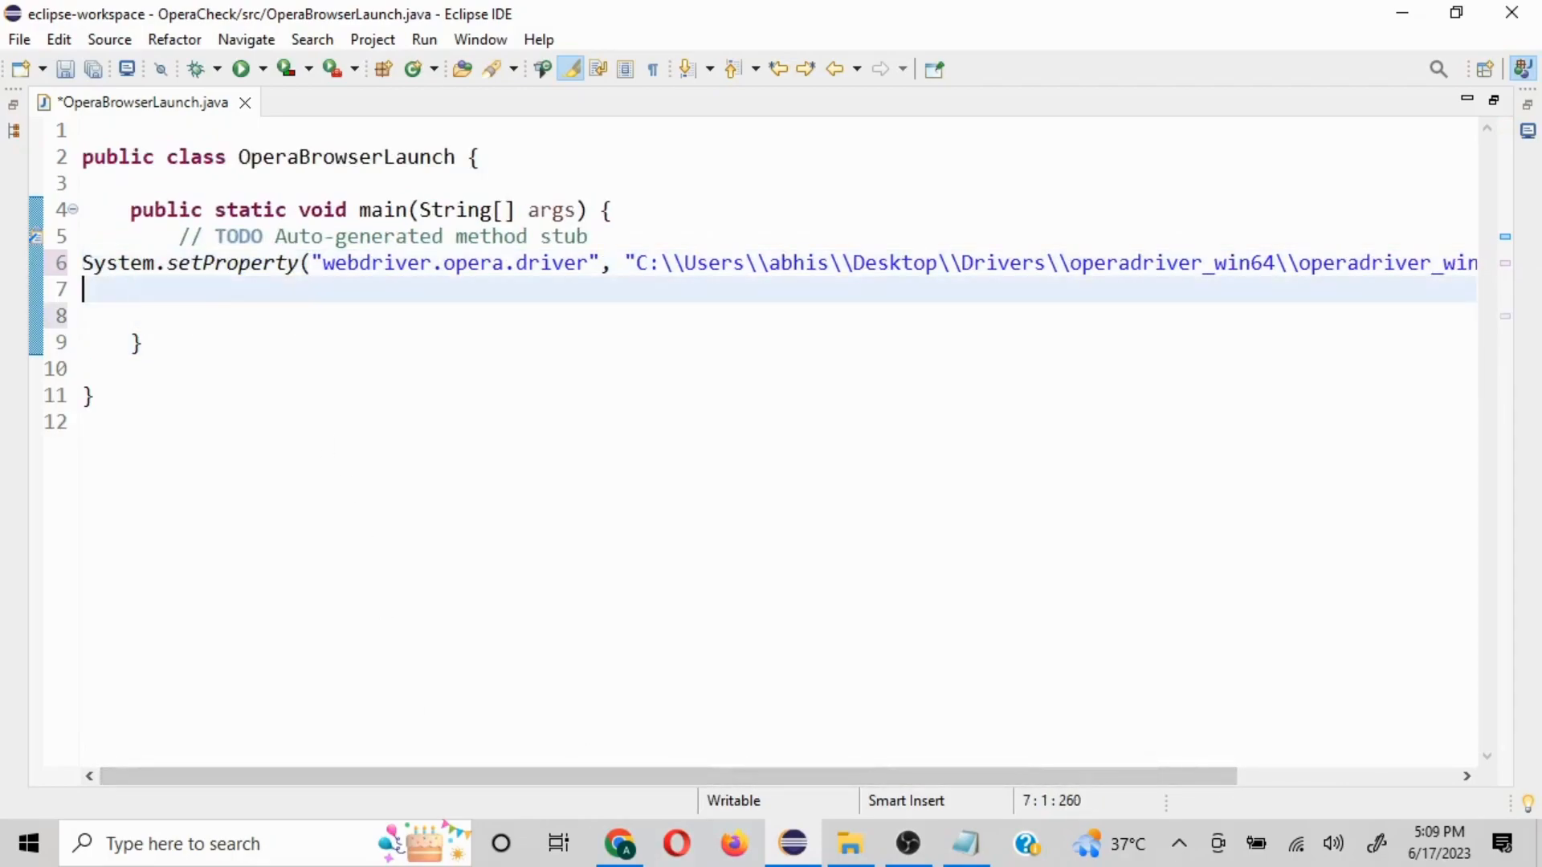
# Write WebDriver driver=new OperaDriver(); on the next line
pyautogui.write('WebD')
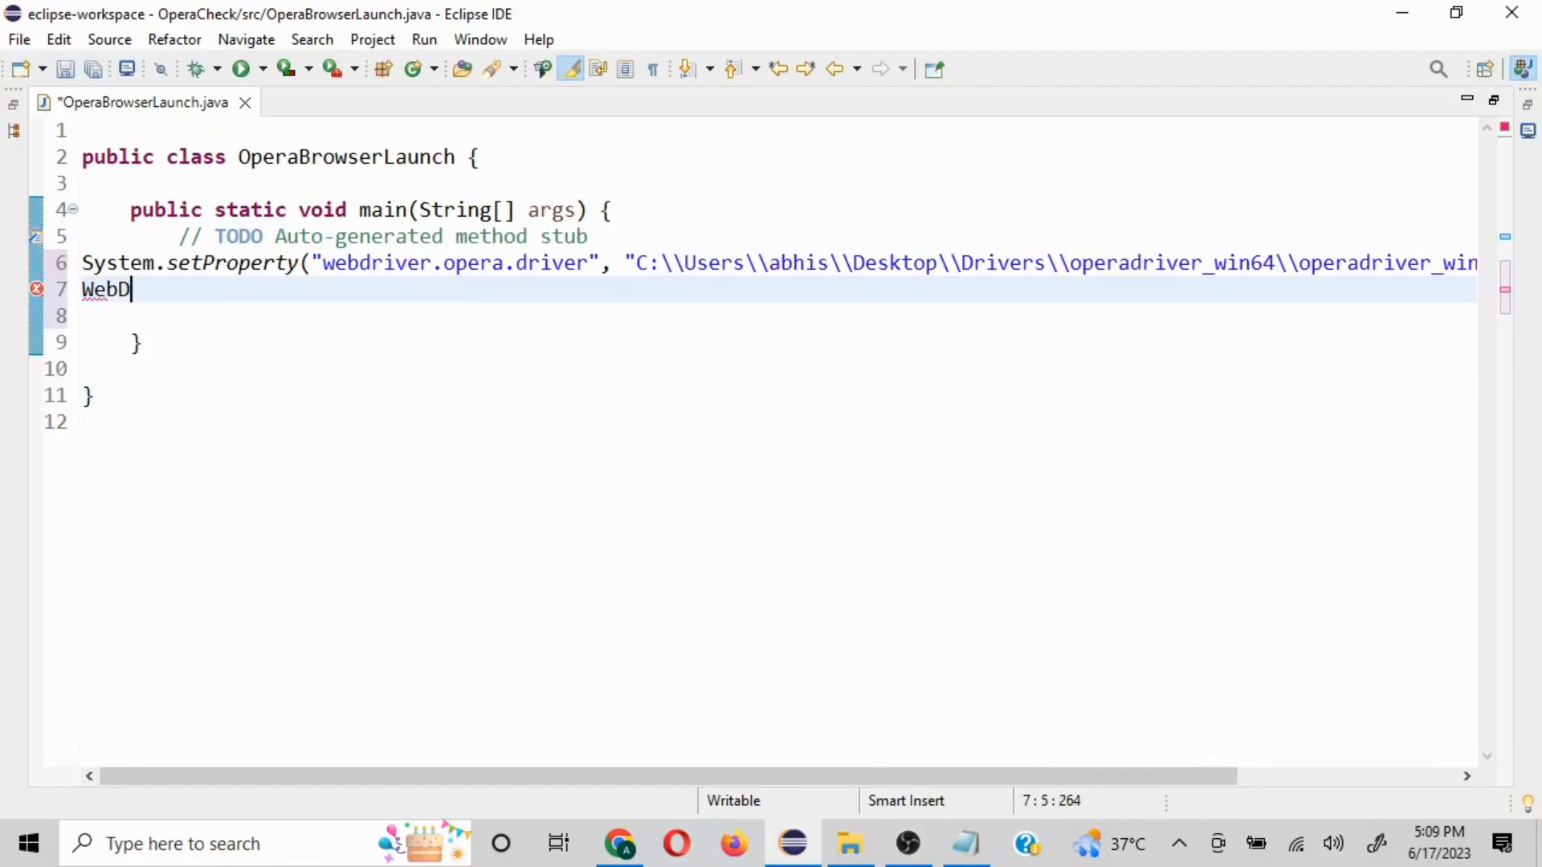
pyautogui.write('river')
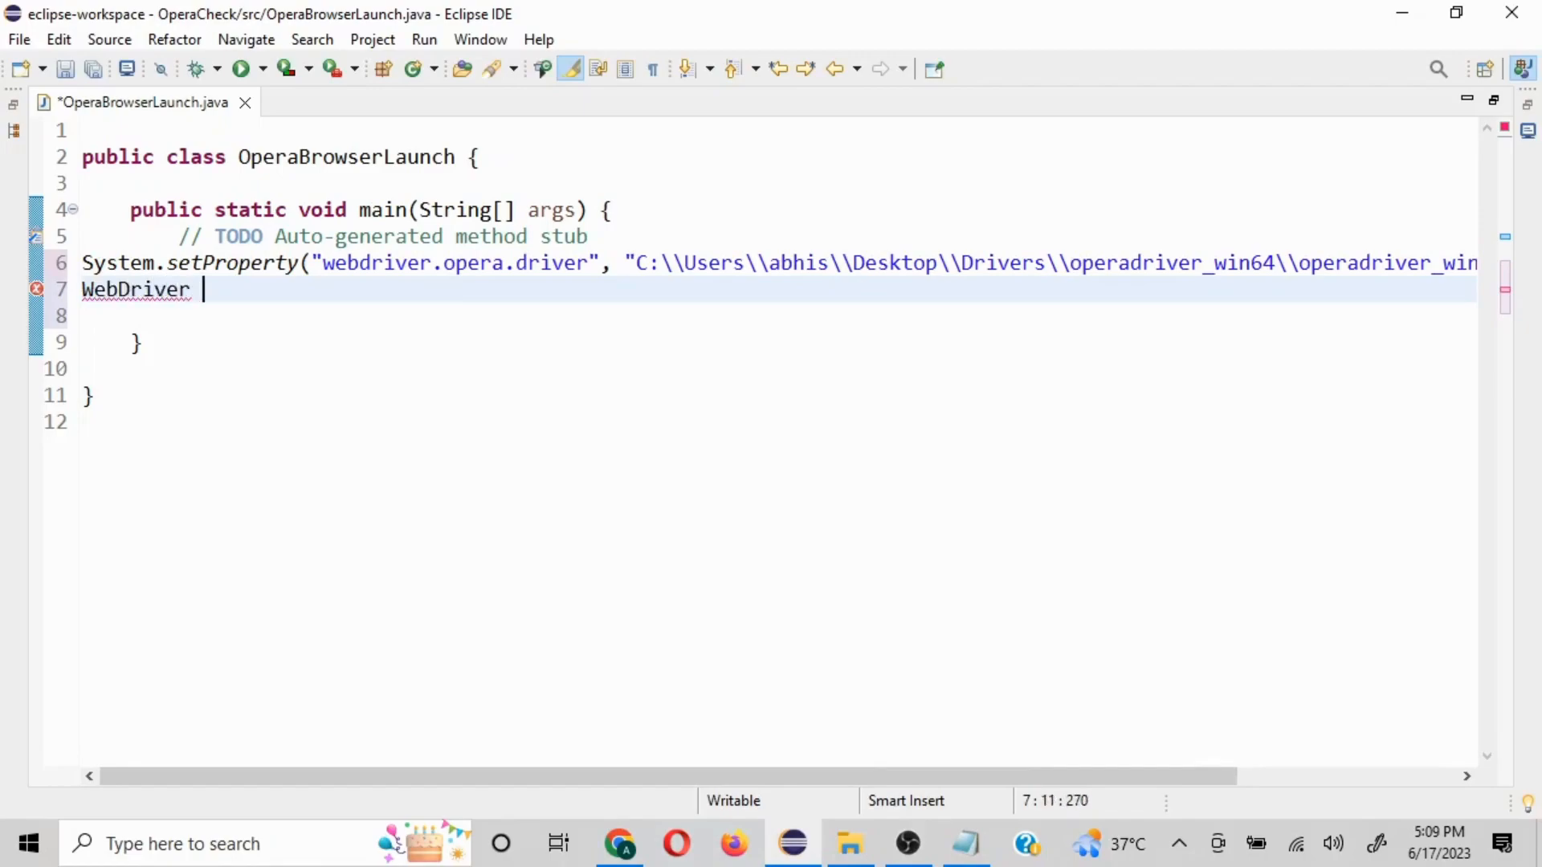
pyautogui.write('driver')
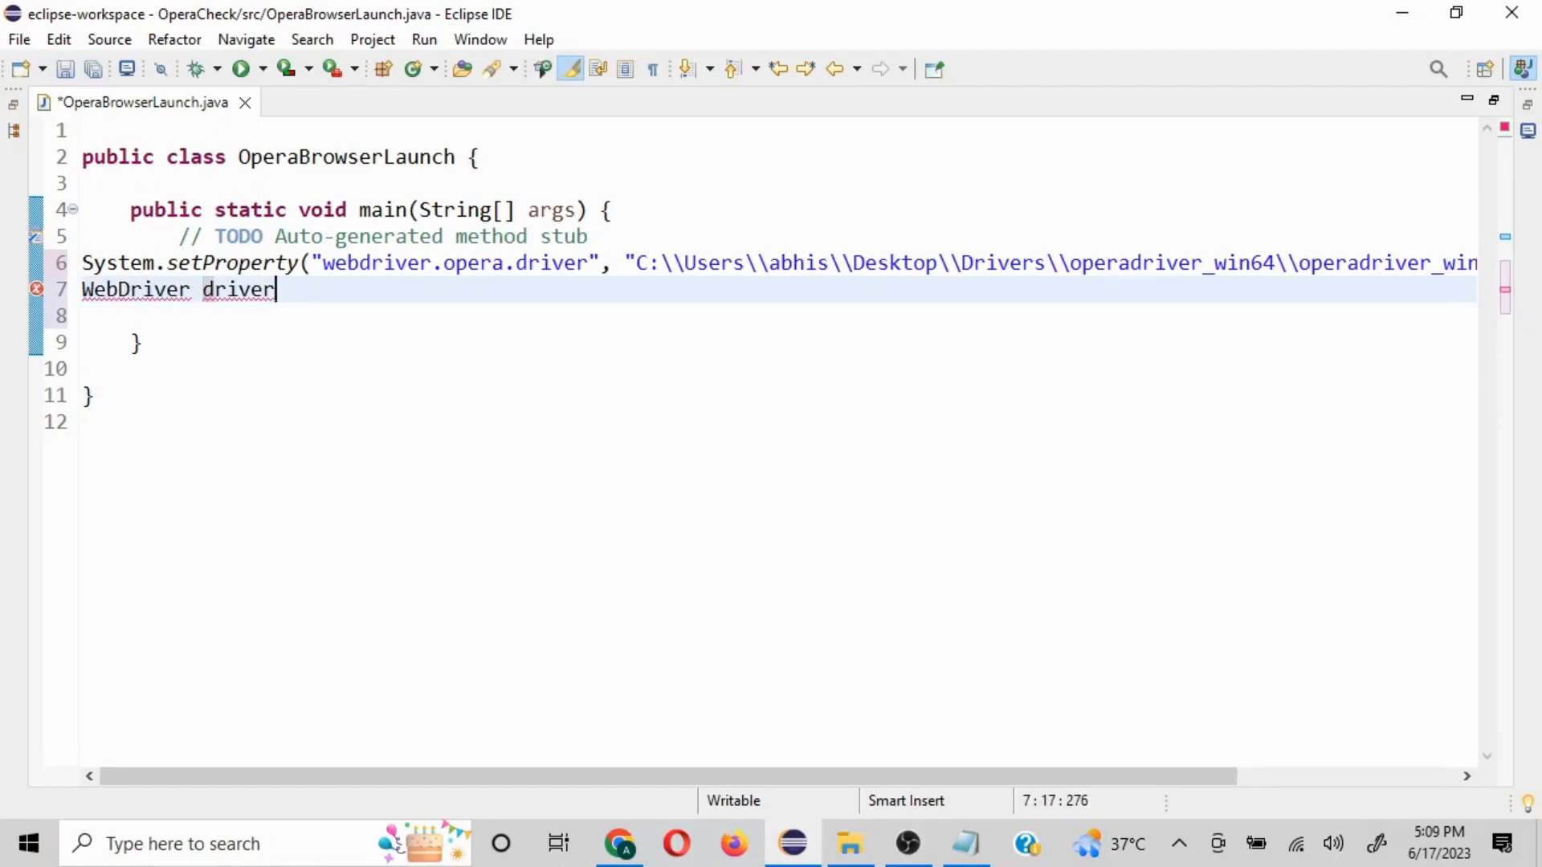
pyautogui.write('=n')
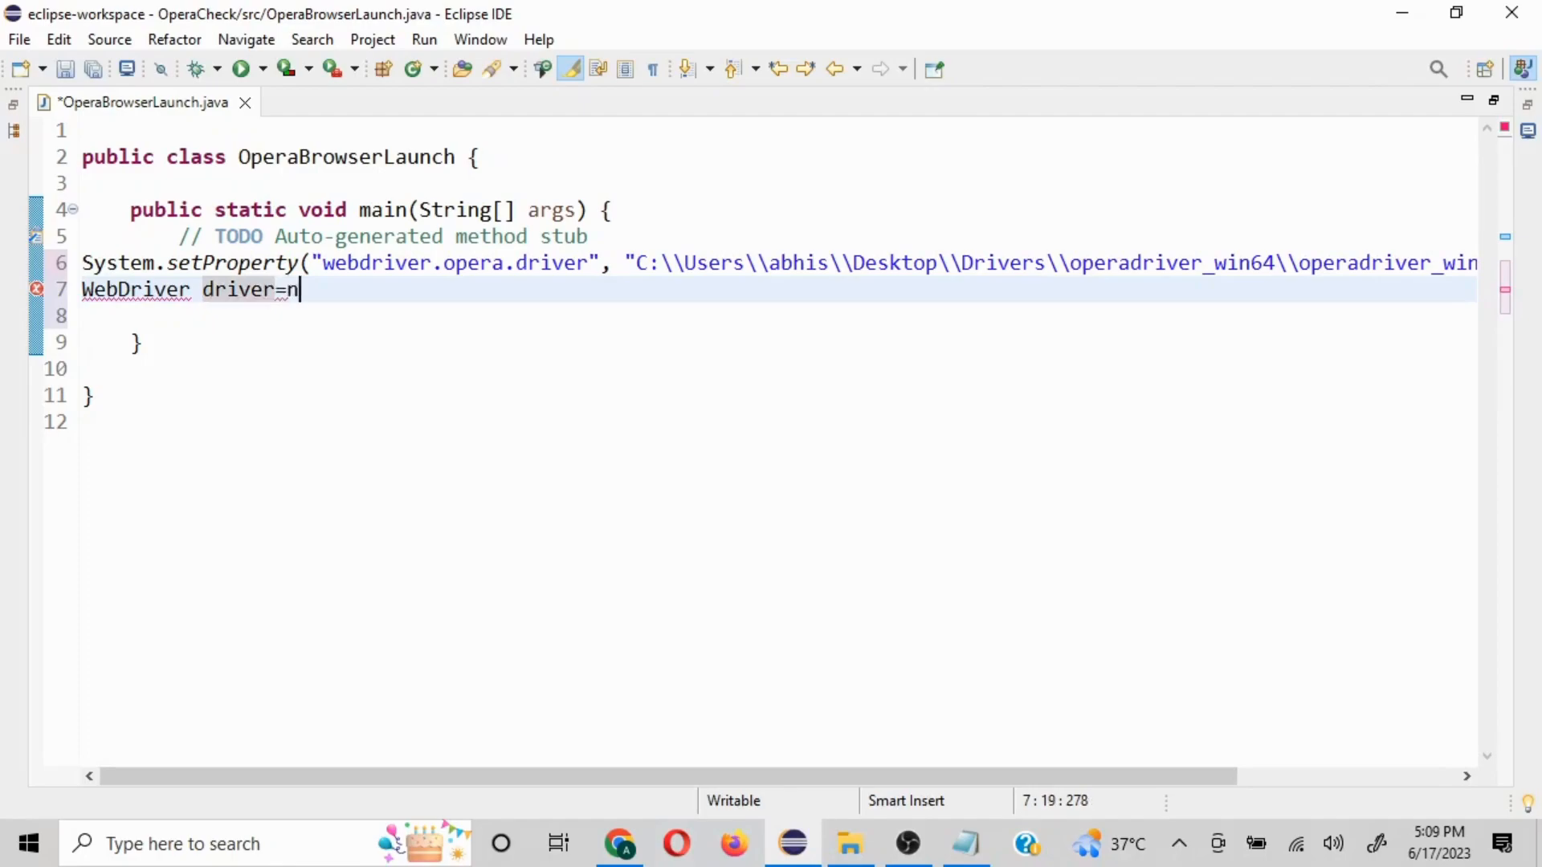
pyautogui.write('ew')
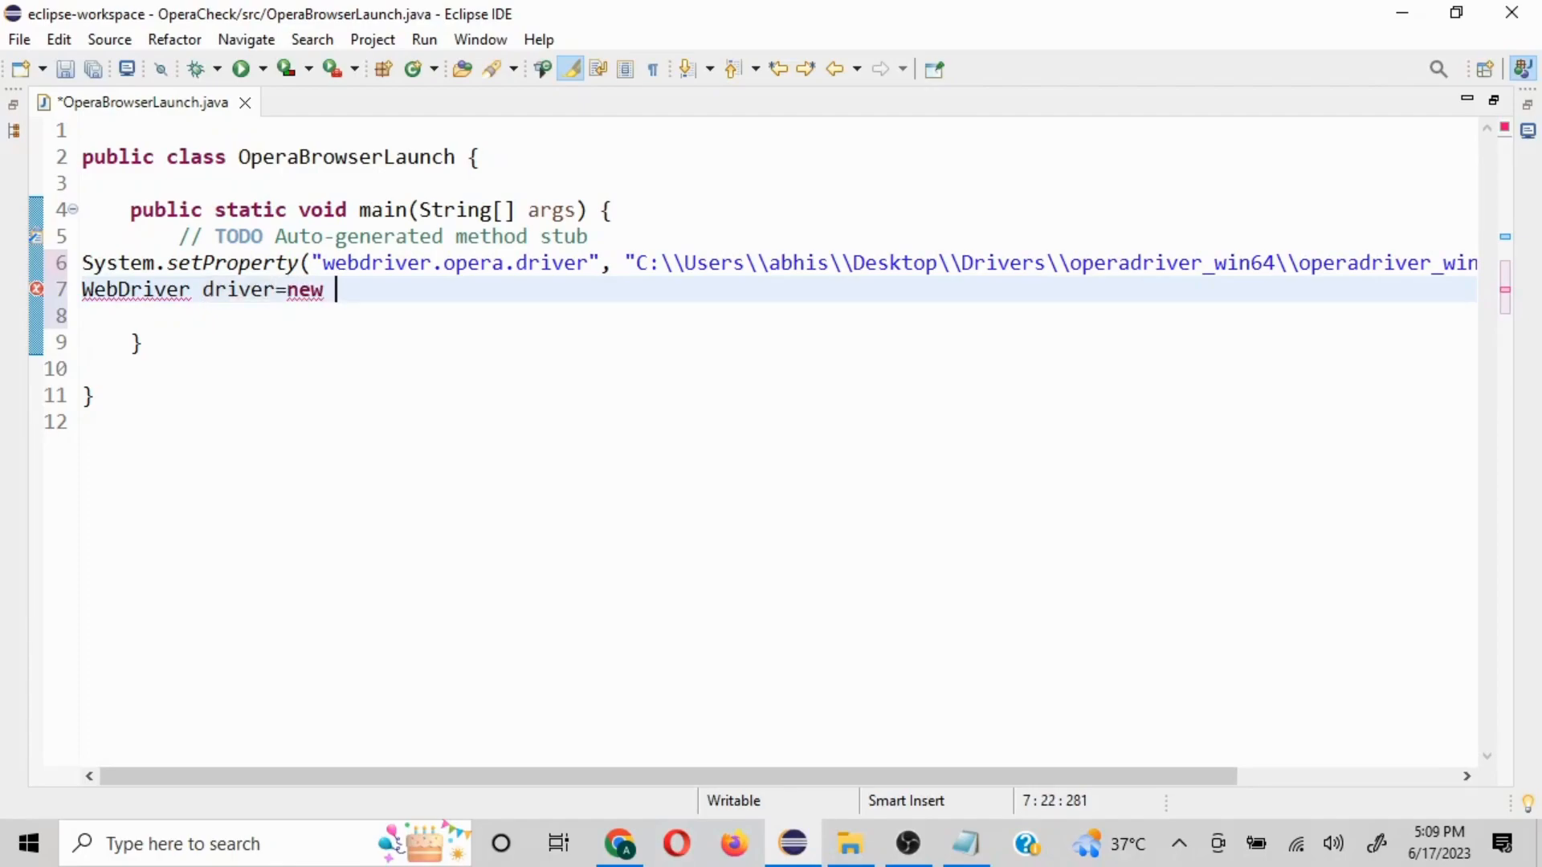
pyautogui.write('OperaDri')
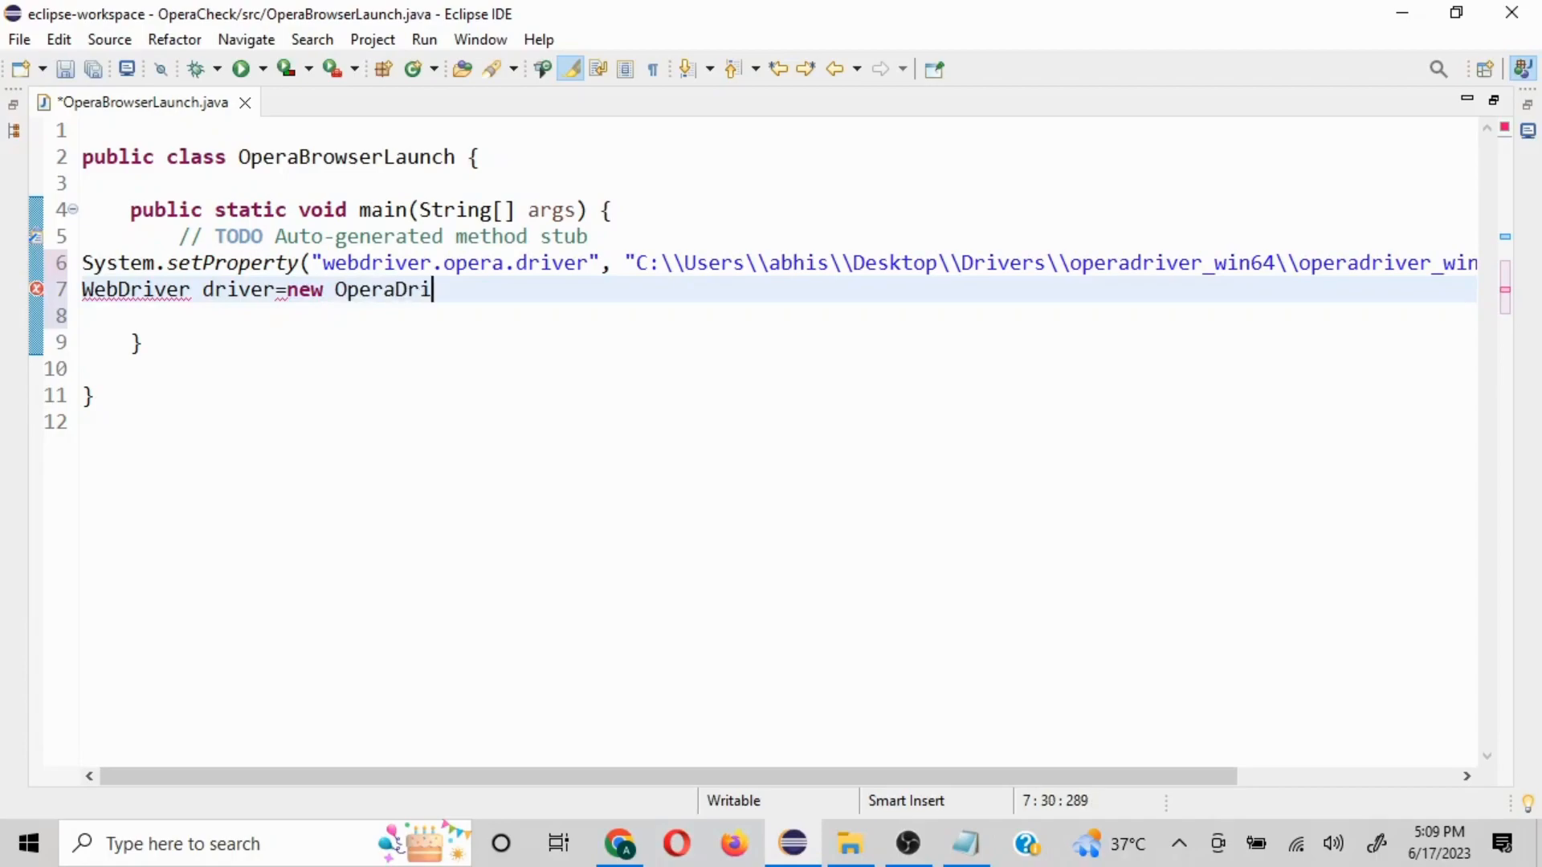
pyautogui.write('ver()')
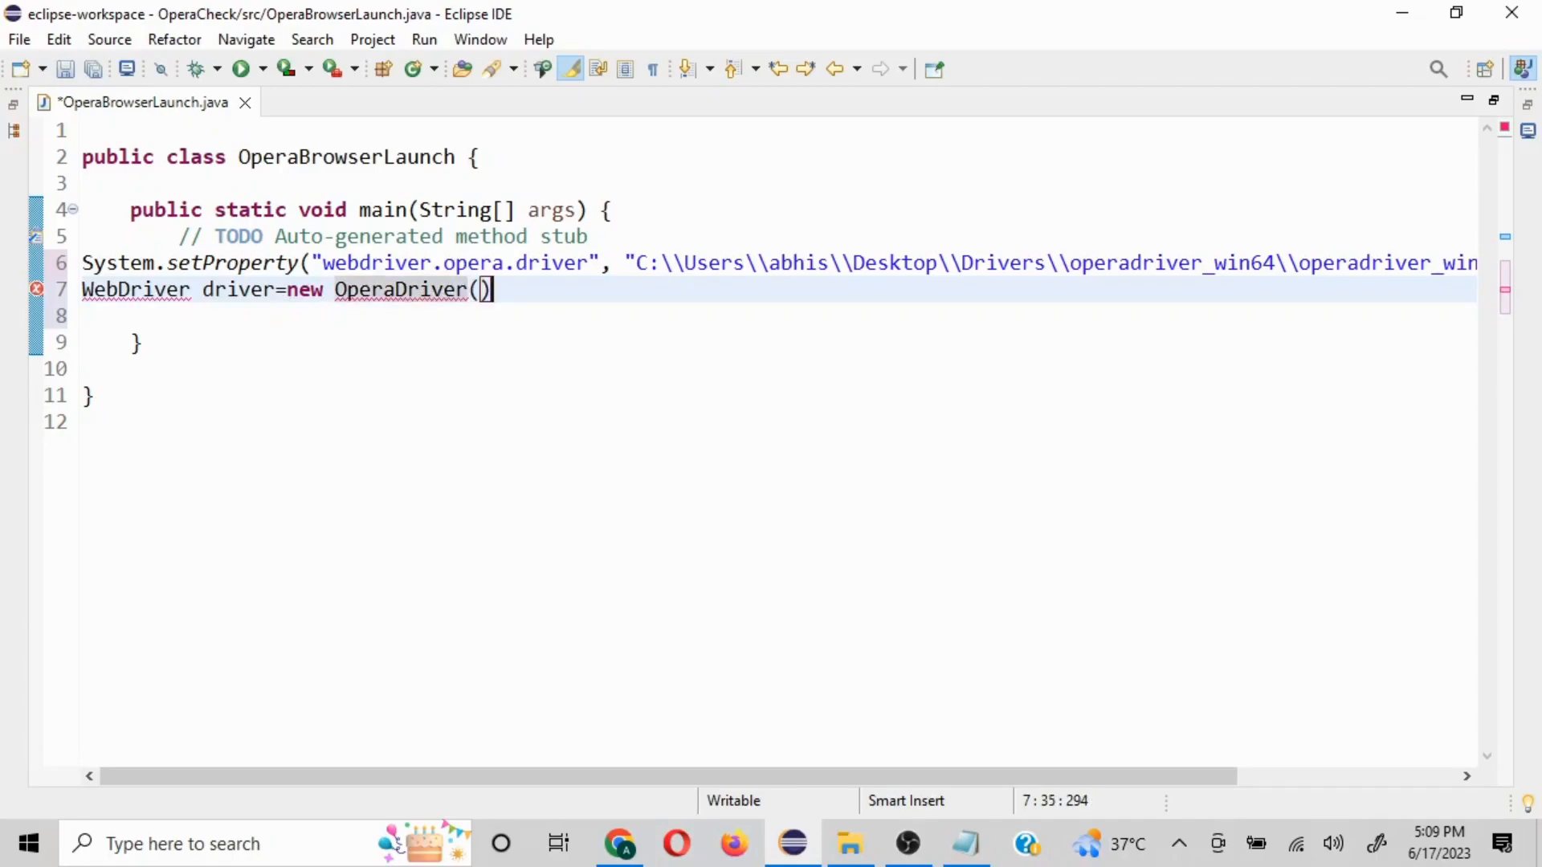
pyautogui.write(';')
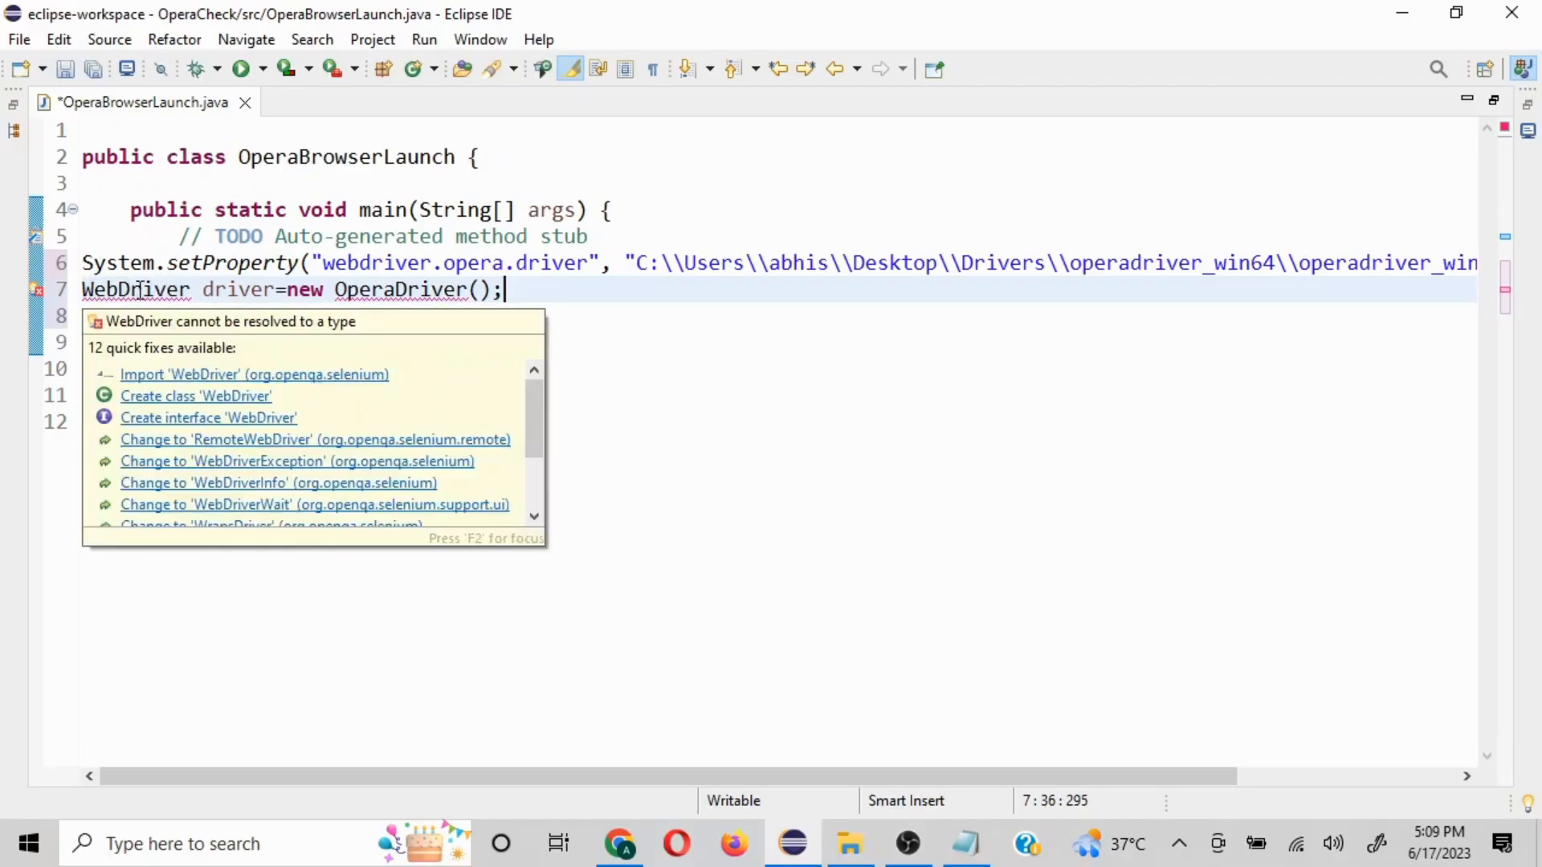
pyautogui.moveTo(324, 384)
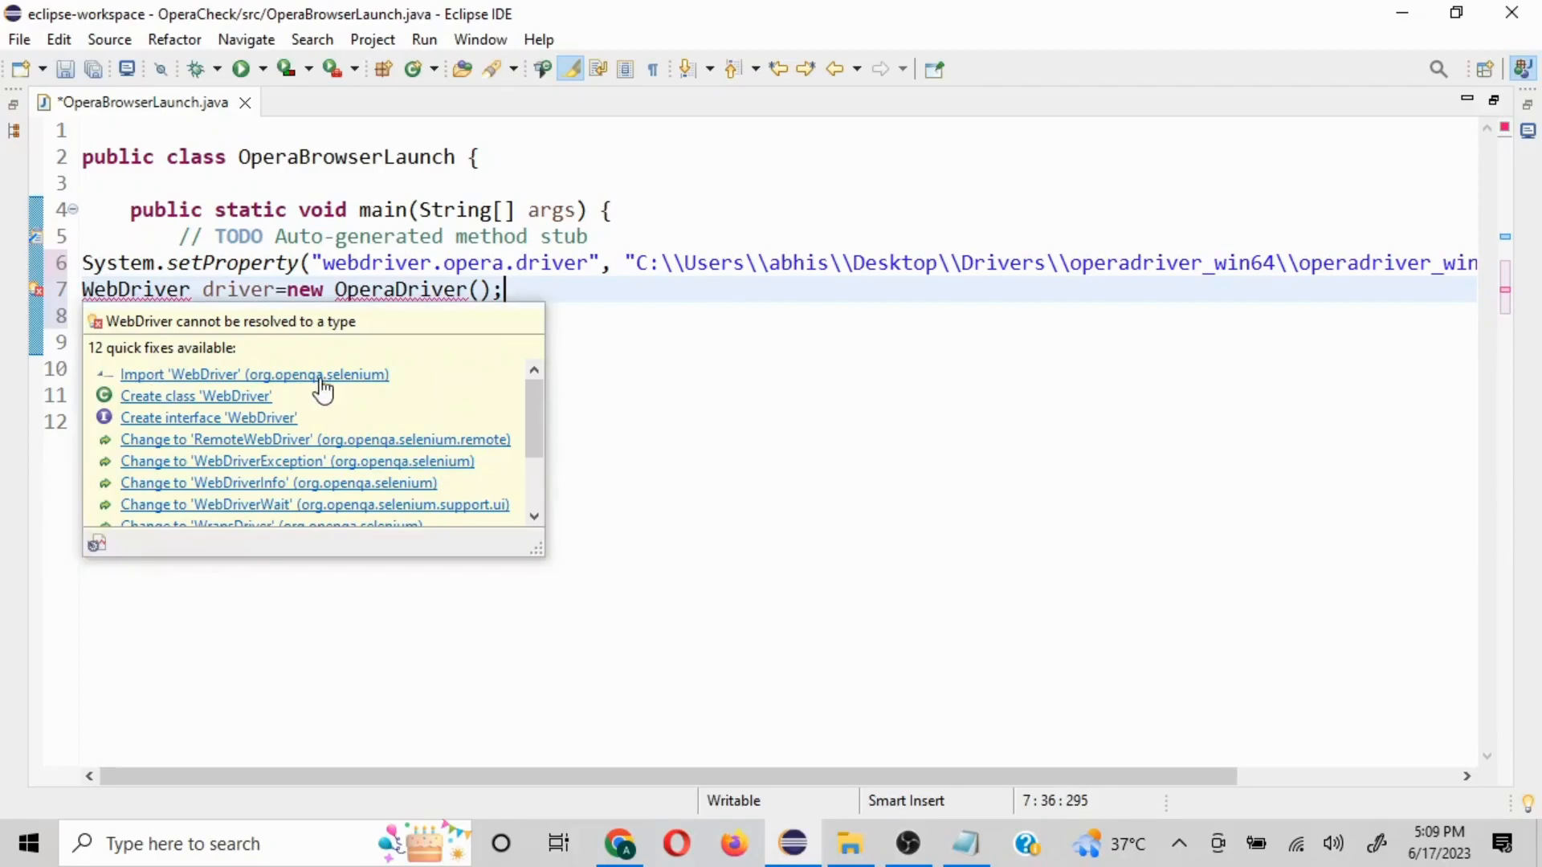
# Import WebDriver and OperaDriver from the selenium packages via quick fixes
pyautogui.click(255, 374)
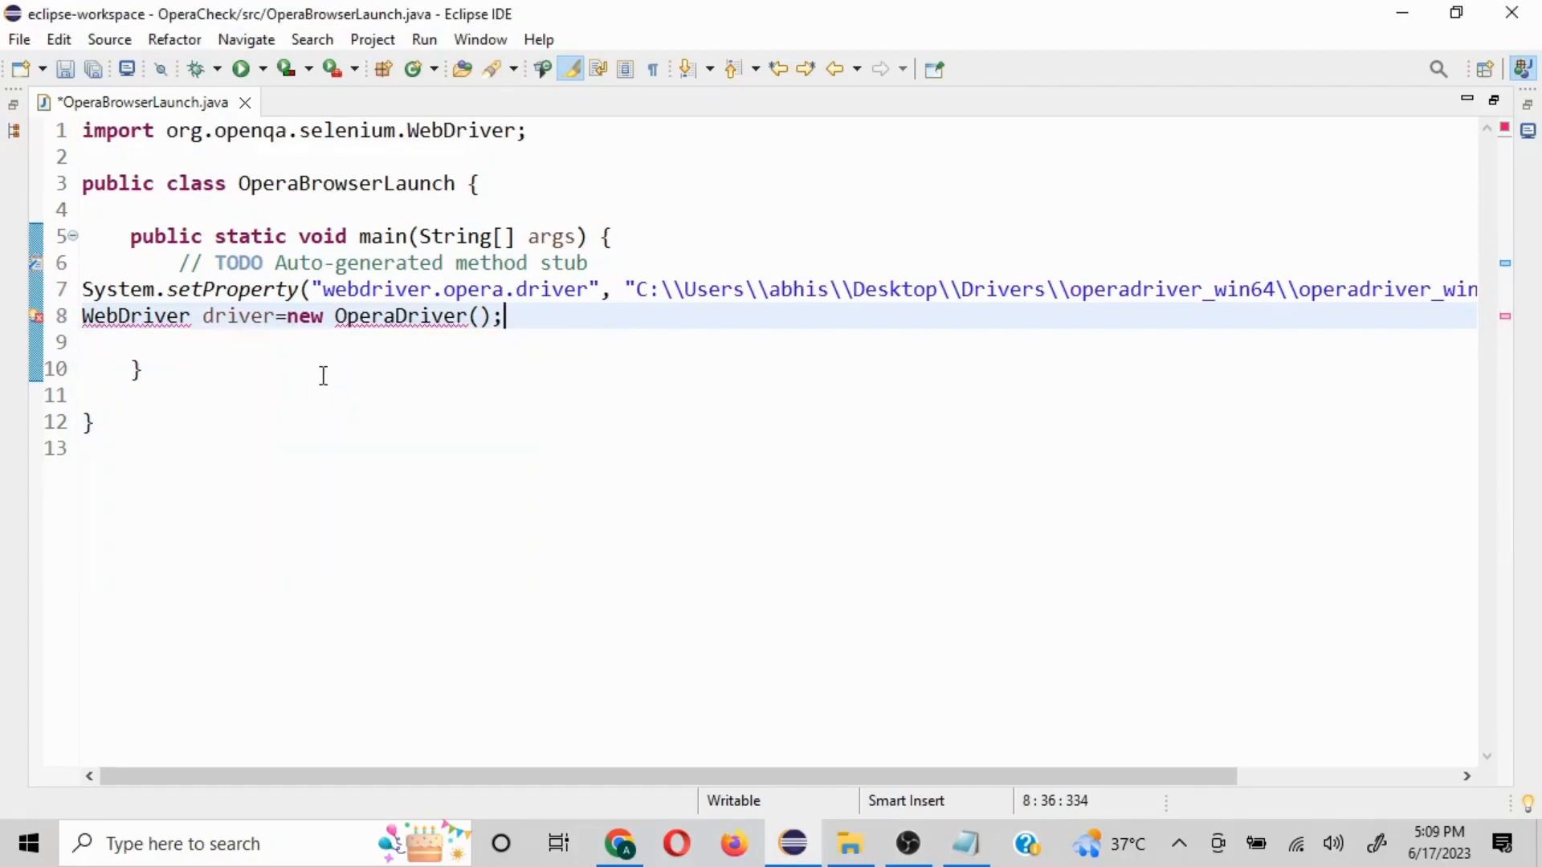
pyautogui.moveTo(135, 316)
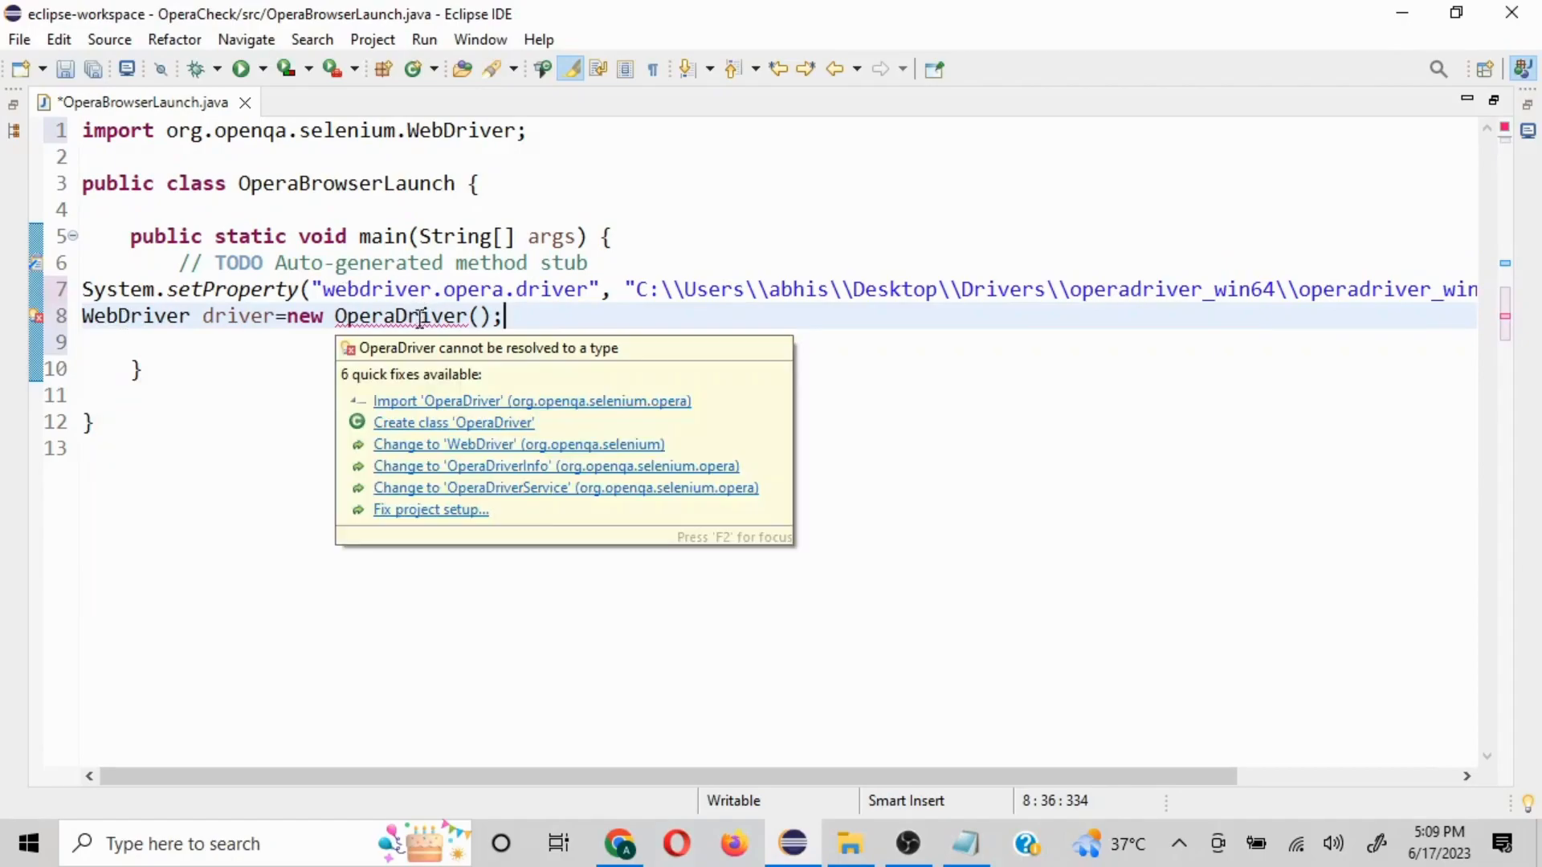
pyautogui.click(441, 398)
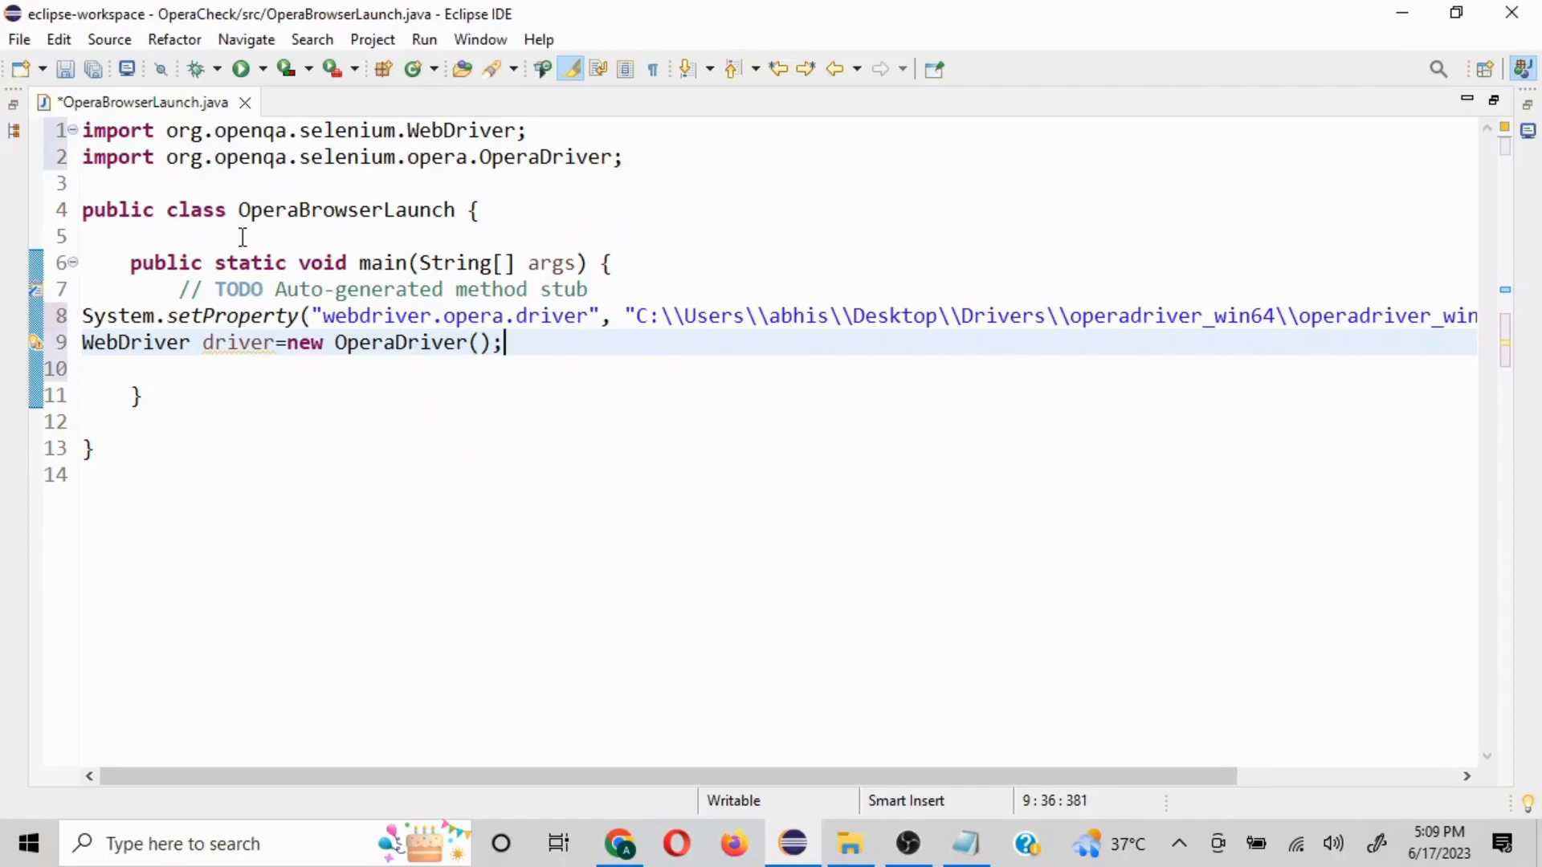
pyautogui.moveTo(418, 352)
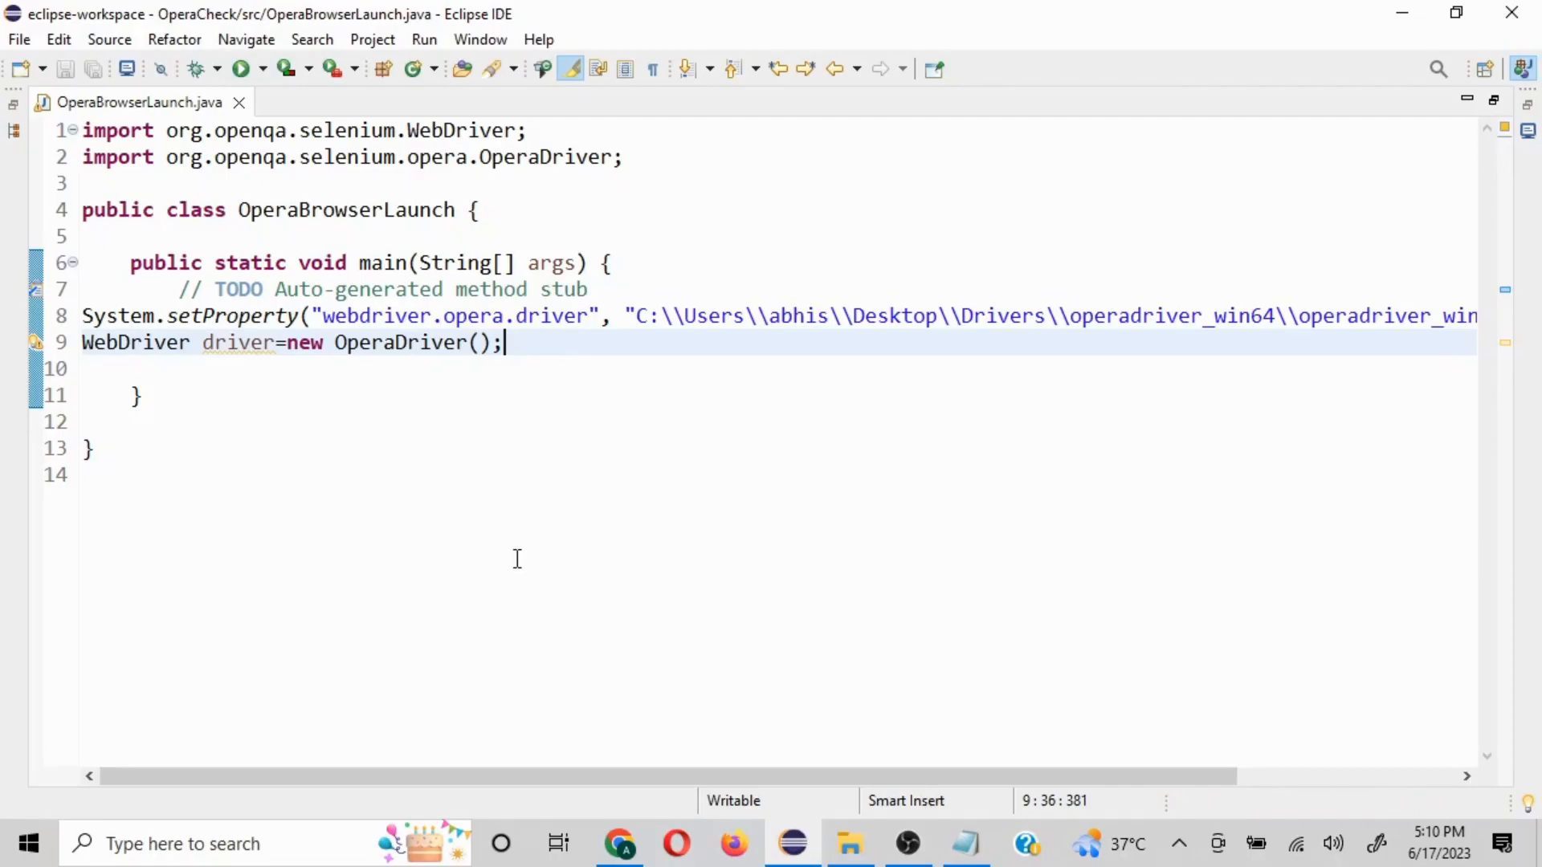
# Close the blank Opera window and return to OperaBrowserLaunch.java
pyautogui.click(234, 69)
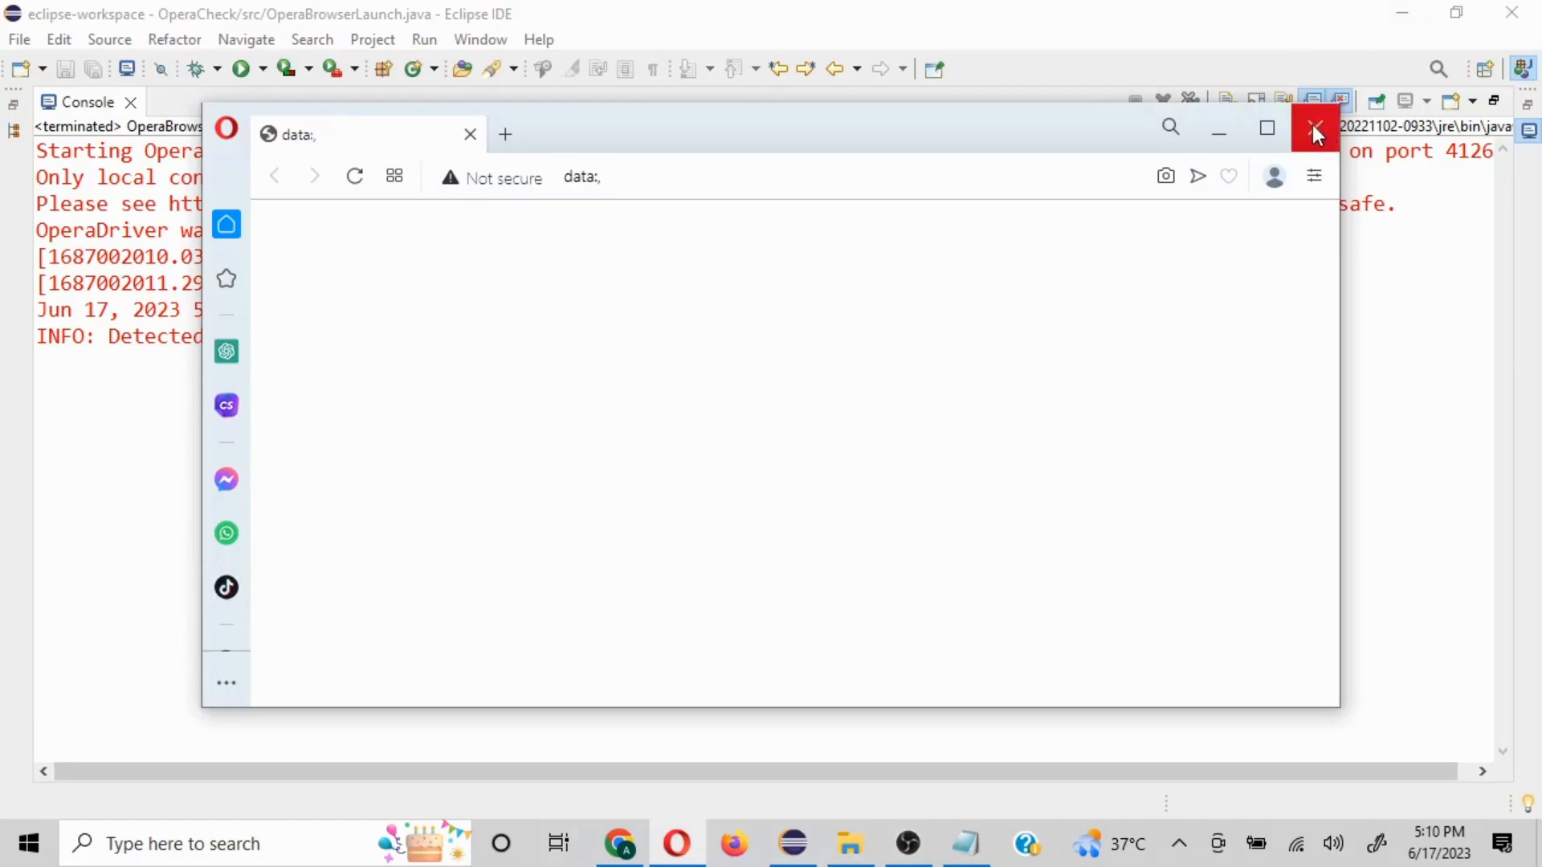
pyautogui.click(1315, 133)
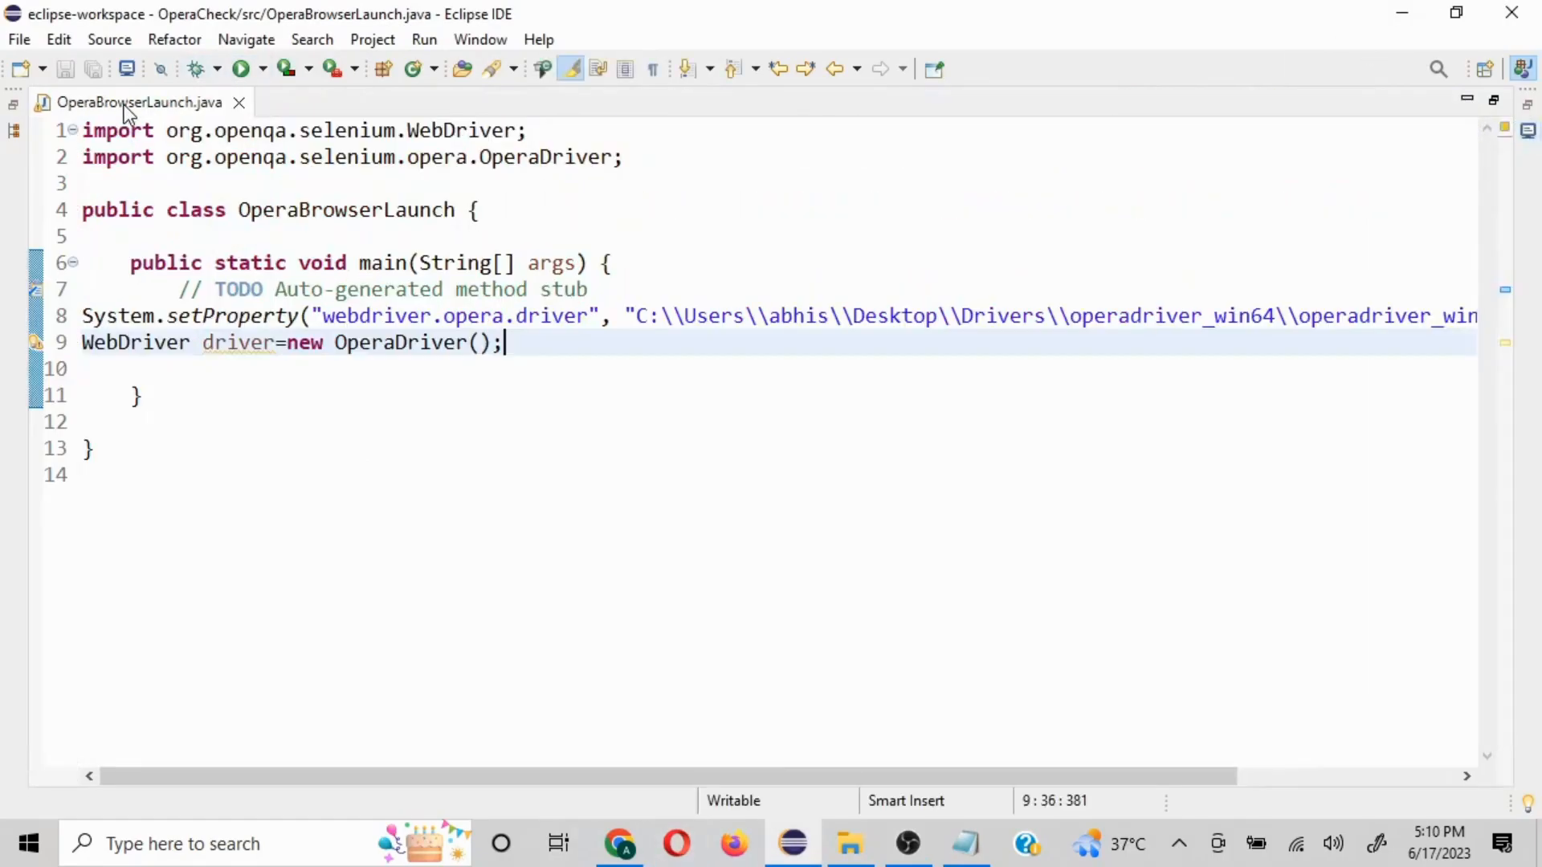
# Add driver.get("") after the OperaDriver line, with an empty URL string for now
pyautogui.click(164, 367)
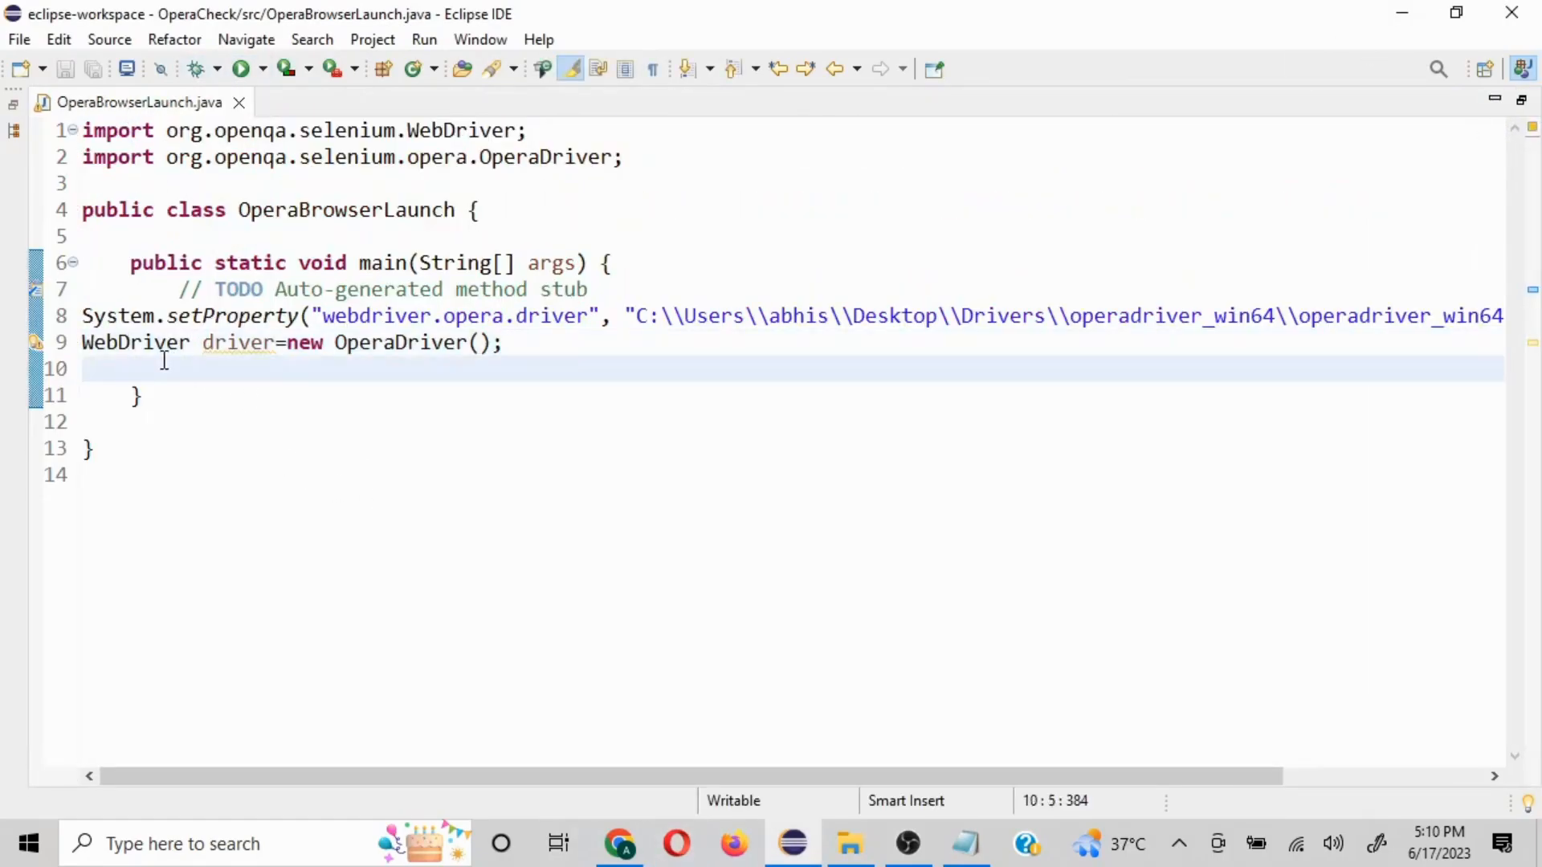
pyautogui.write('dr')
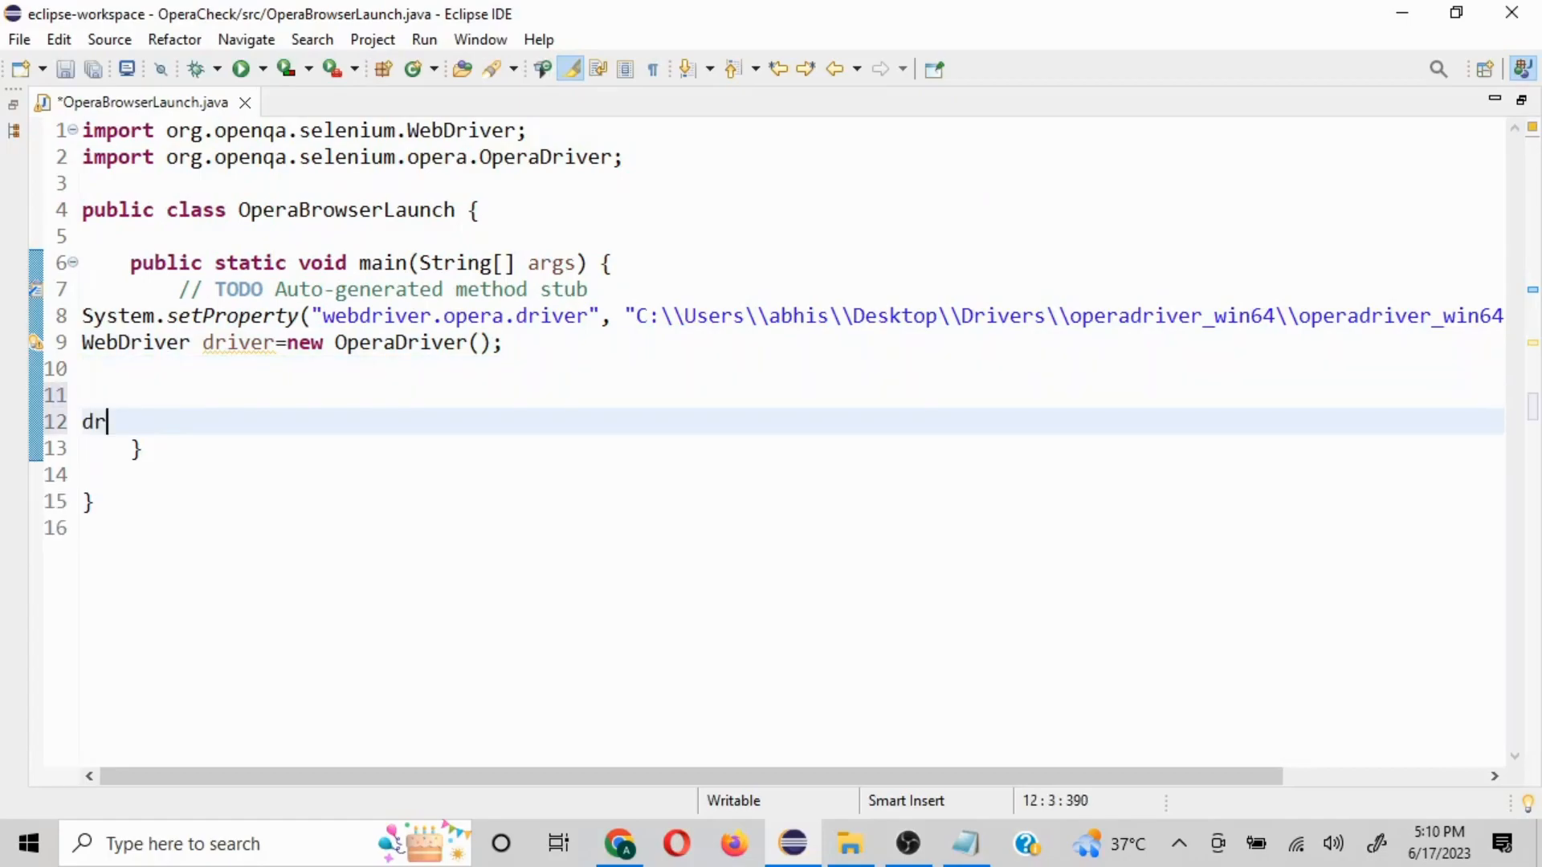
pyautogui.write('iver')
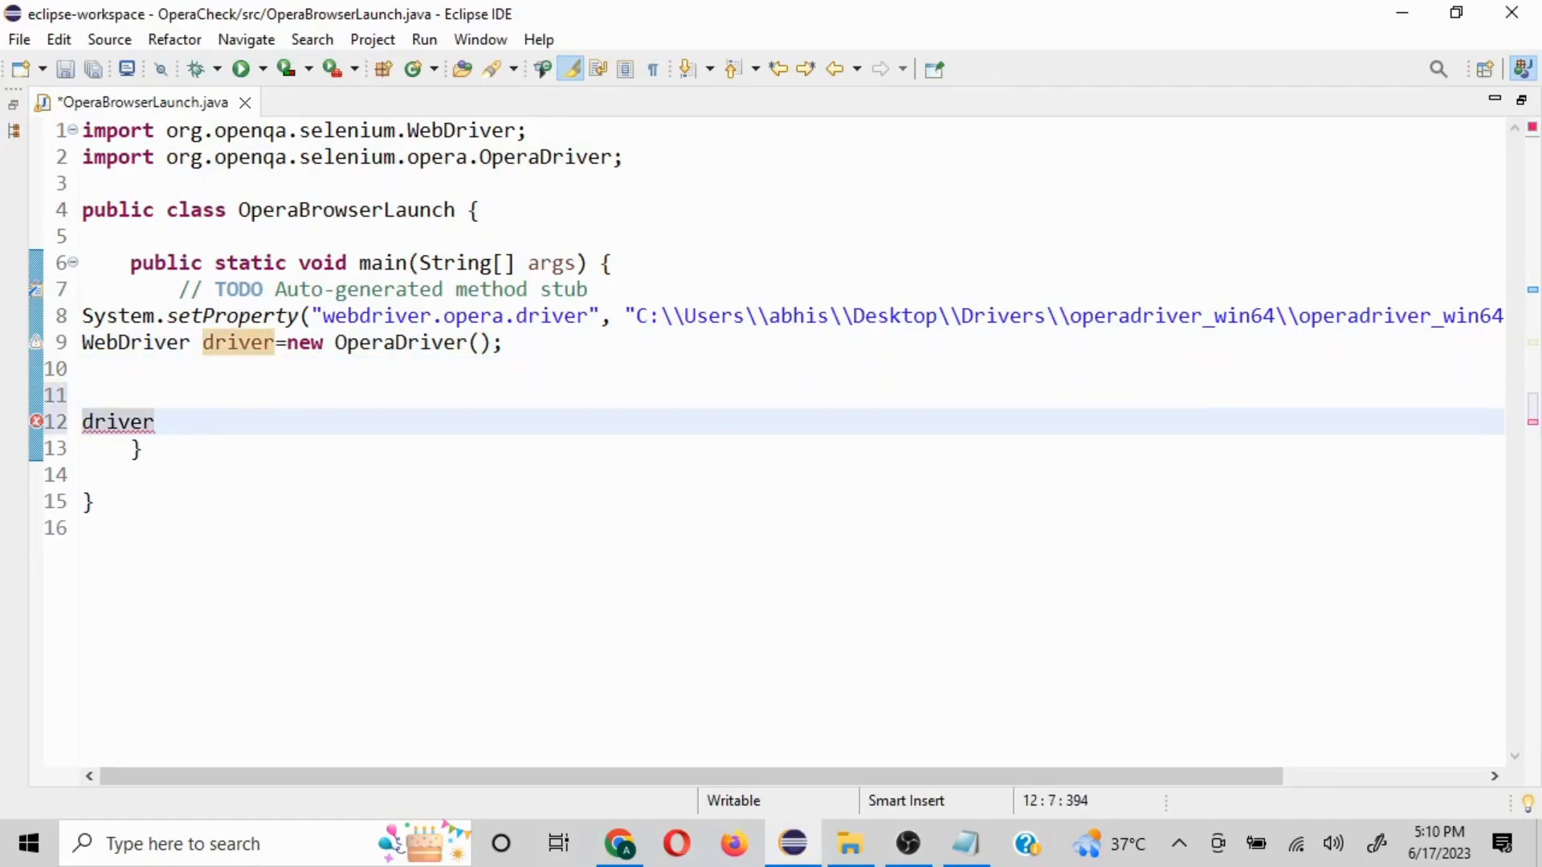
pyautogui.write('.get(null);')
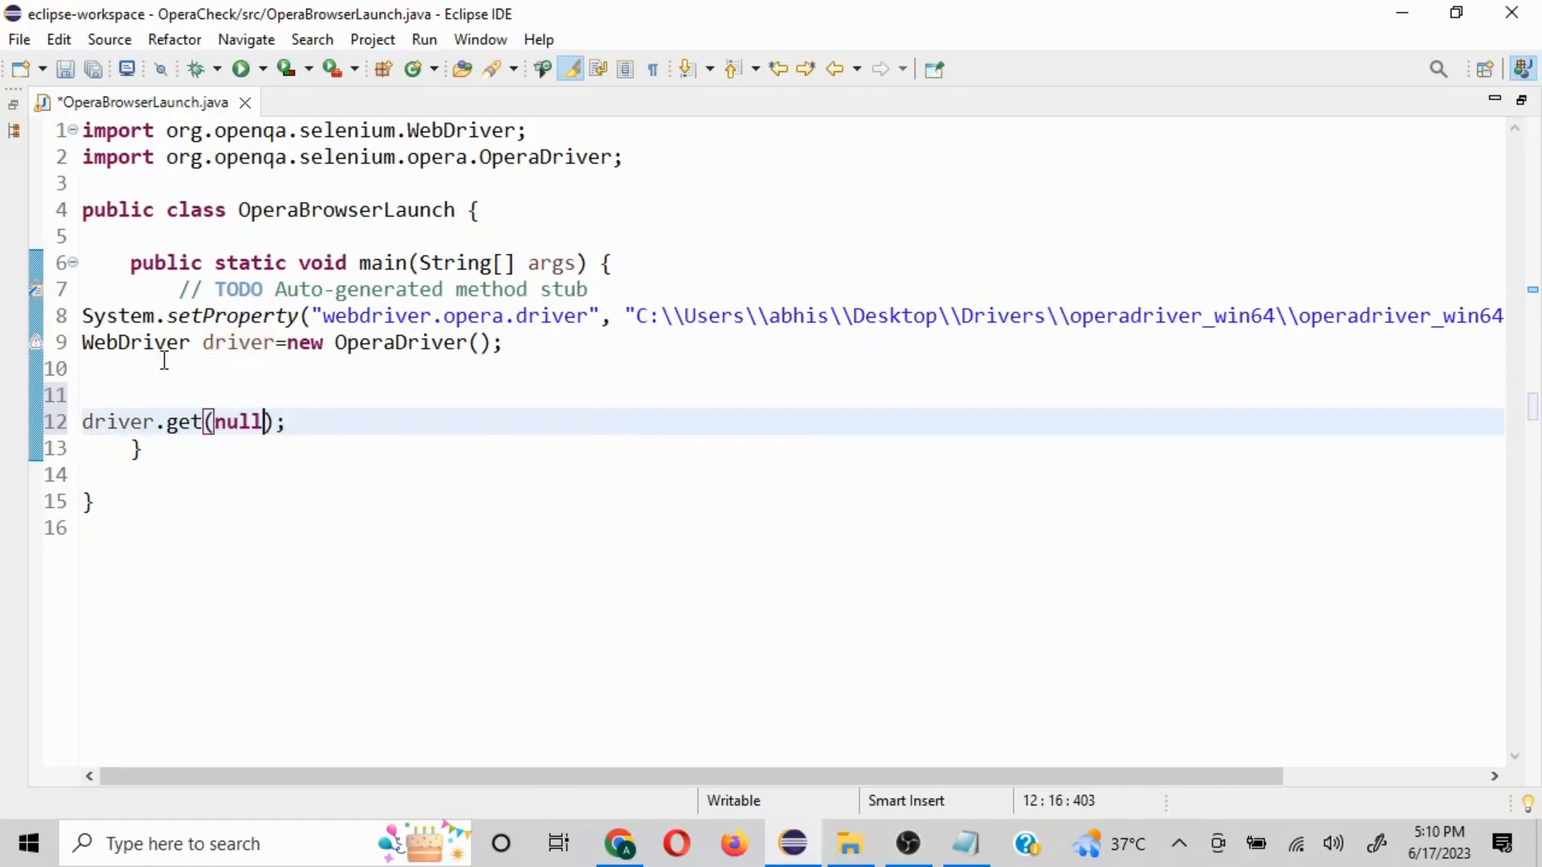
pyautogui.press('BackSpace')
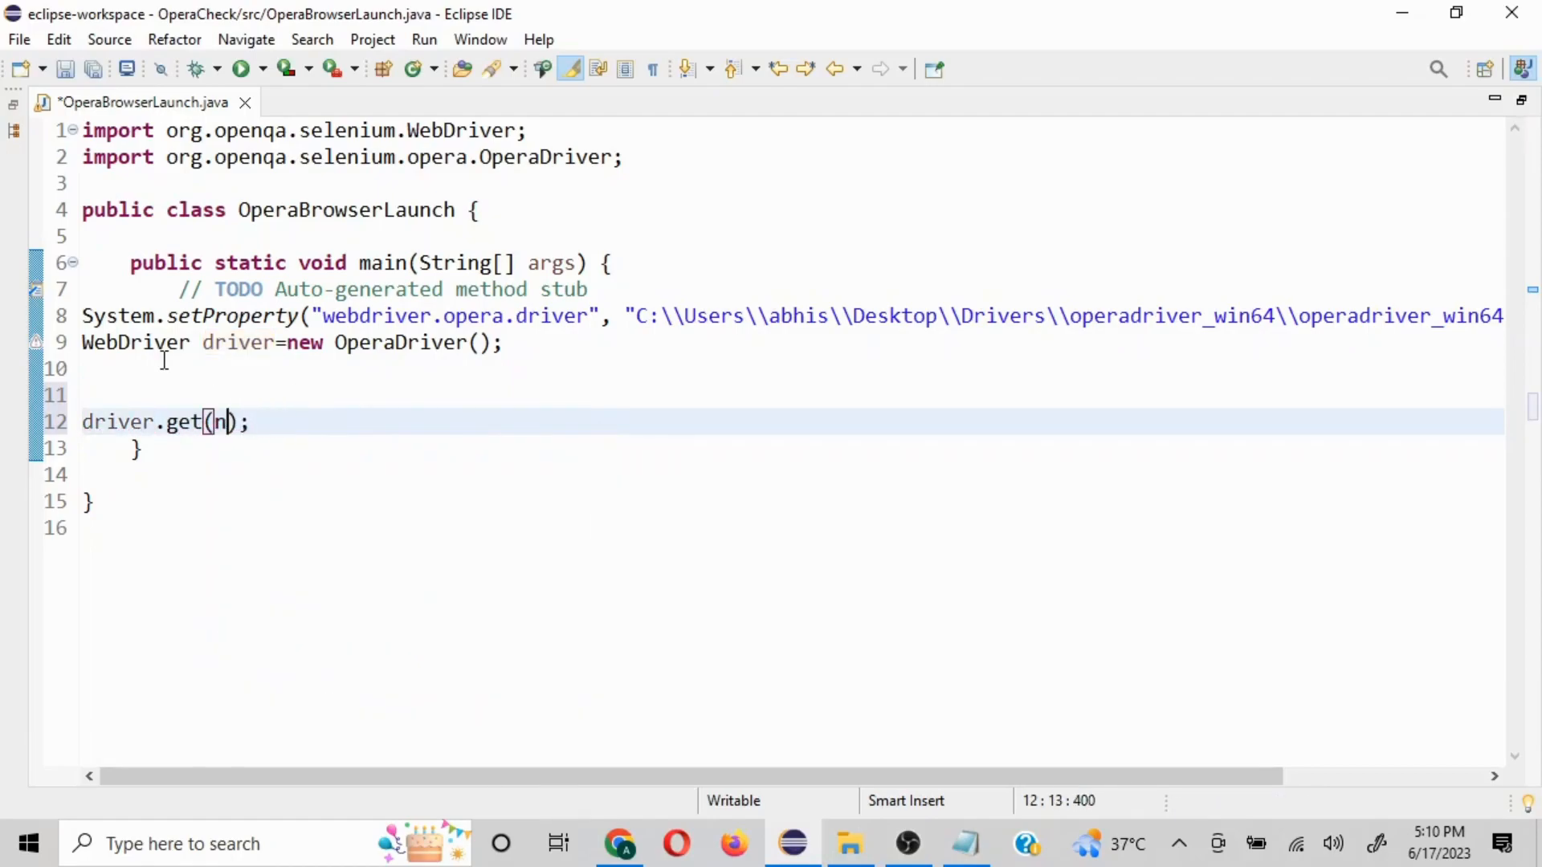
pyautogui.press('Backspace')
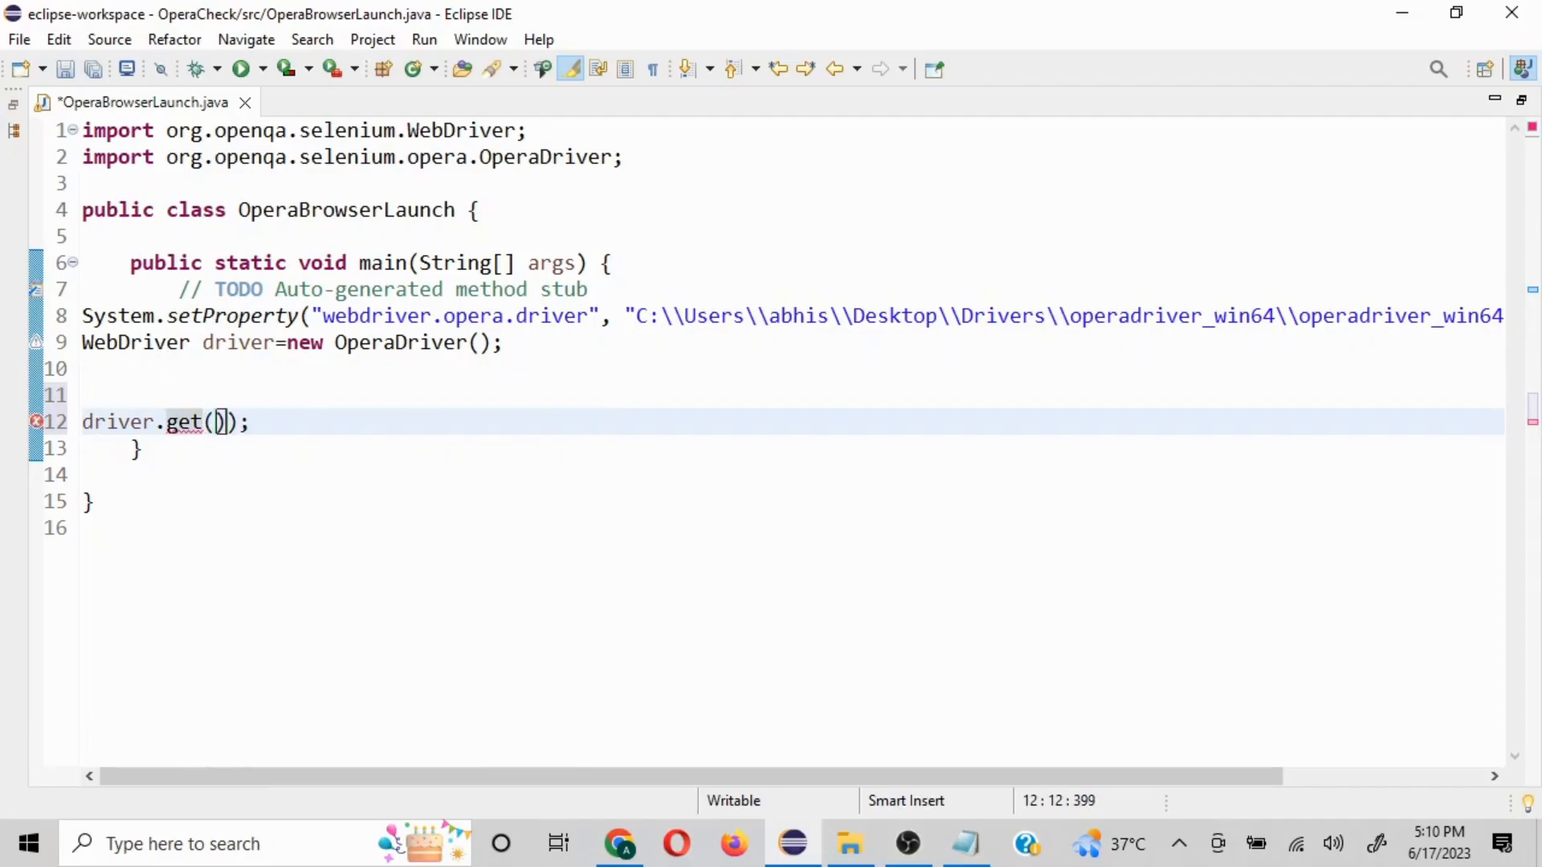
pyautogui.write('""')
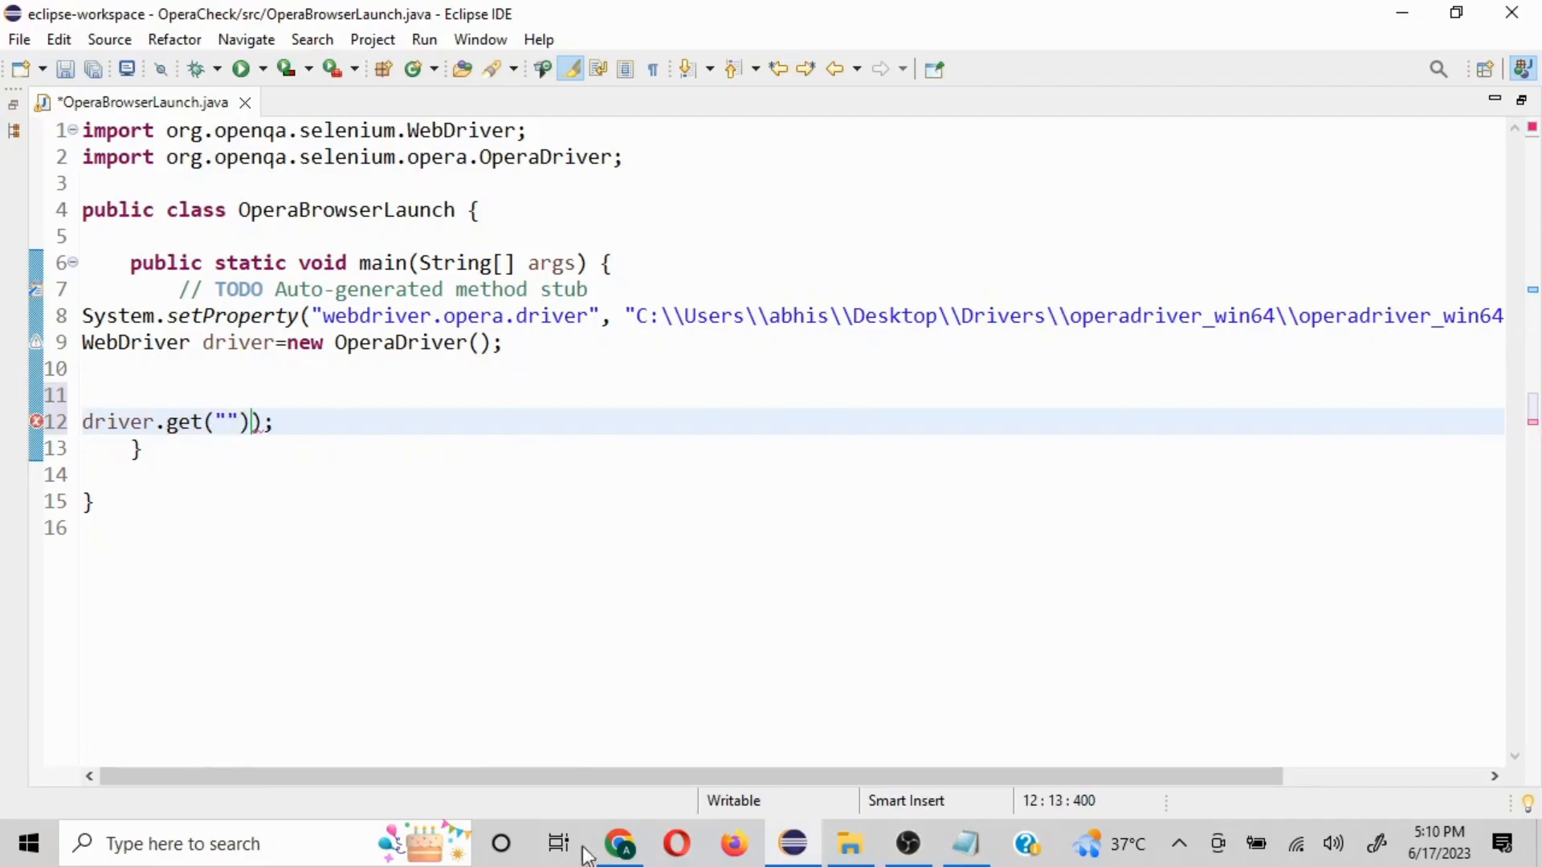
pyautogui.click(618, 843)
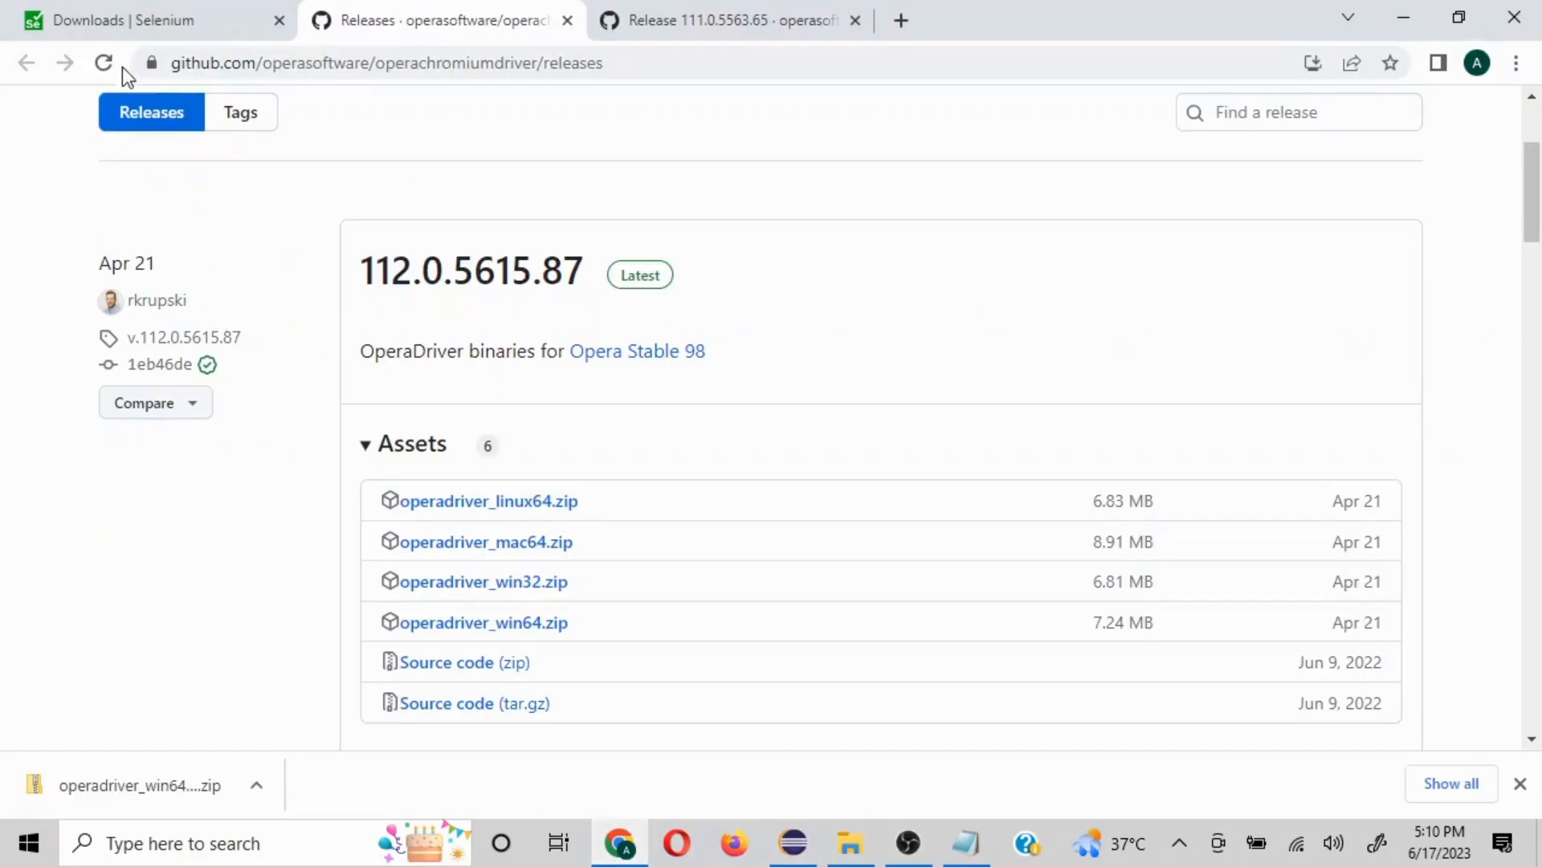
pyautogui.click(139, 19)
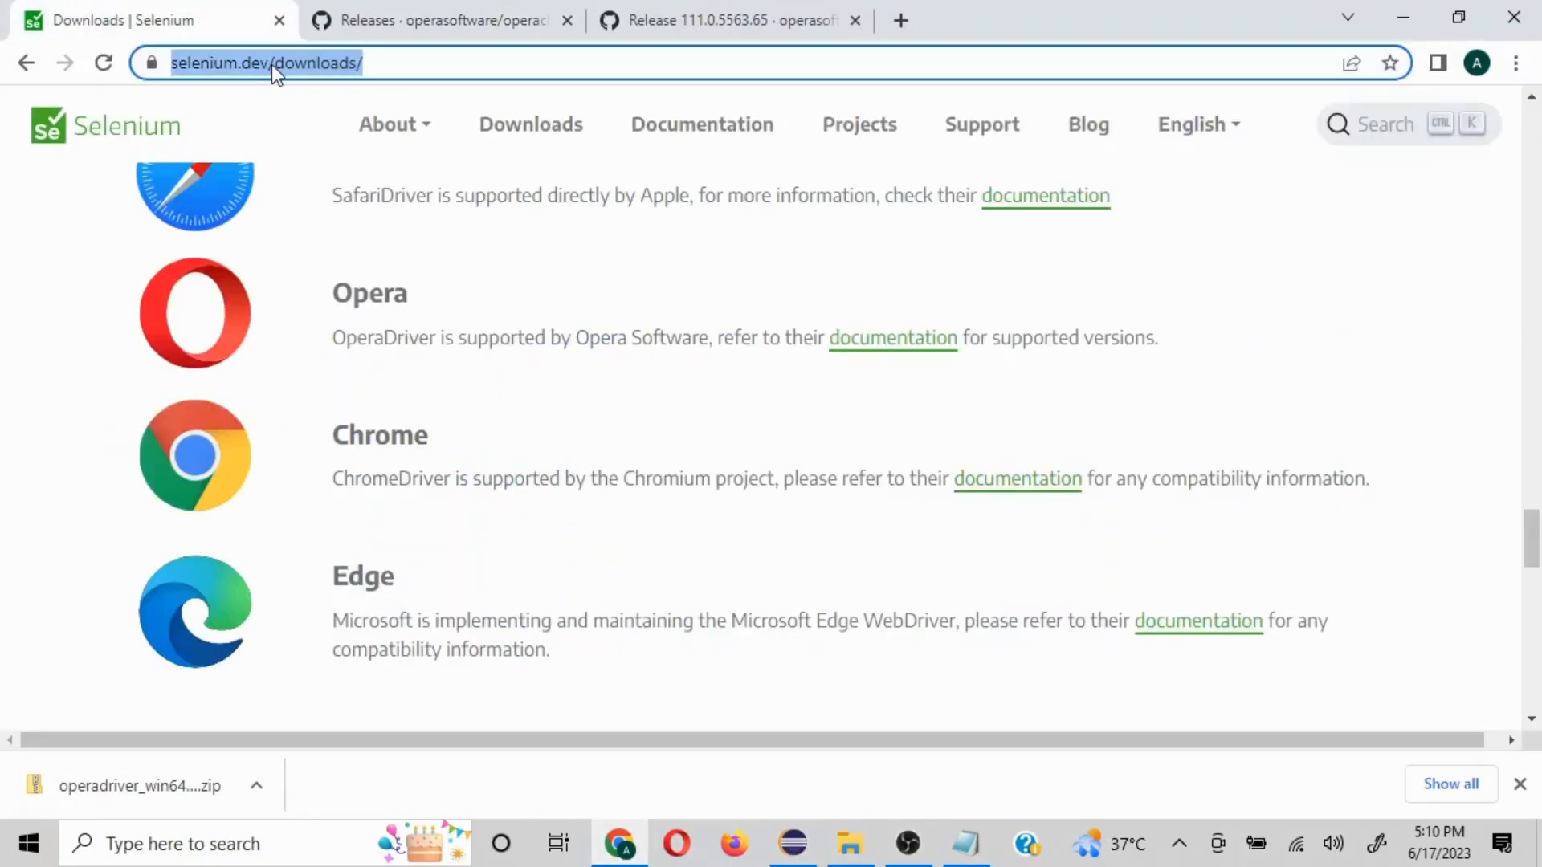
pyautogui.click(965, 843)
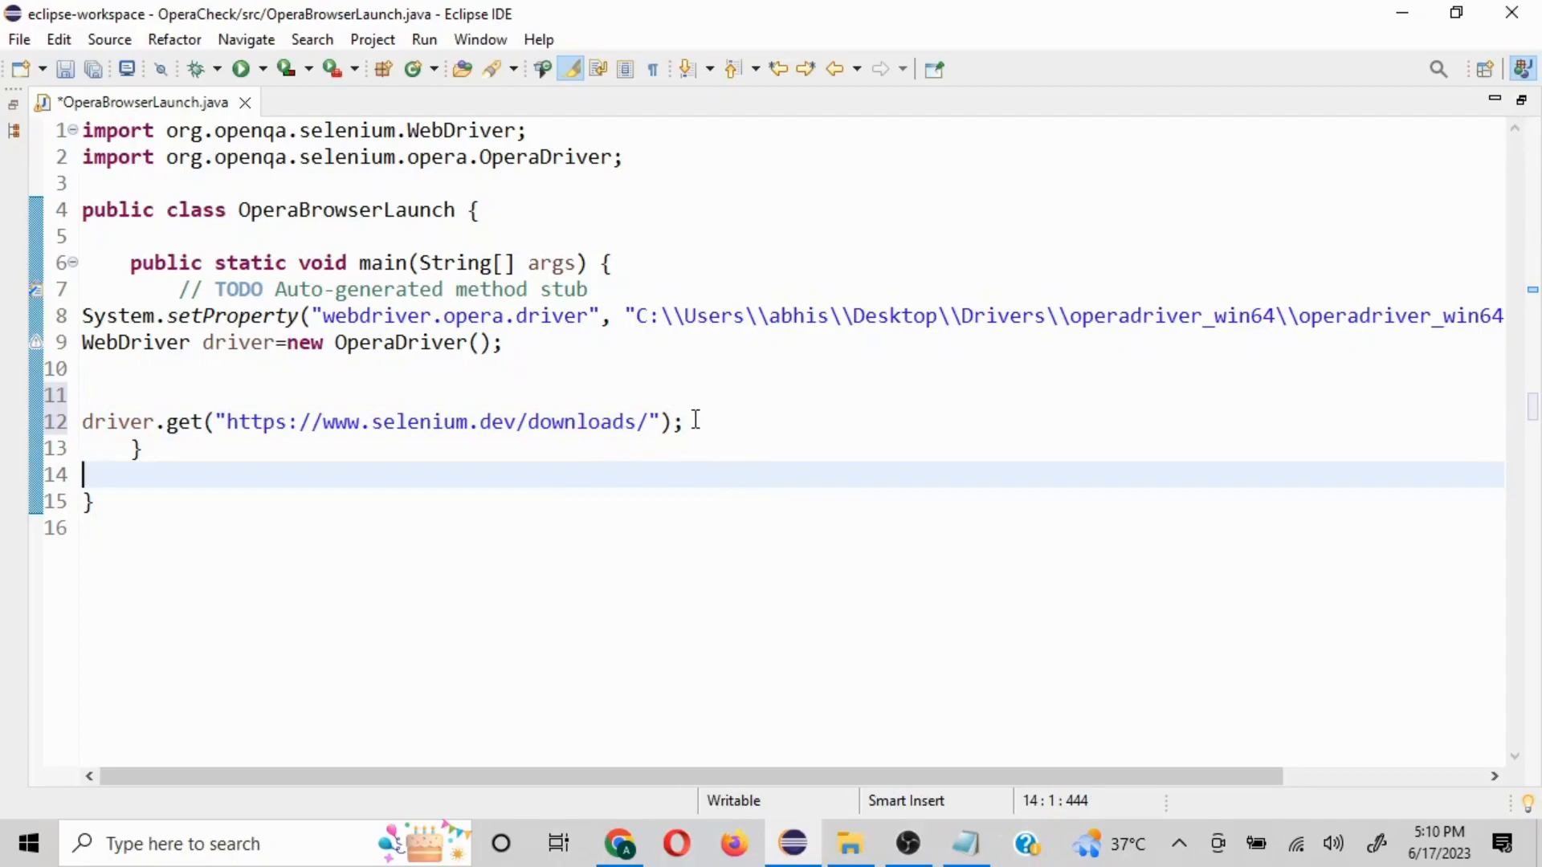
pyautogui.moveTo(665, 395)
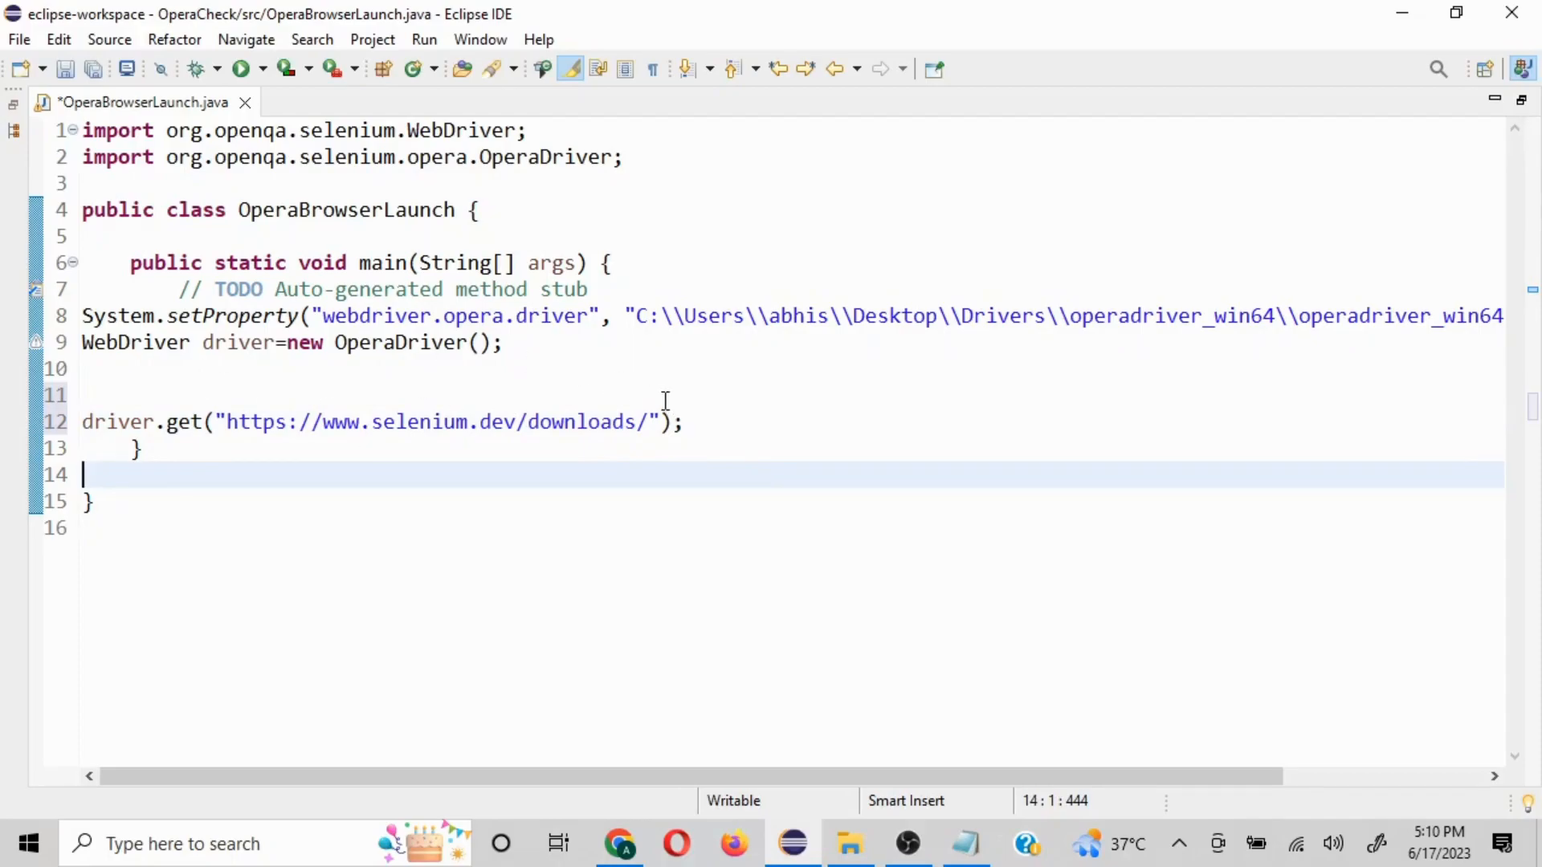
# Run the class so Opera opens the Selenium downloads page, then close Opera
pyautogui.click(241, 68)
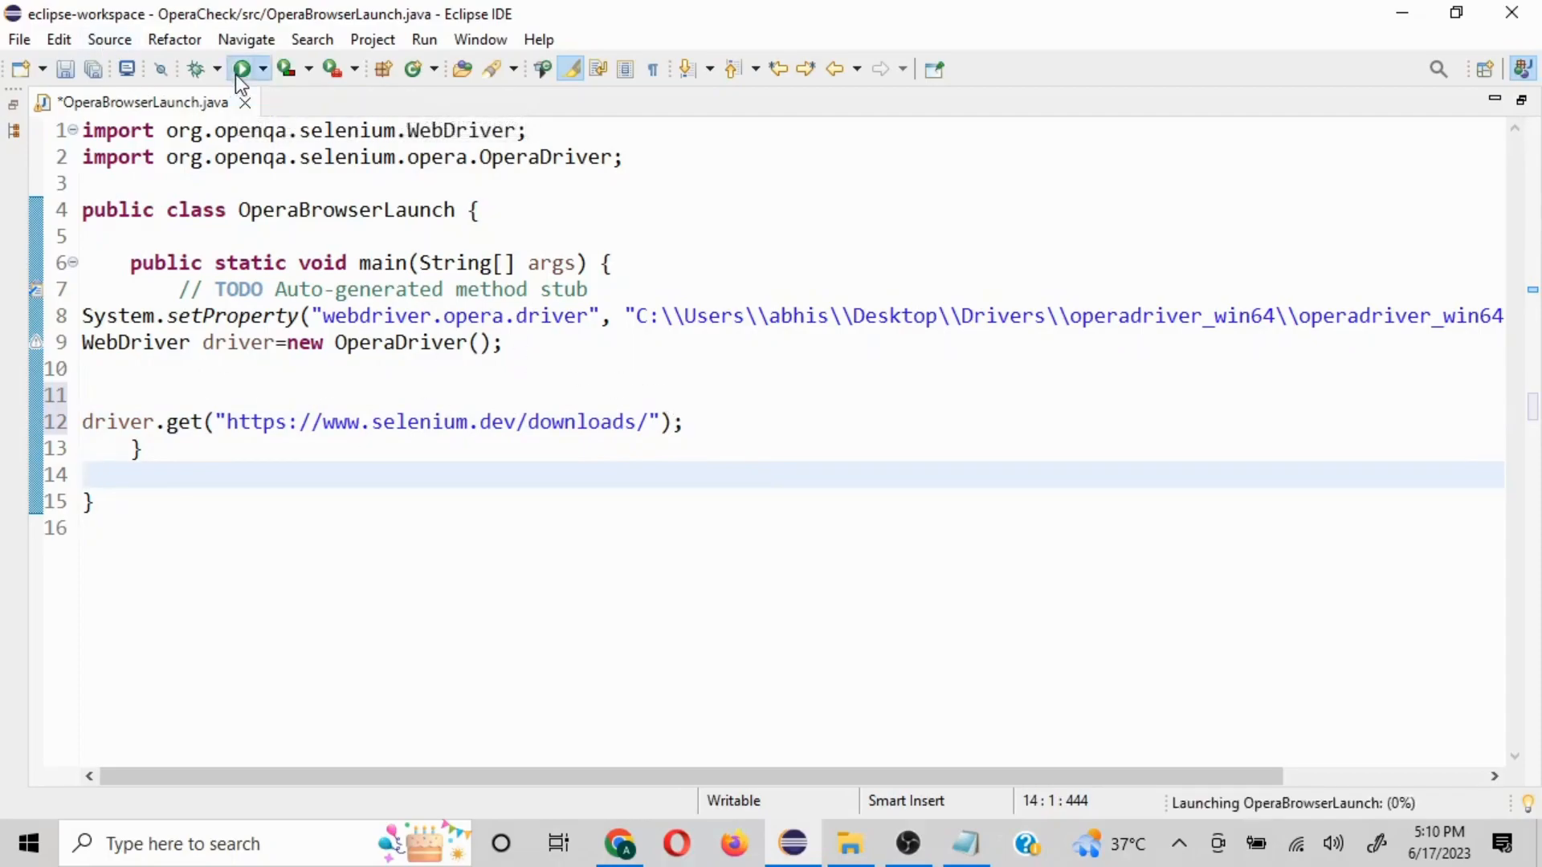
pyautogui.click(241, 67)
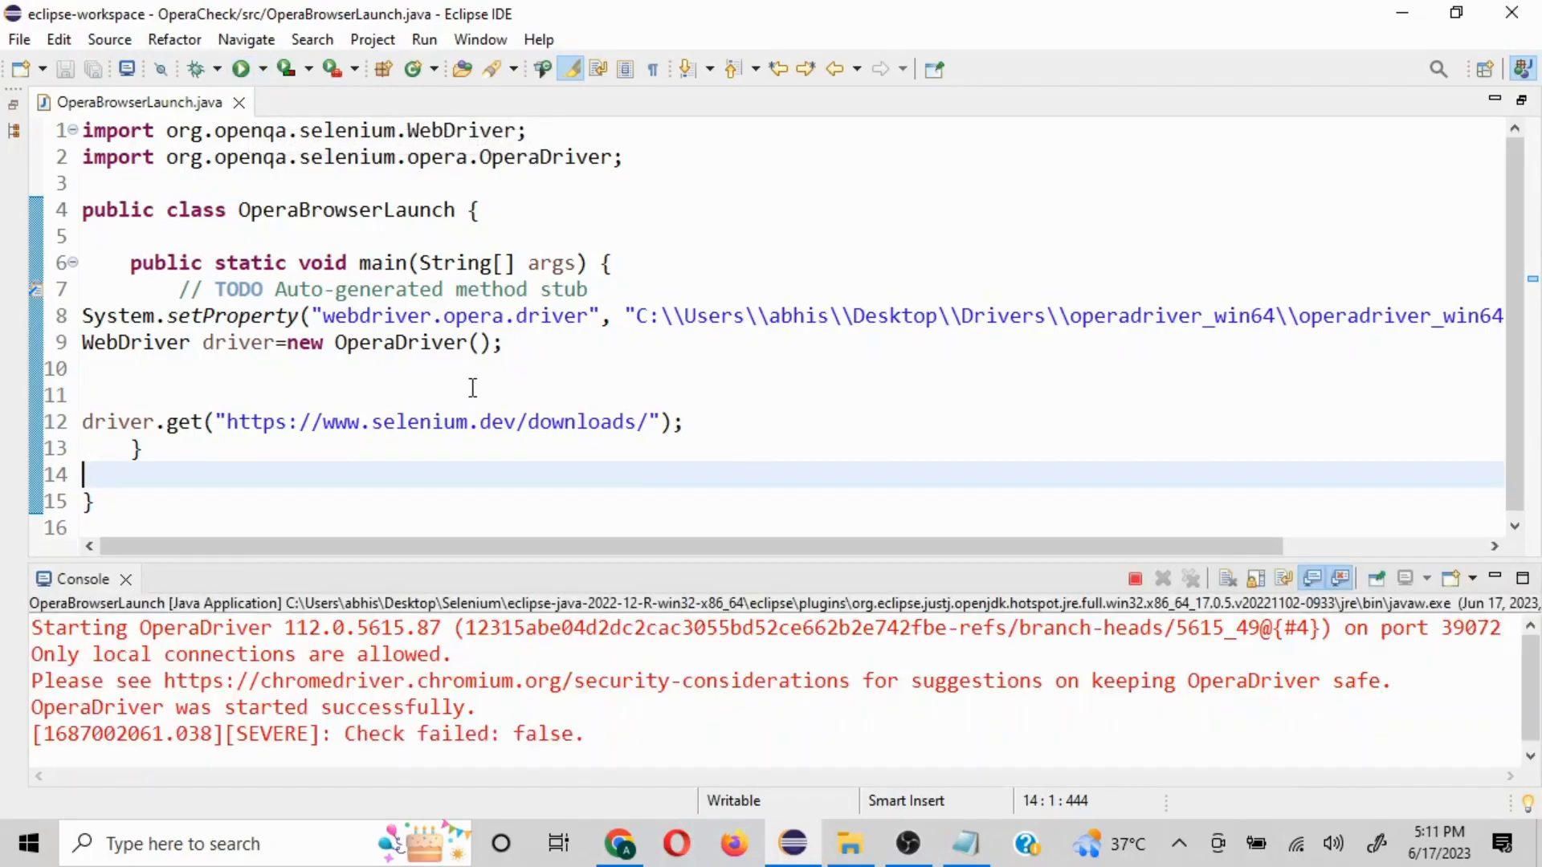
pyautogui.click(236, 69)
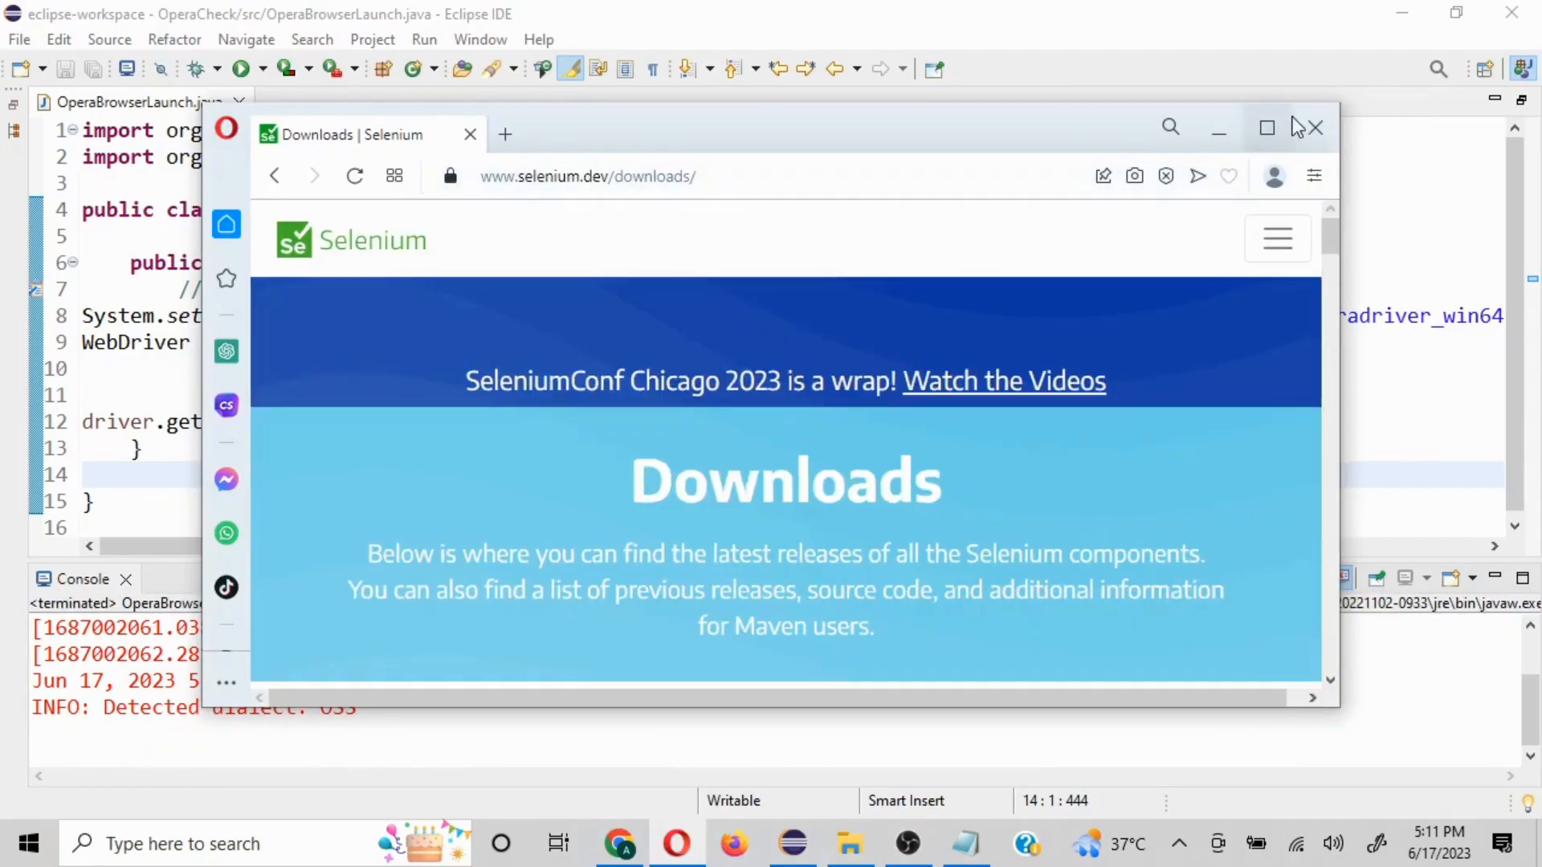
pyautogui.click(1315, 129)
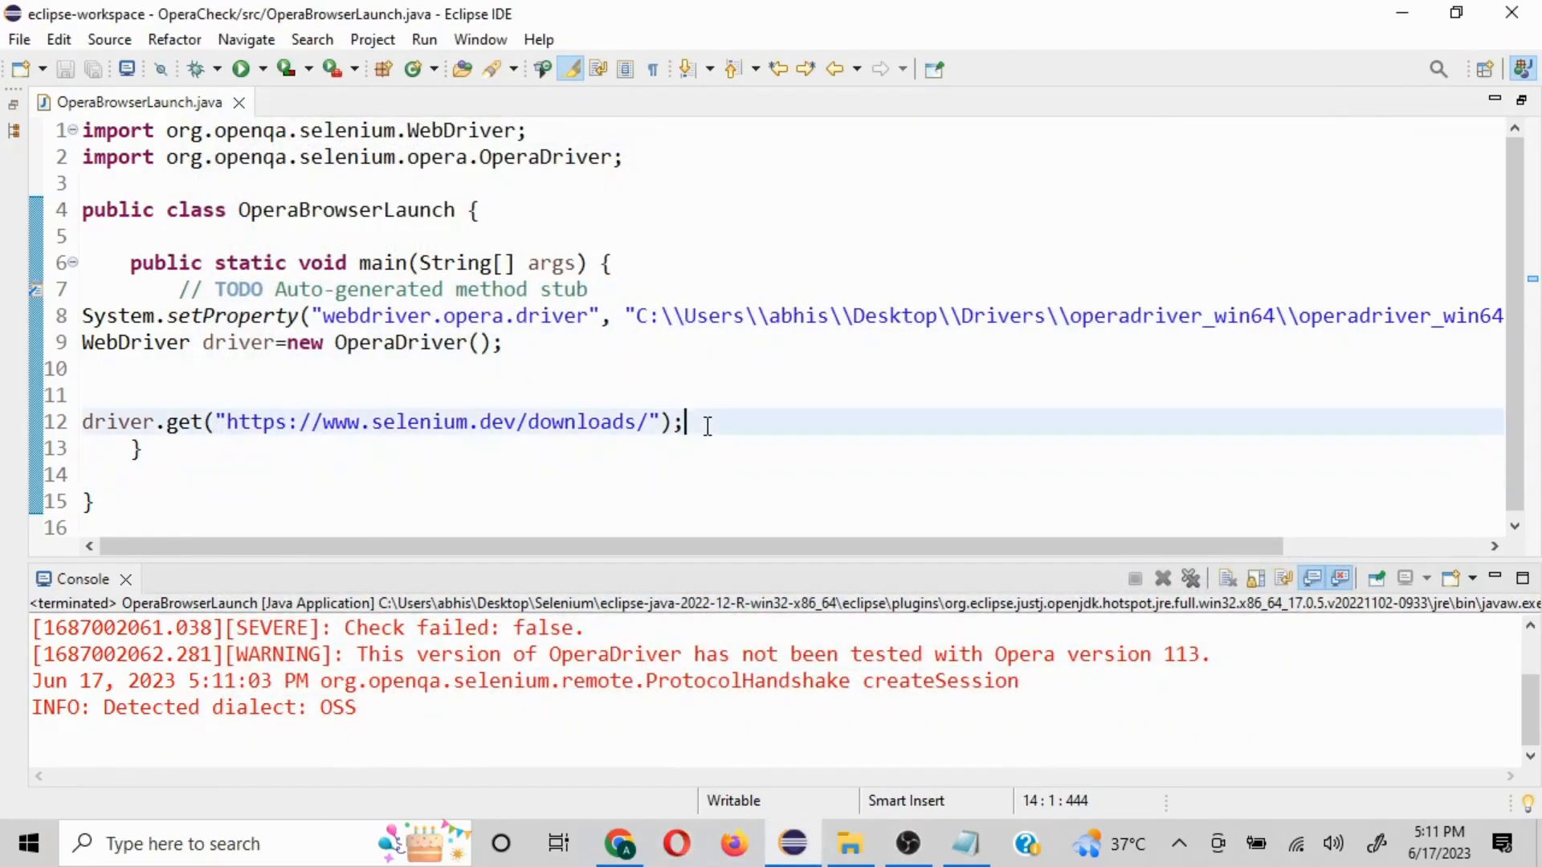
# Add driver.manage().window().maximize(); on a new line after the get call
pyautogui.press('Return')
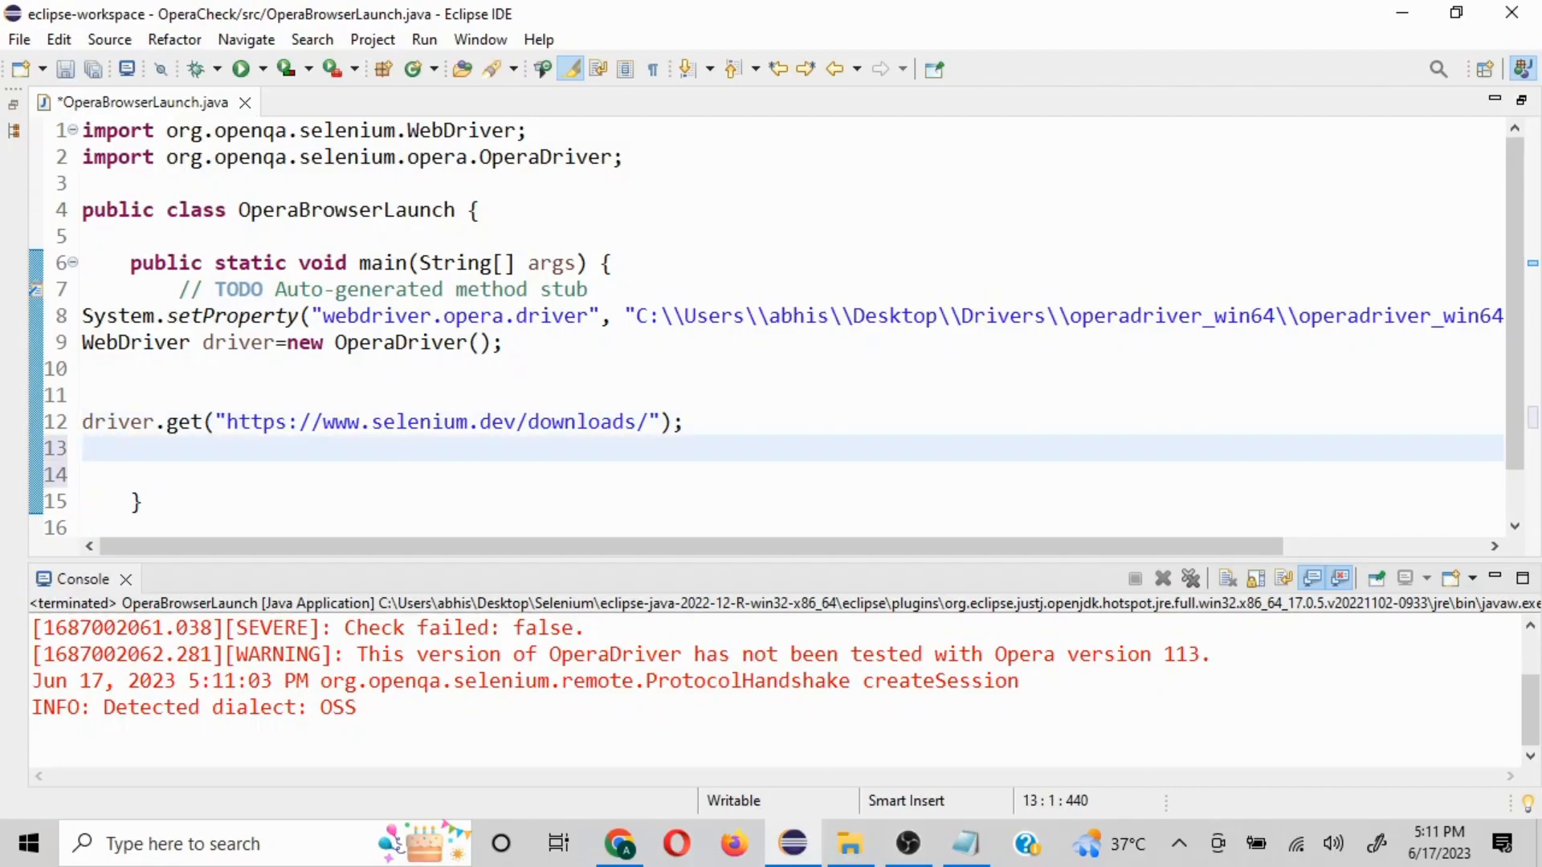
pyautogui.write('driver.manage(')
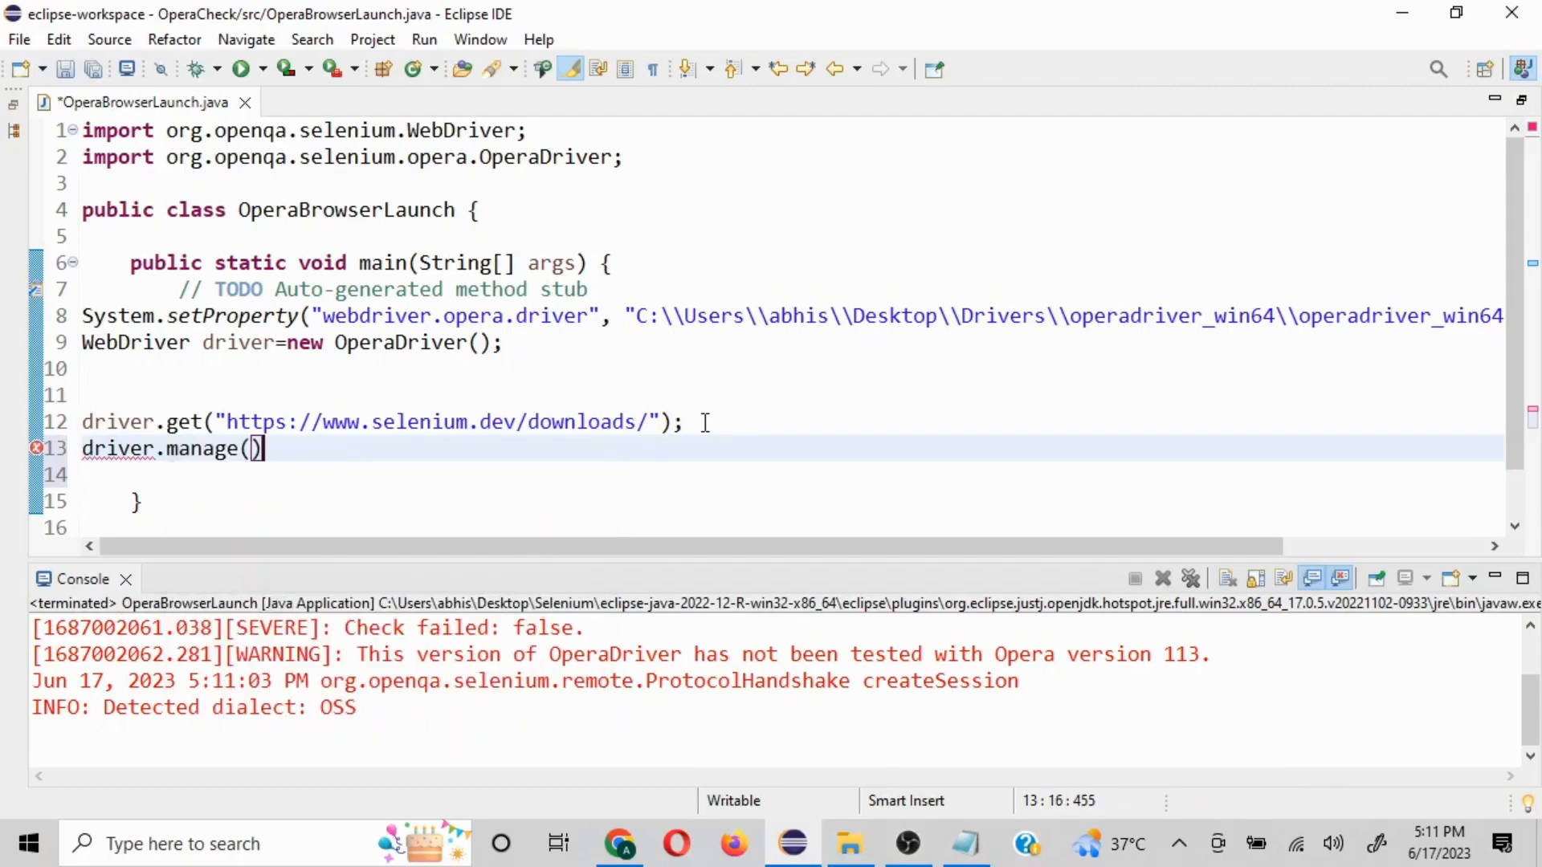
pyautogui.write('.window()')
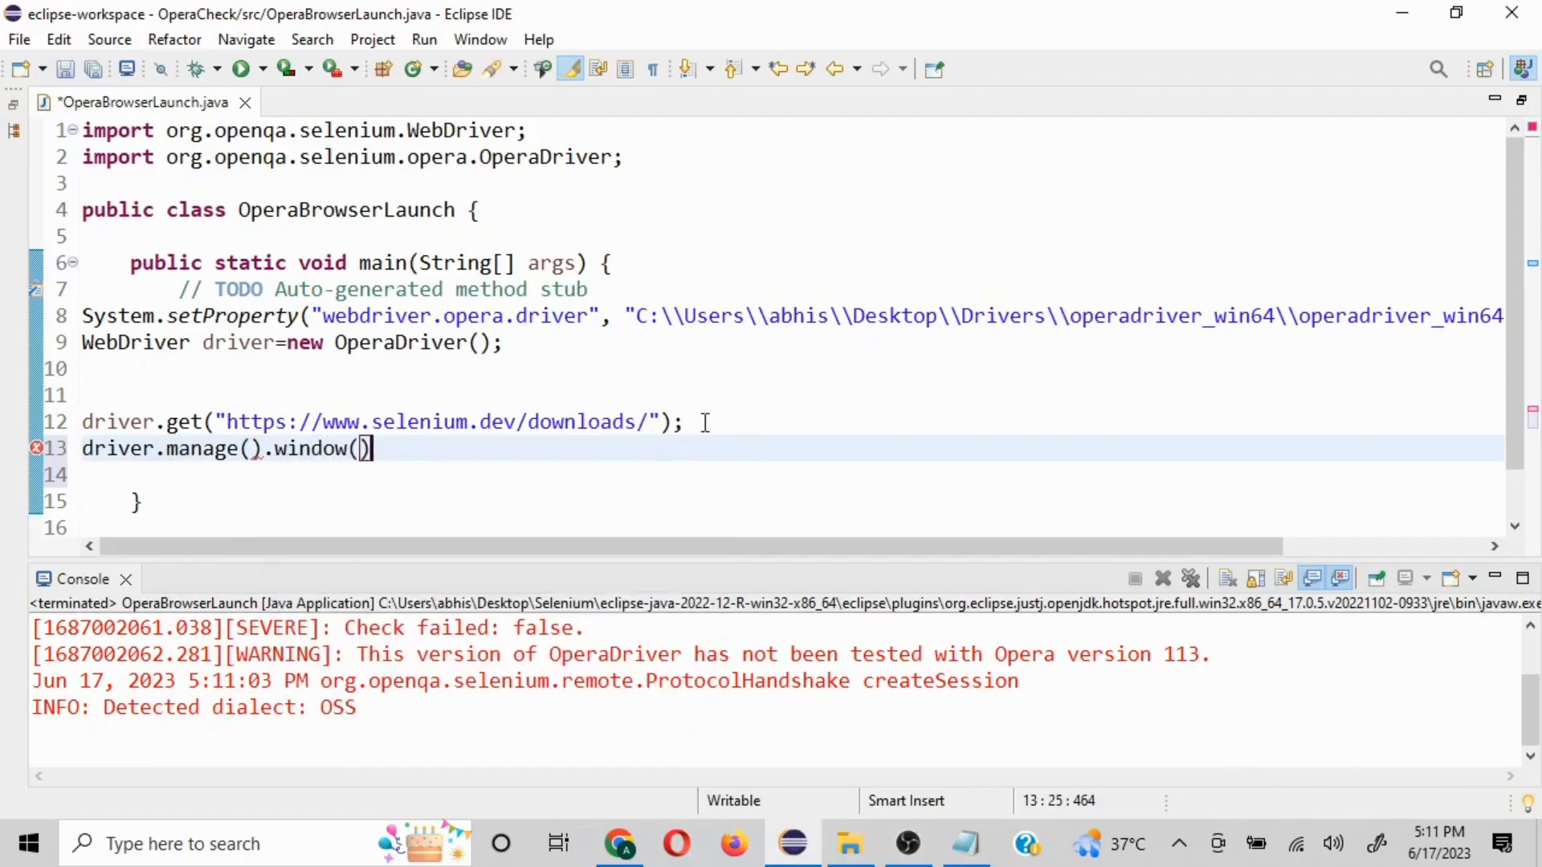
pyautogui.write('.maxi')
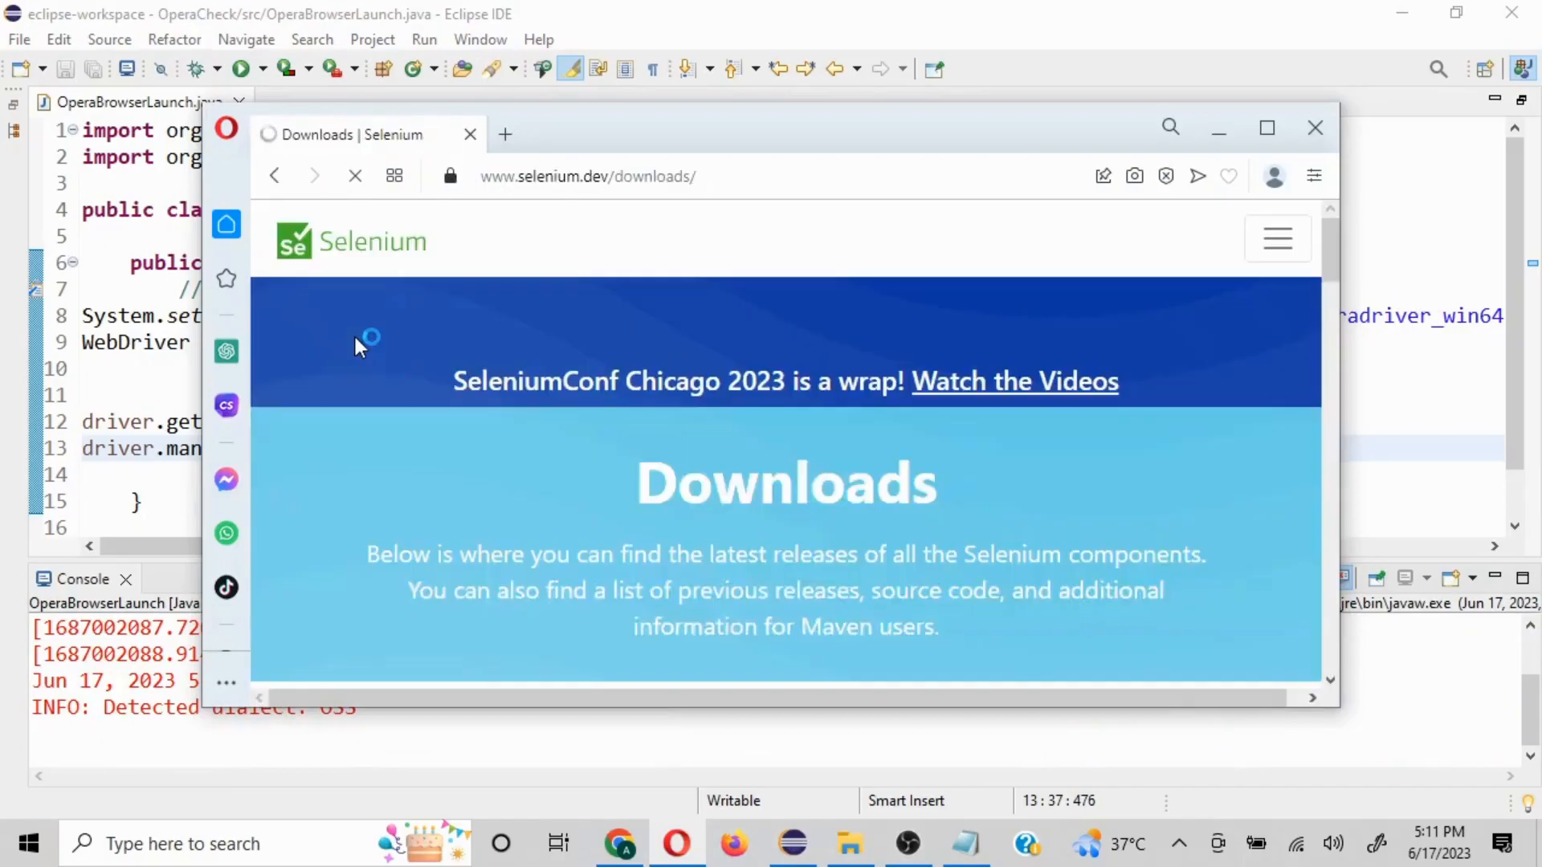
# Rerun to confirm Opera opens maximized, close it, and bring up the Notepad notes
pyautogui.click(1268, 128)
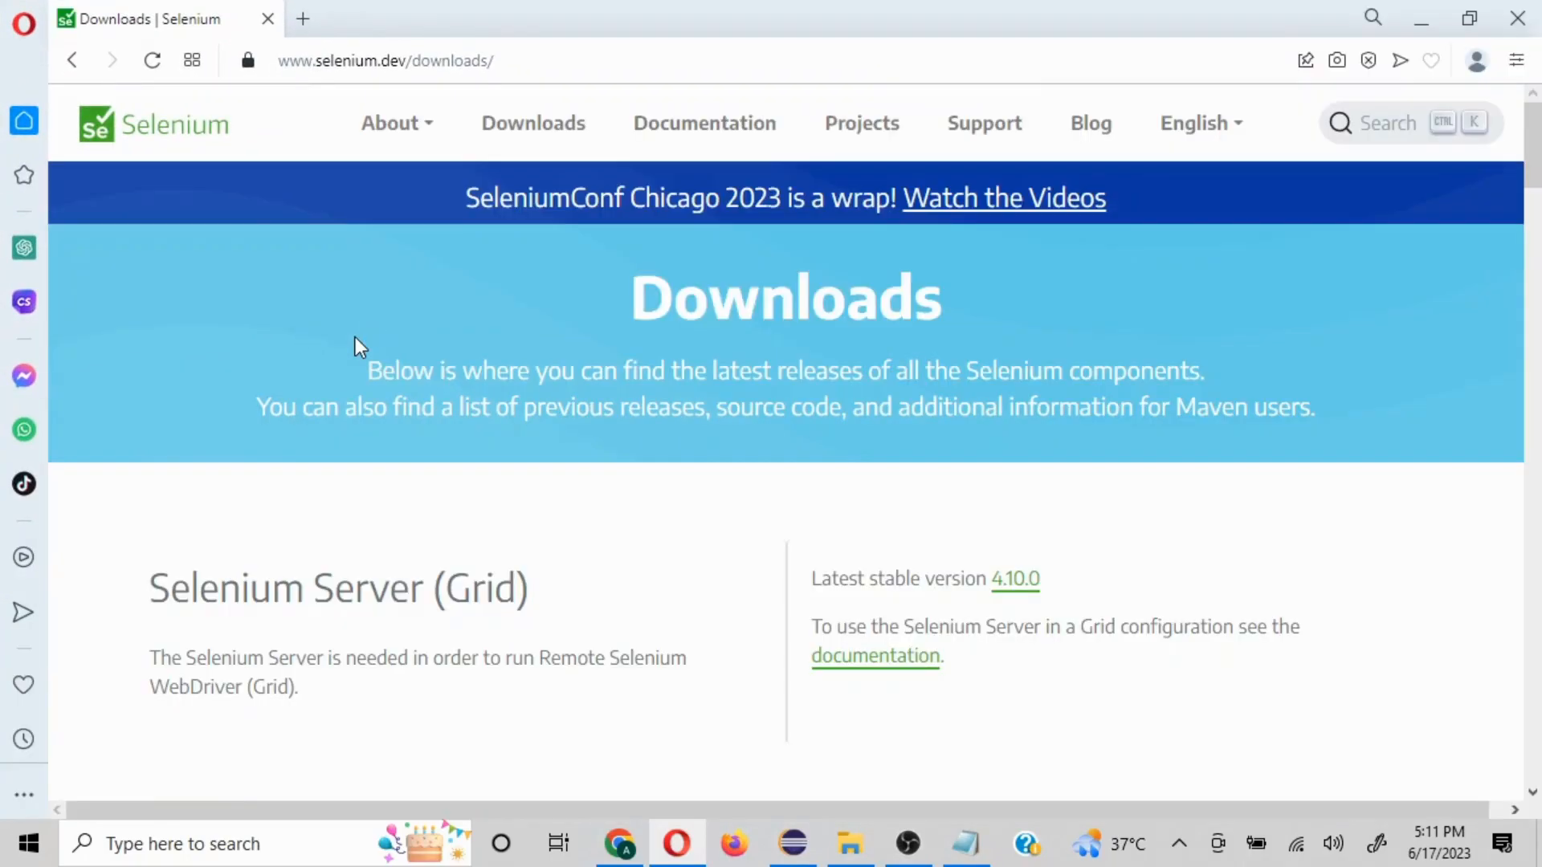
pyautogui.moveTo(1518, 19)
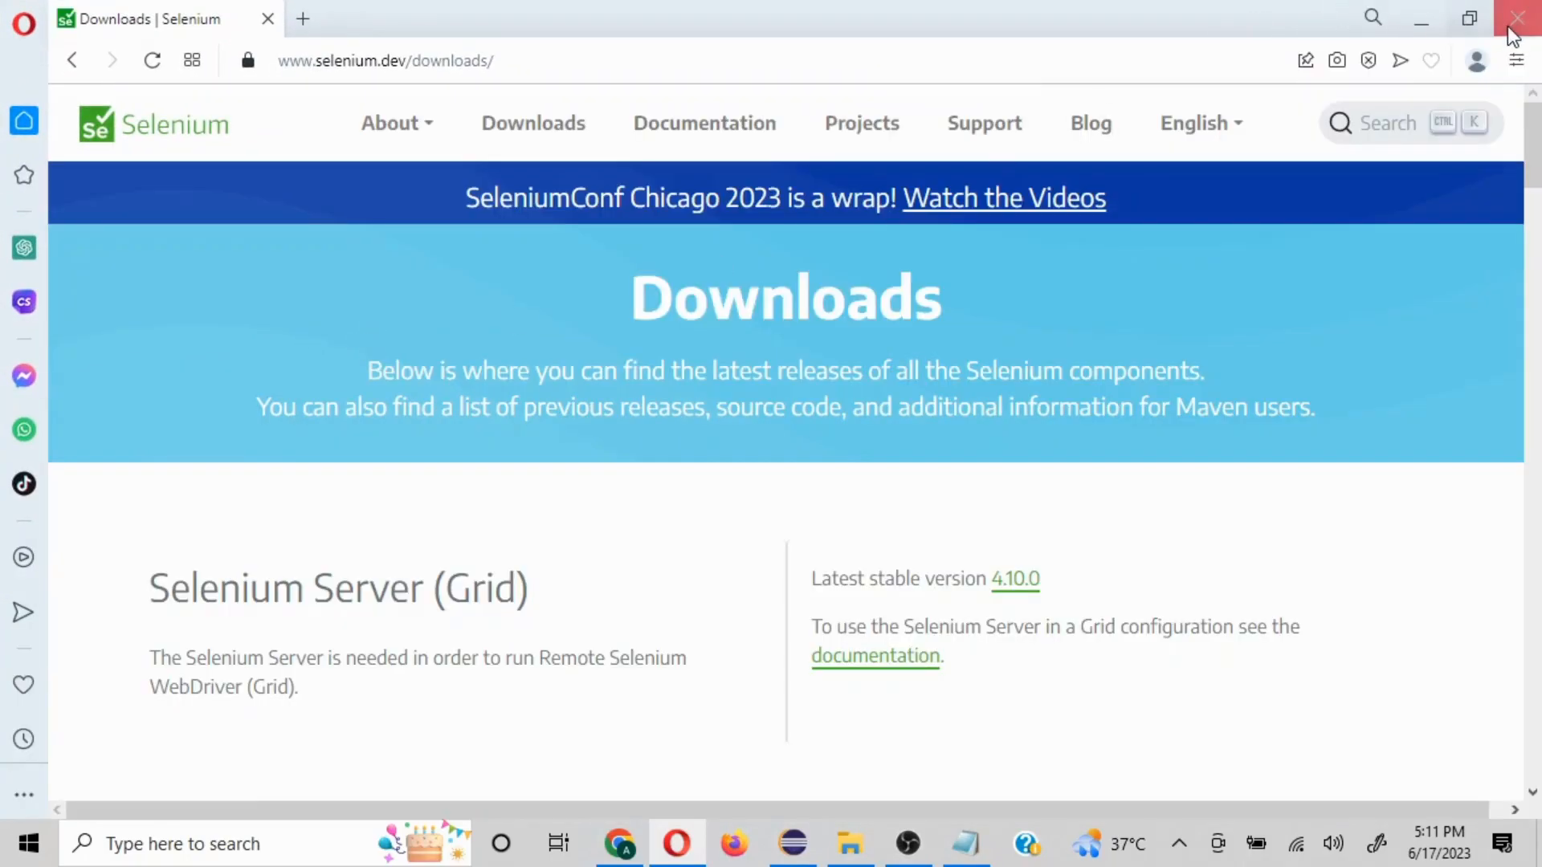
pyautogui.click(1518, 18)
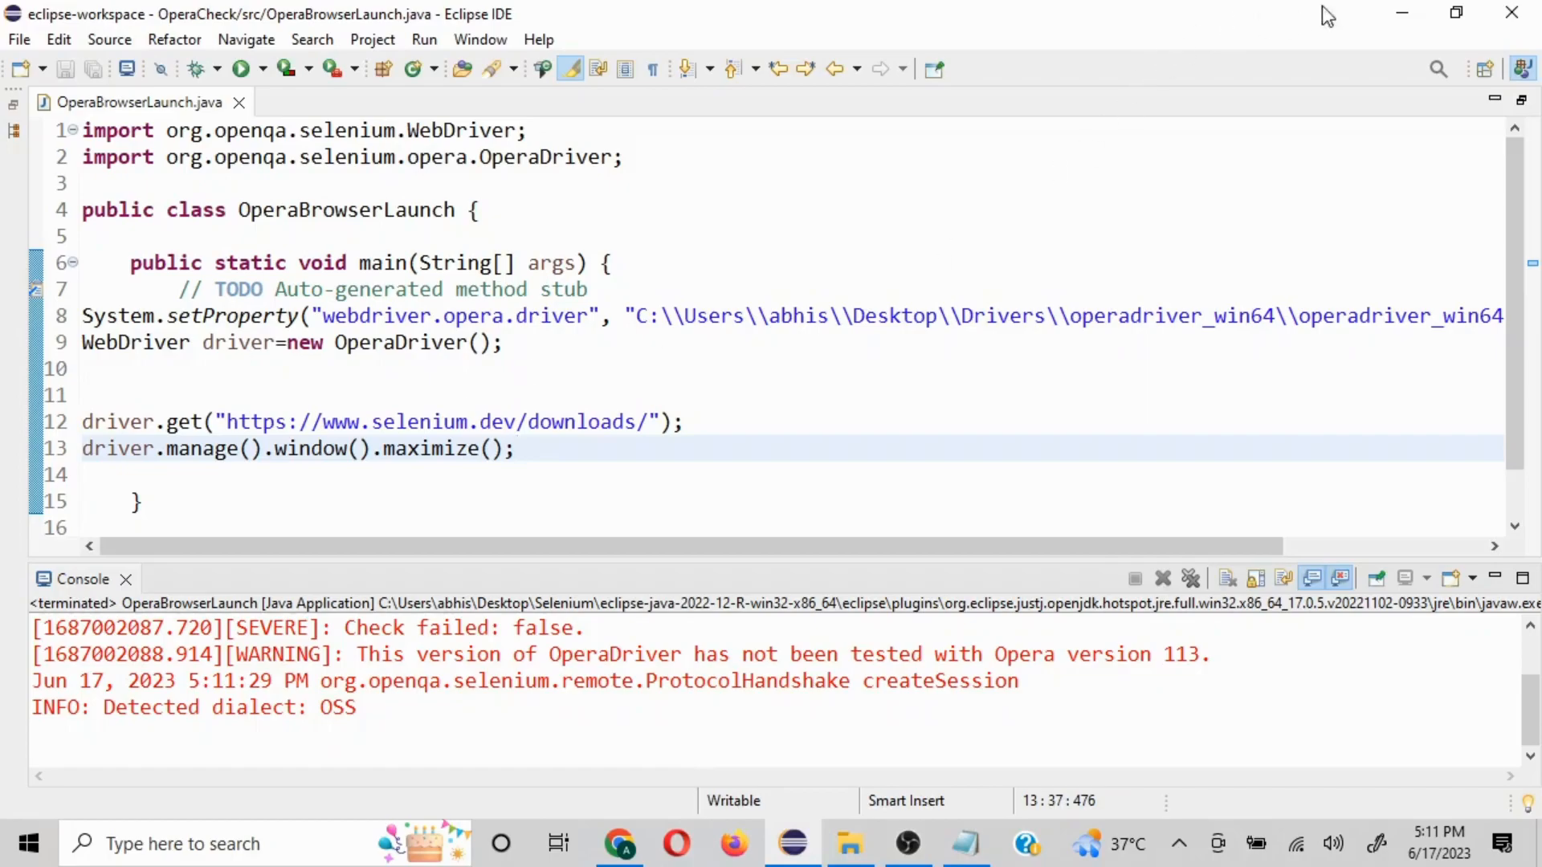
pyautogui.click(965, 843)
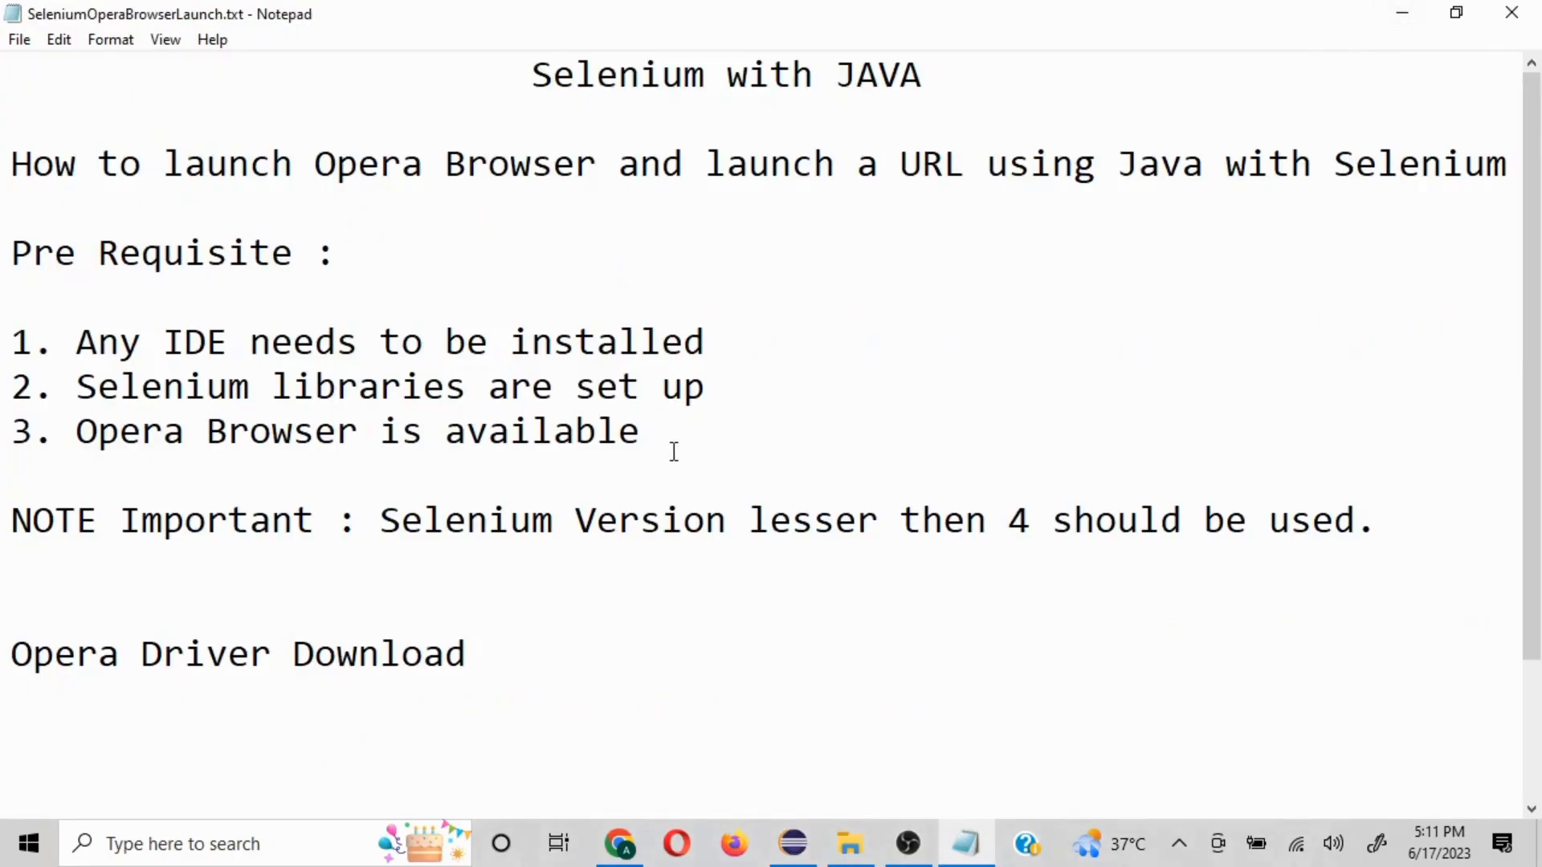